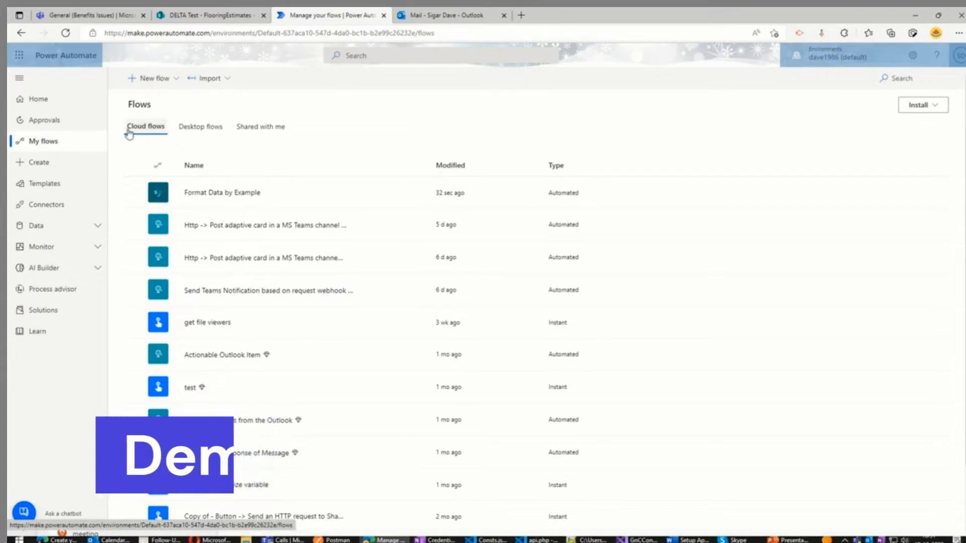
mouse_move(44, 141)
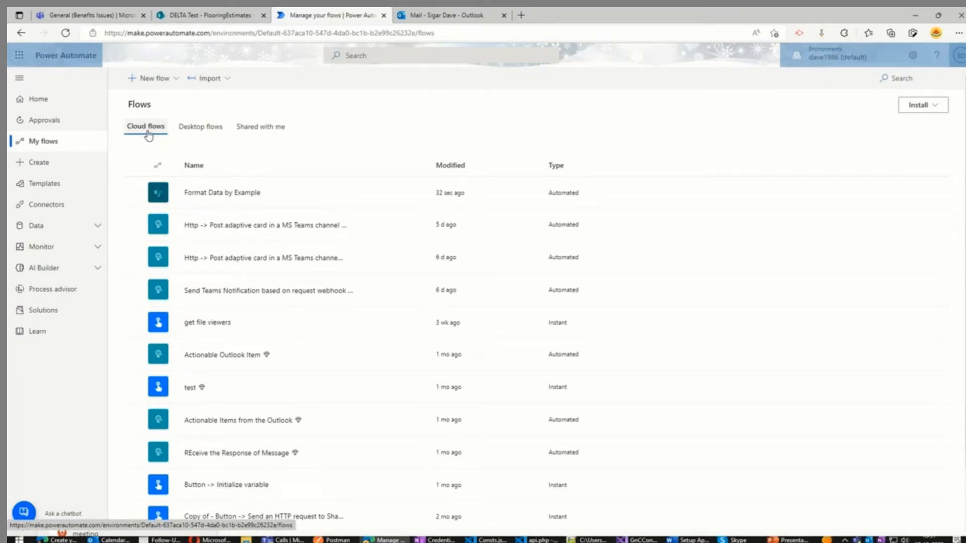
Start an automated cloud flow named 'Format Data from Example DEmo'
left_click(150, 79)
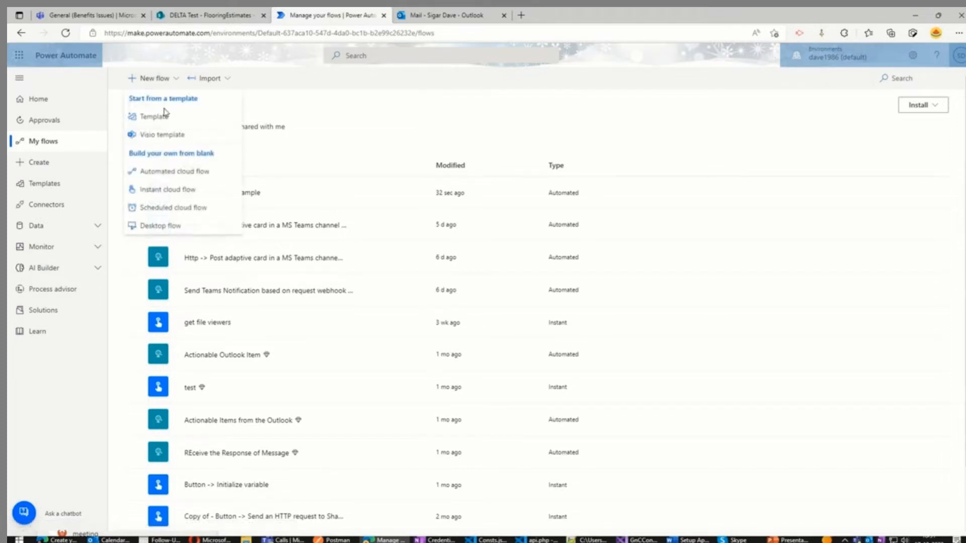
left_click(175, 171)
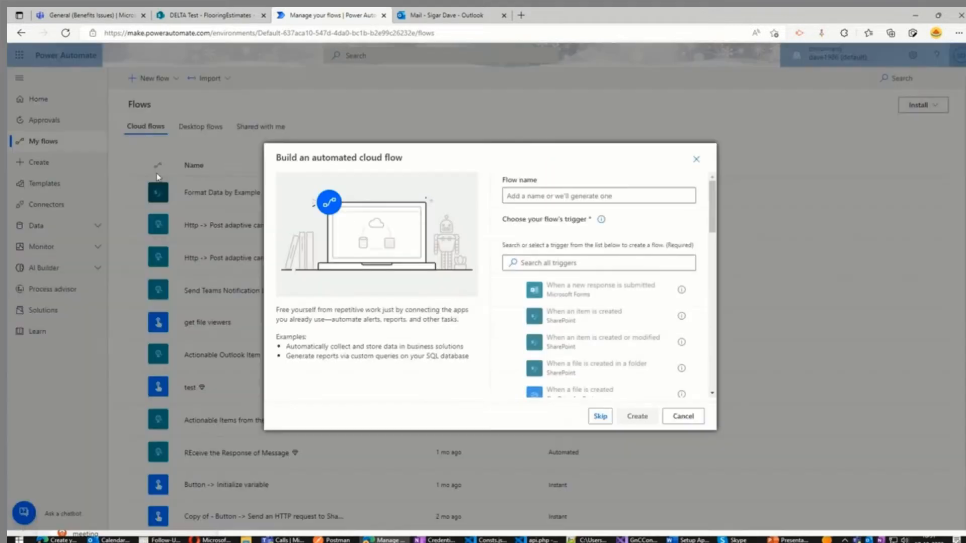
left_click(597, 195)
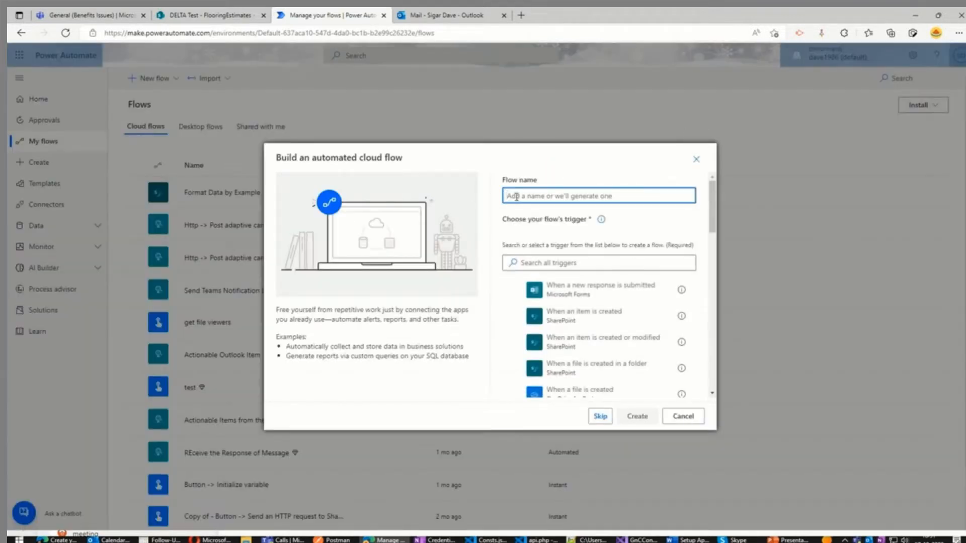
type("Format Data")
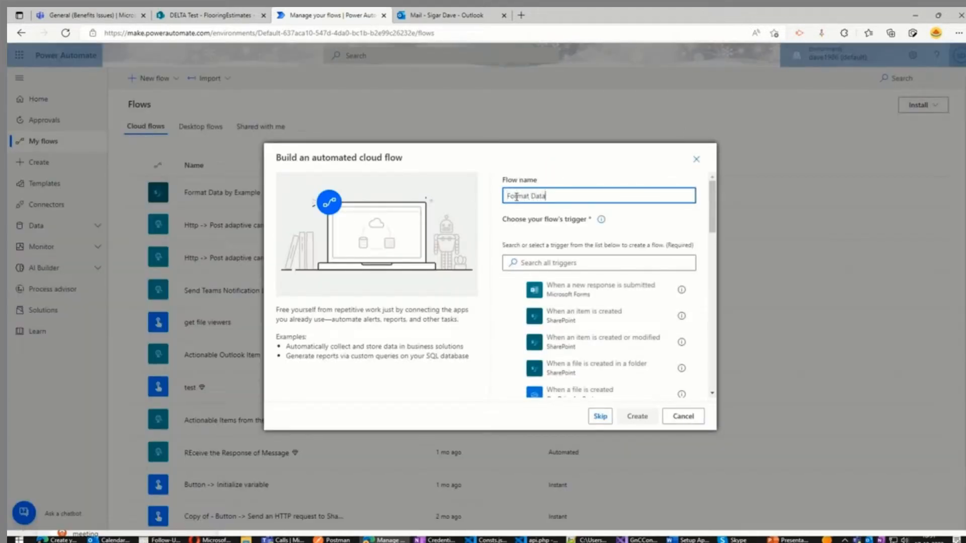
type("from")
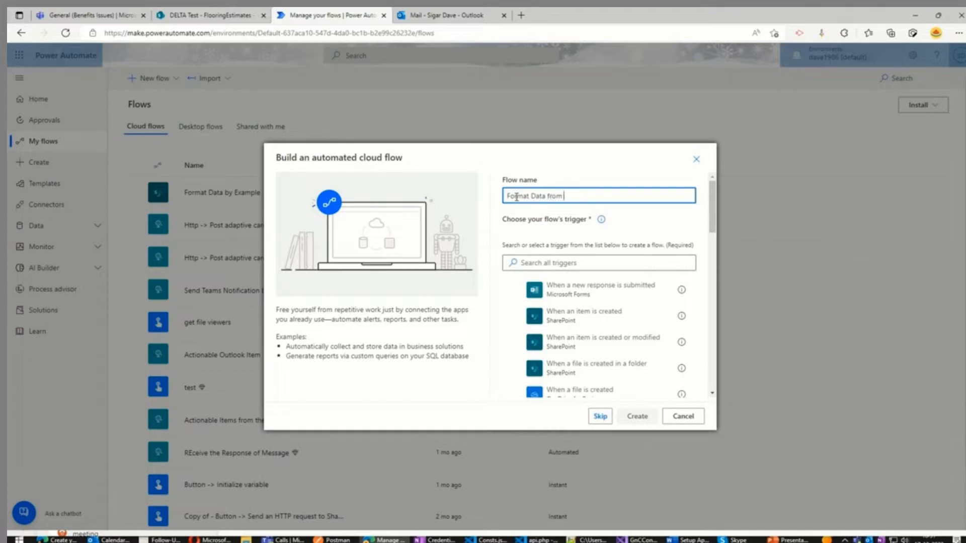
type("Exam")
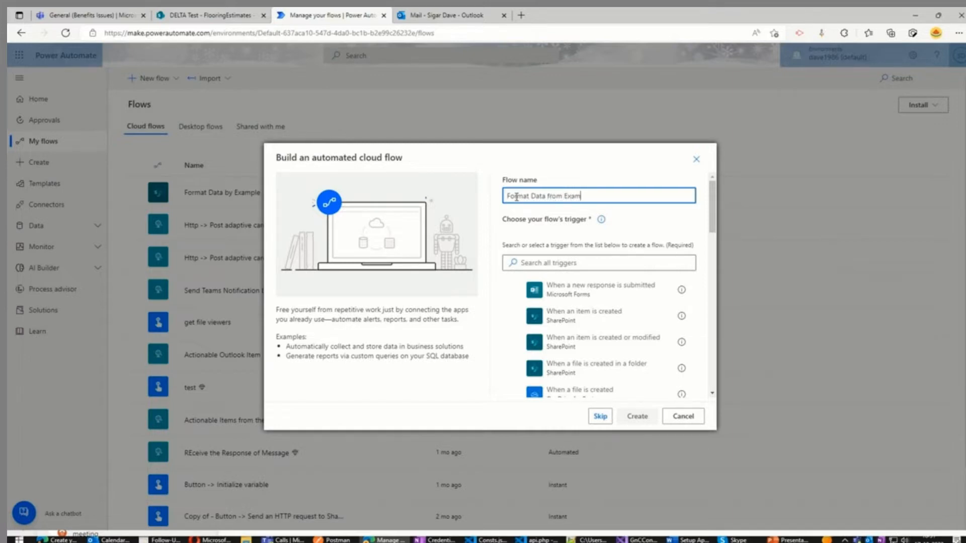
type("ple DEm")
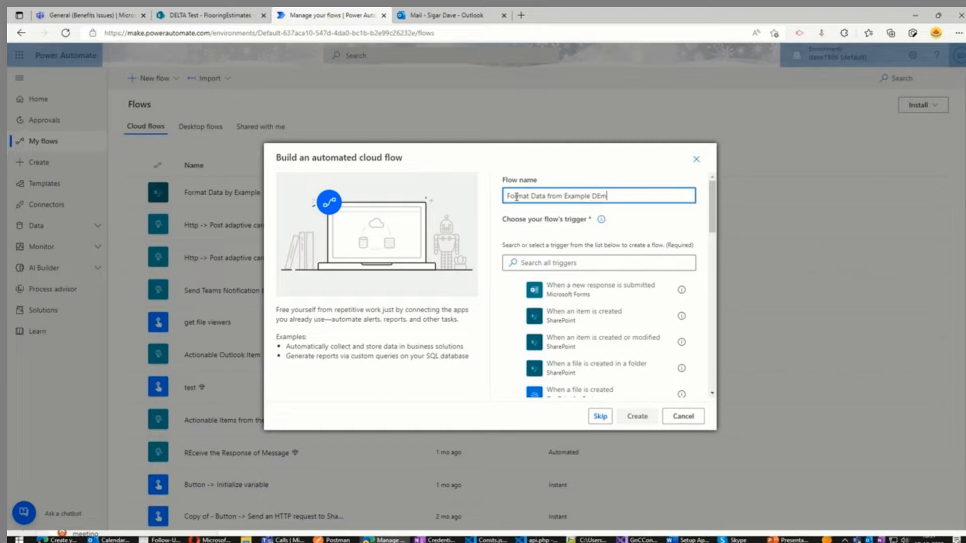
Choose the SharePoint 'When an item is created' trigger and create the flow
type("When a")
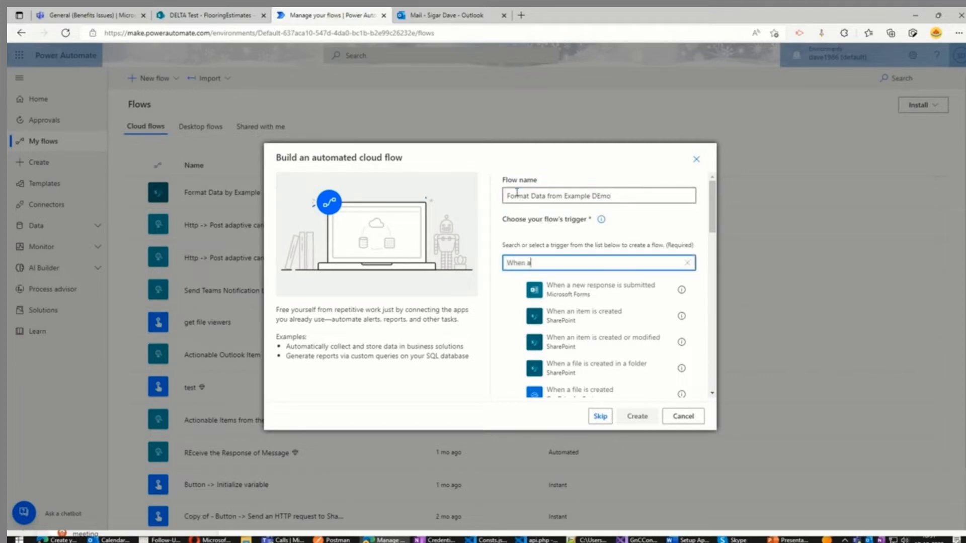
type("new")
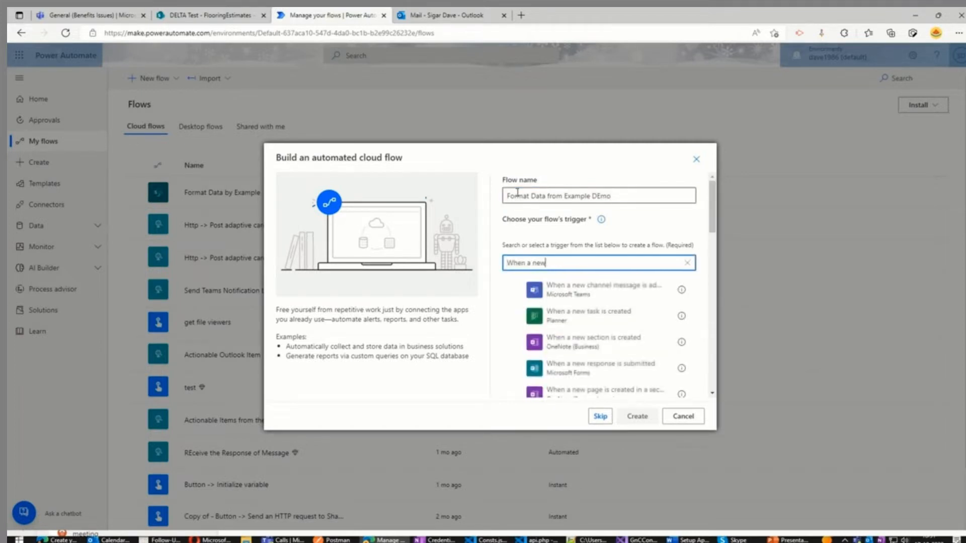
key("Backspace")
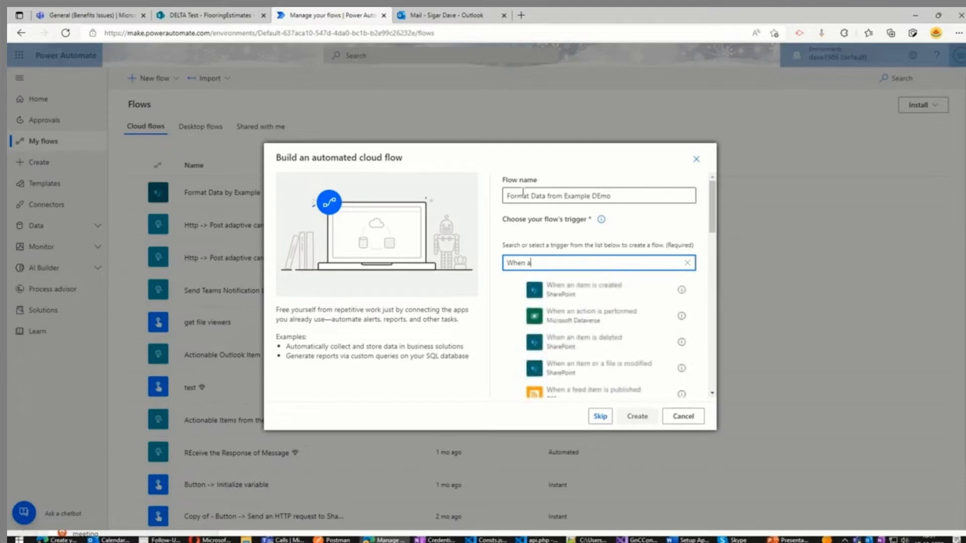
scroll("down", 3)
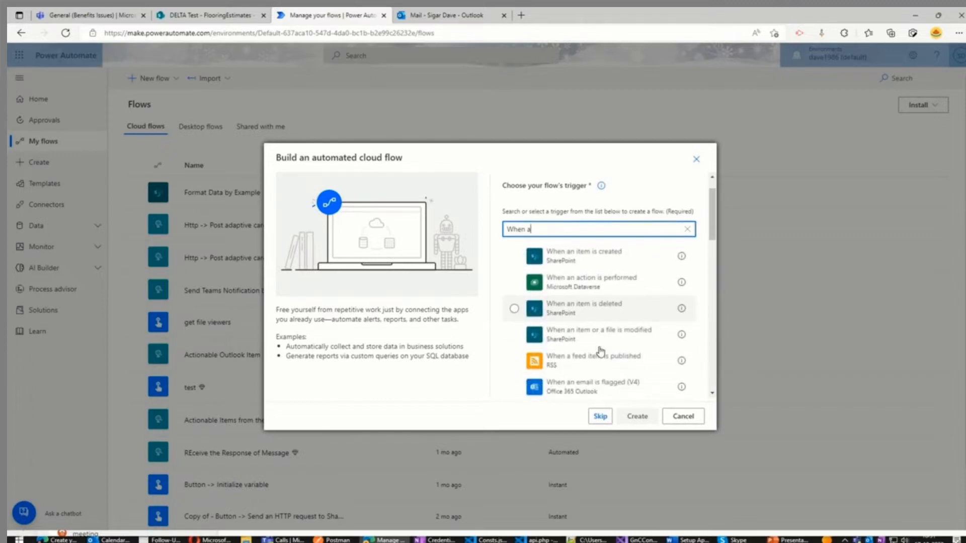
mouse_move(582, 312)
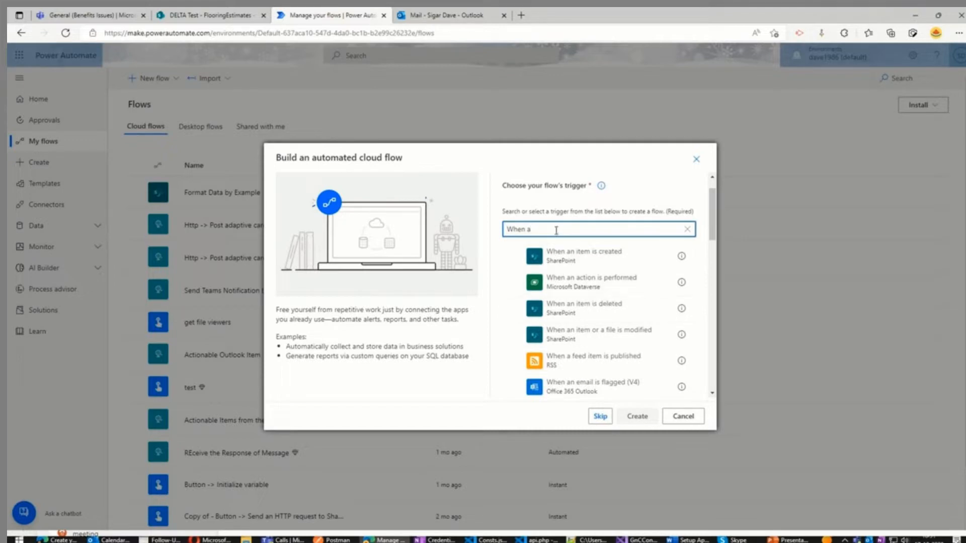
type("n item is created")
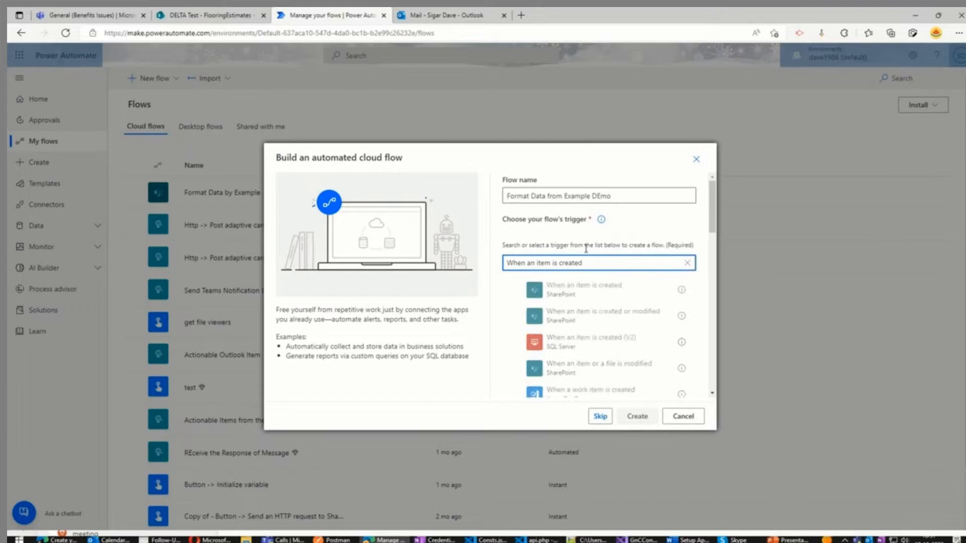
left_click(582, 289)
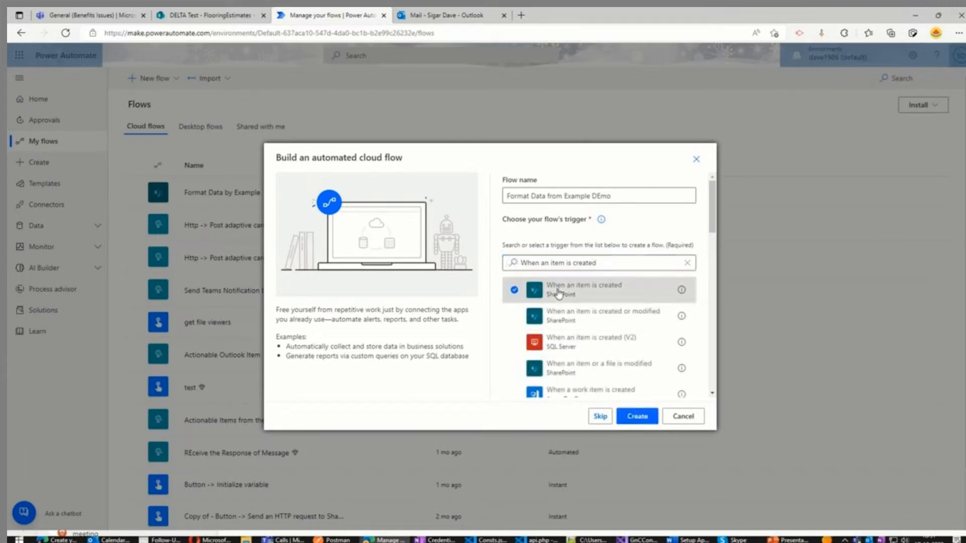
left_click(636, 416)
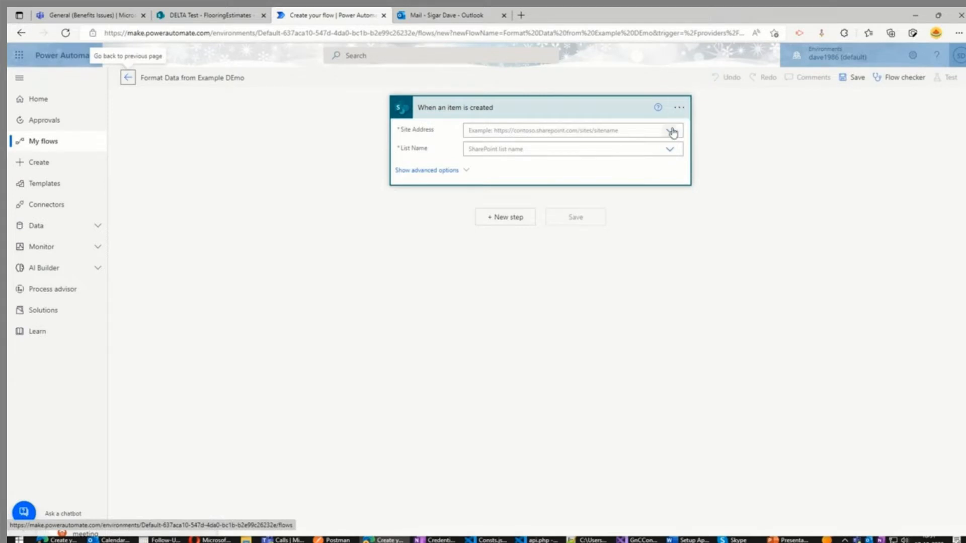
Target the trigger at a DELTA Test list and add a Send an email (V2) action
left_click(671, 131)
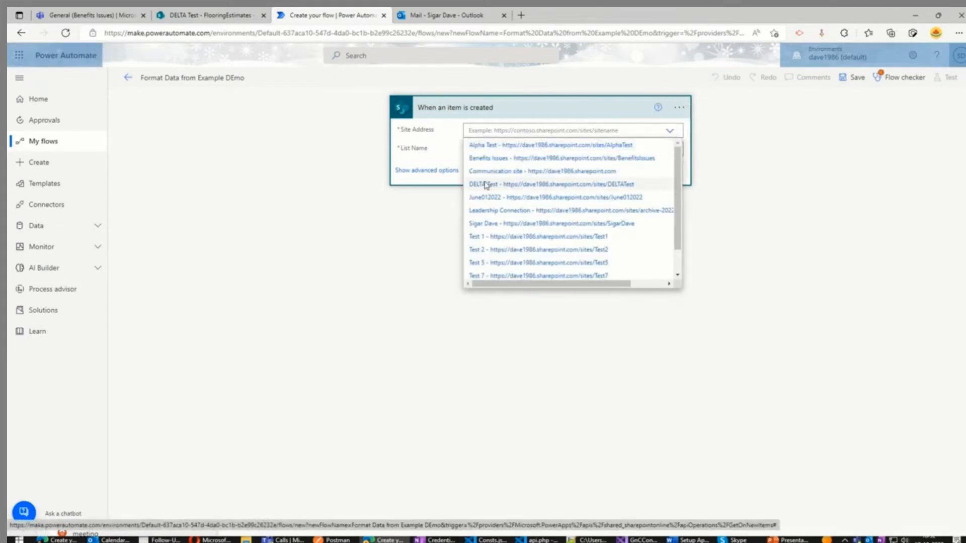
left_click(536, 183)
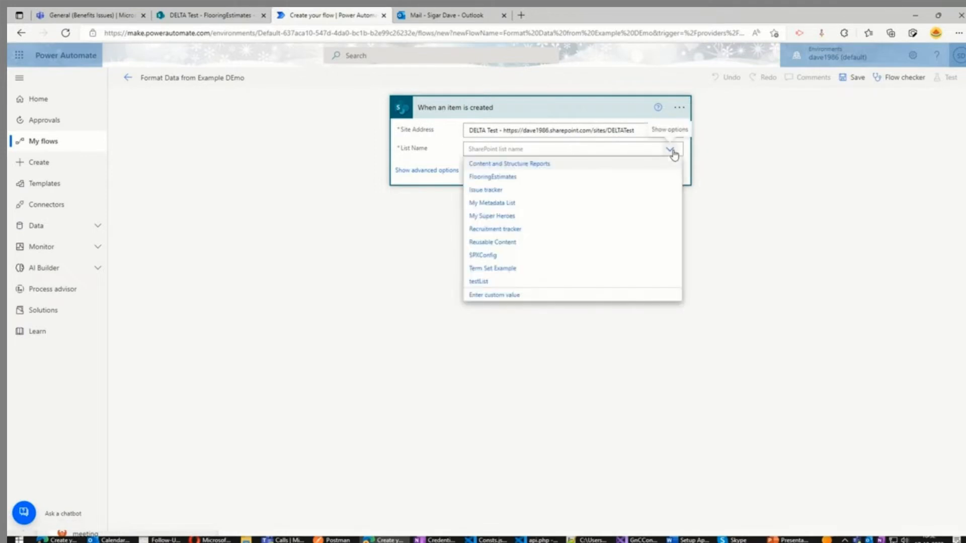
left_click(492, 177)
type("Send")
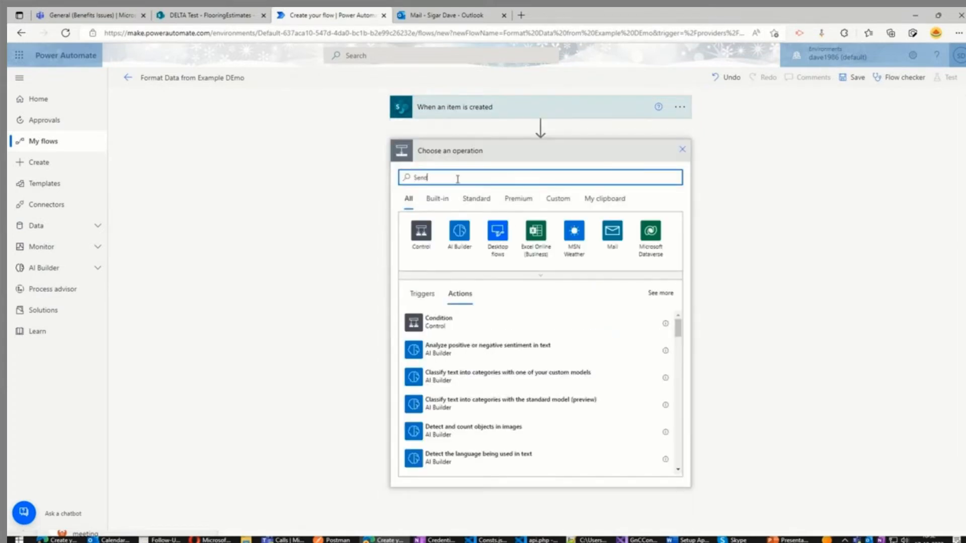
type("e")
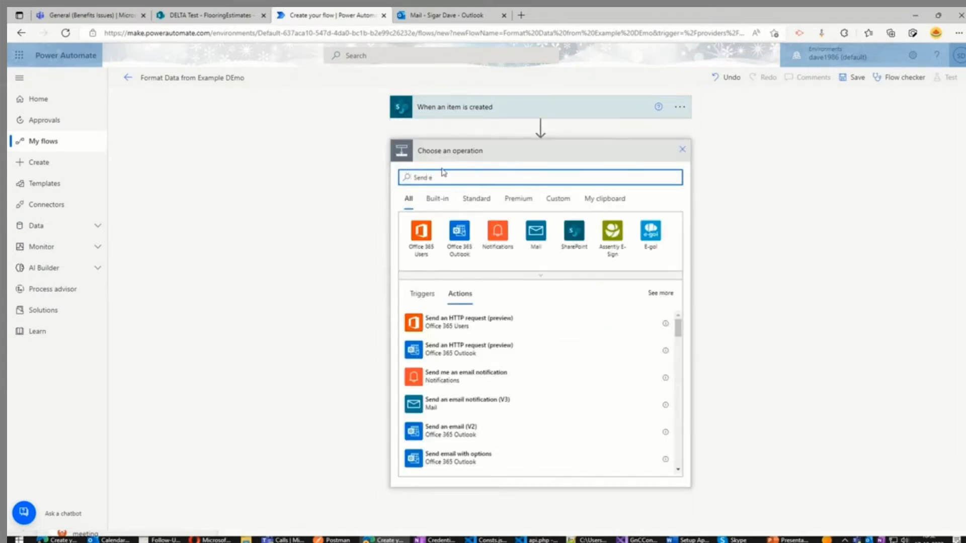
mouse_move(454, 431)
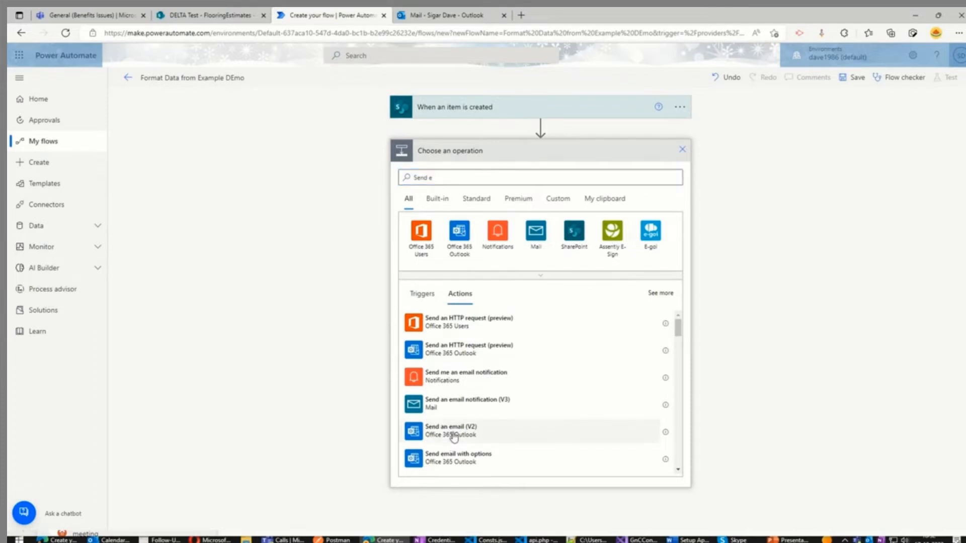
left_click(451, 431)
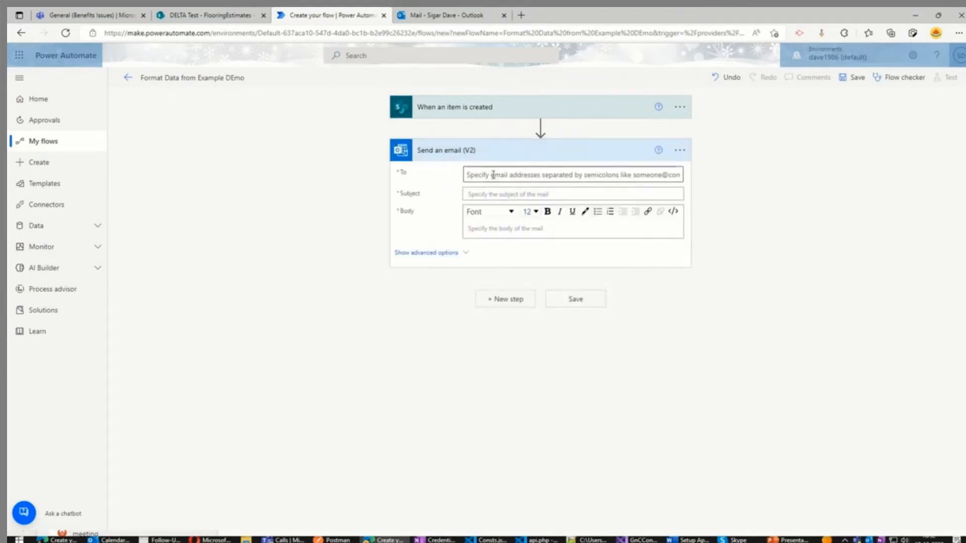
left_click(572, 174)
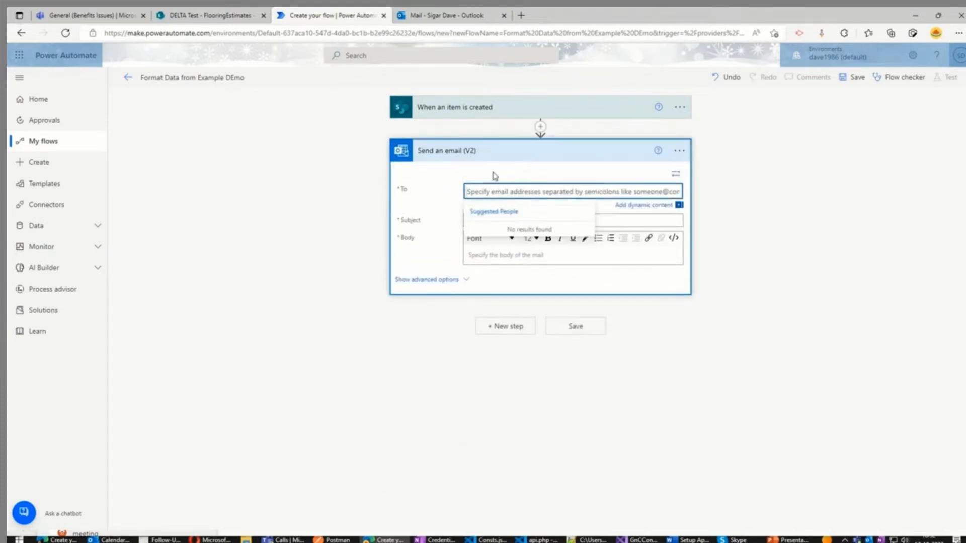
type("sigar dave")
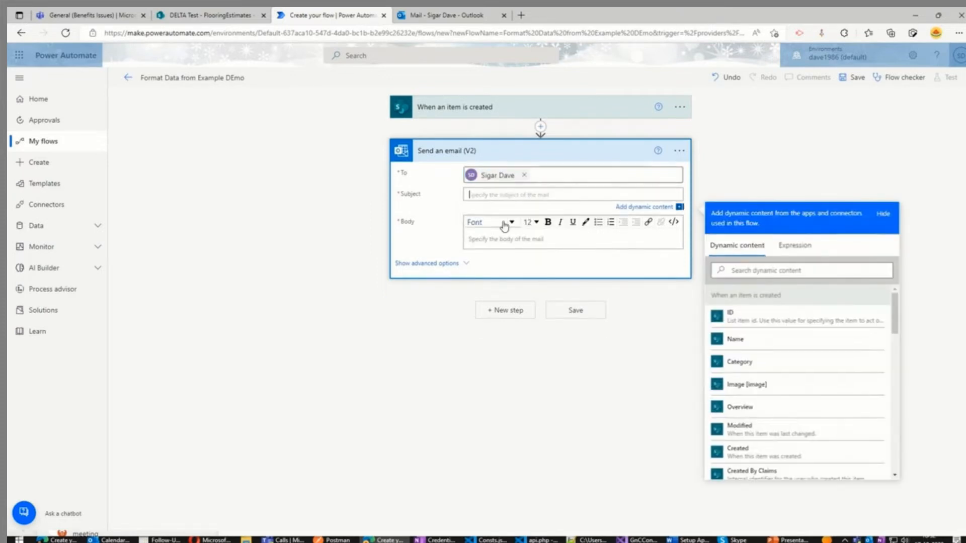
type("This is an")
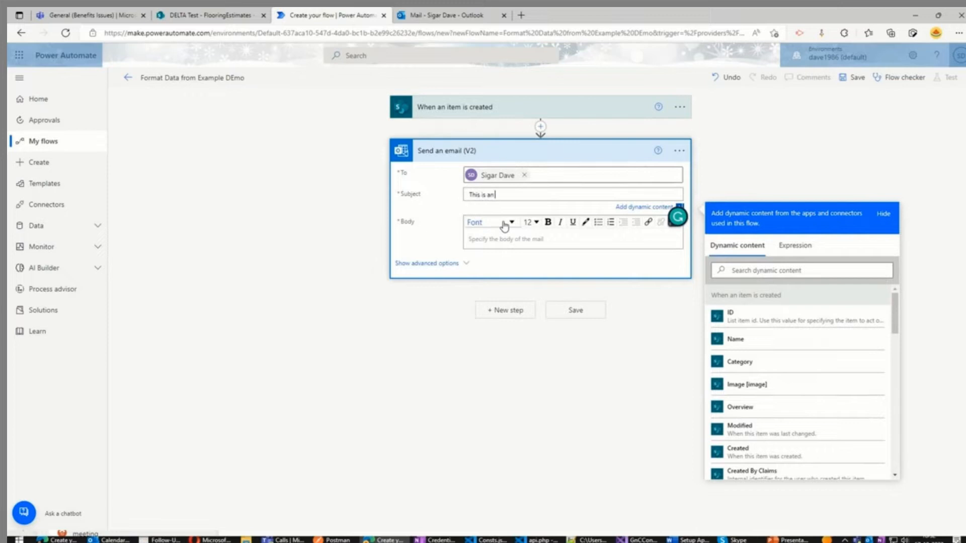
type("Example for the")
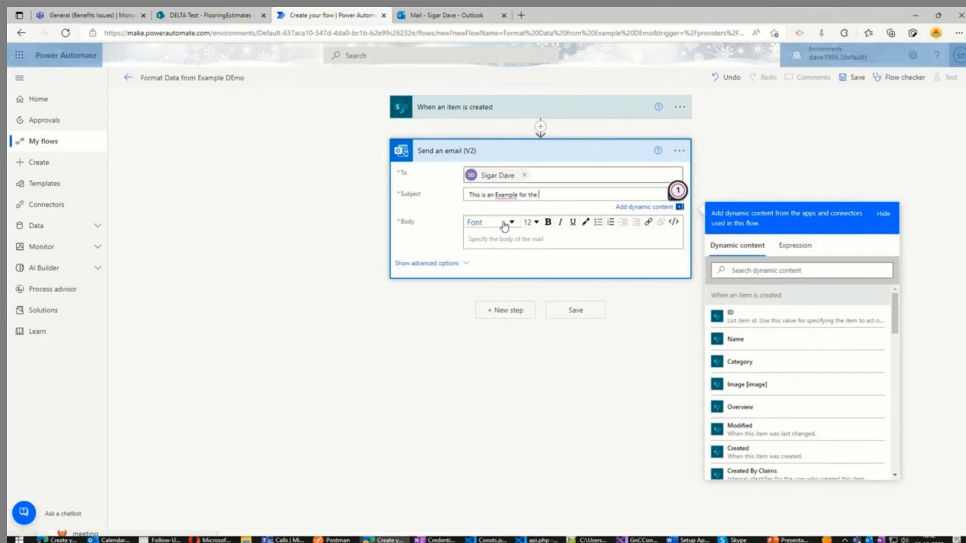
type("f")
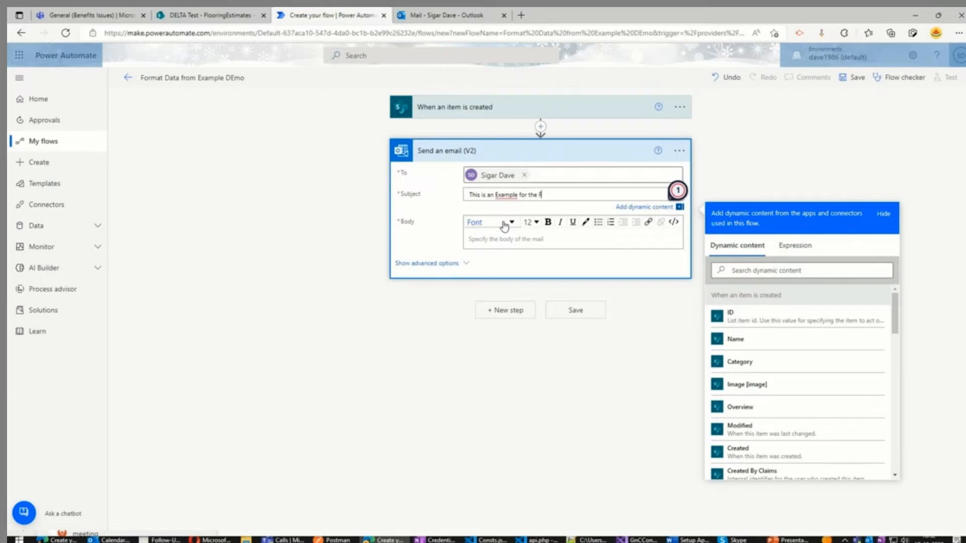
type("Format by Example")
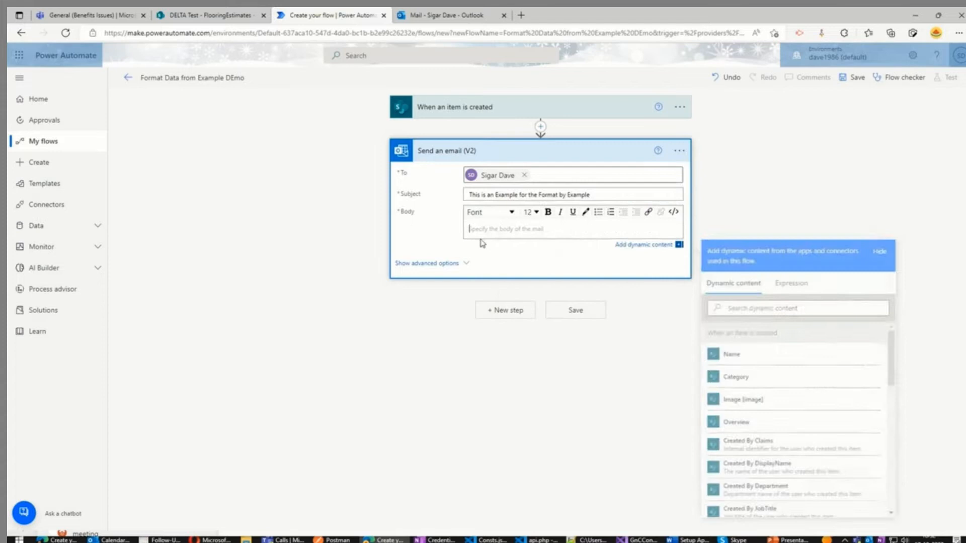
Insert Name, Category, Price, Created and Modified into the body, save, and start a manual test
left_click(735, 353)
type("Price")
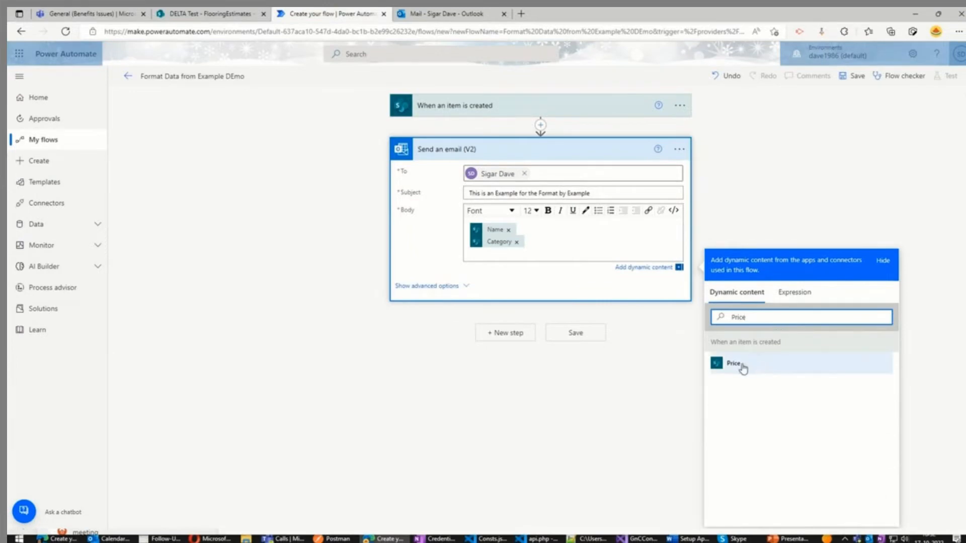
left_click(733, 364)
type("Crated")
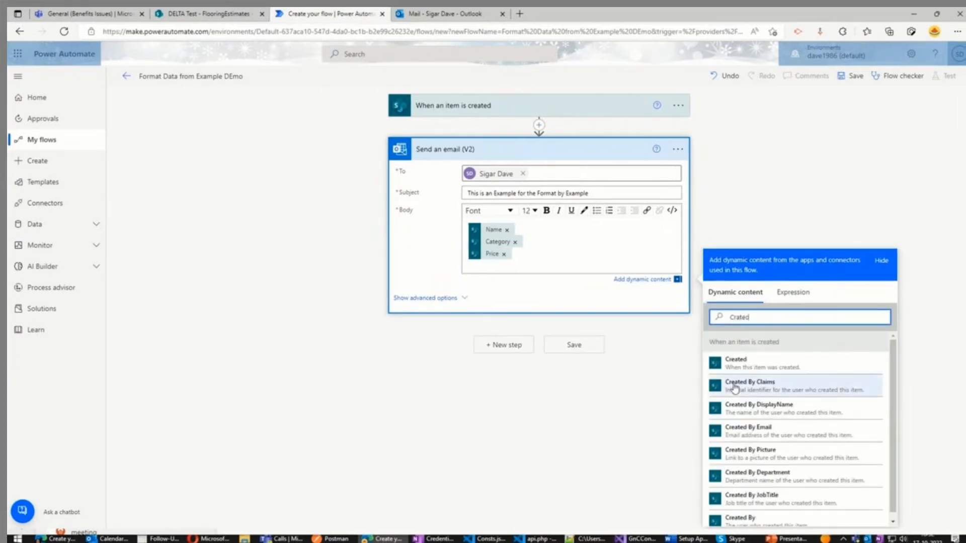
left_click(734, 363)
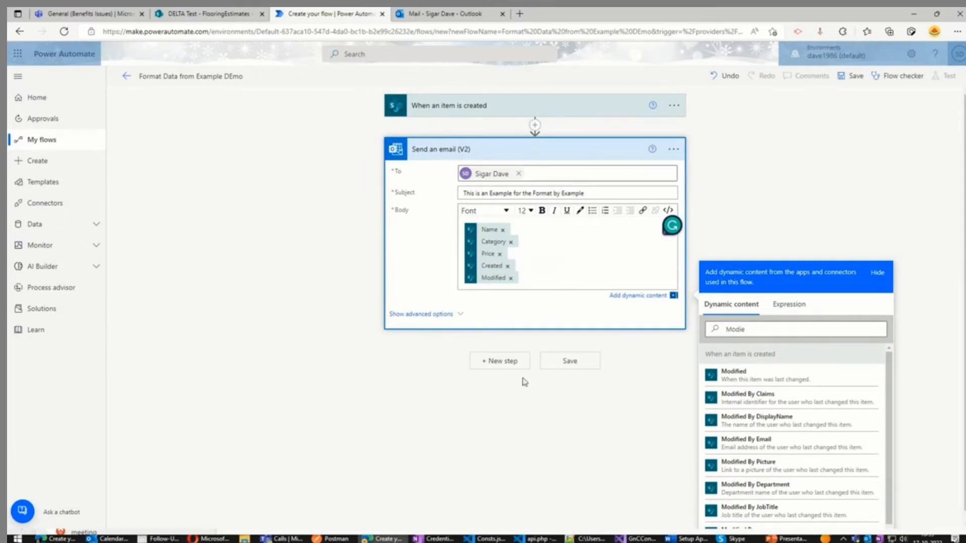
left_click(854, 75)
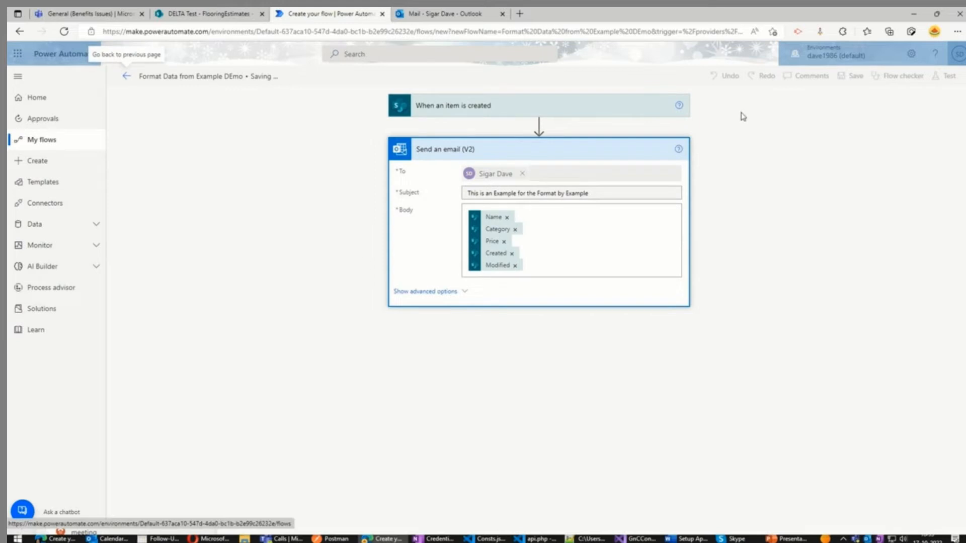
left_click(950, 76)
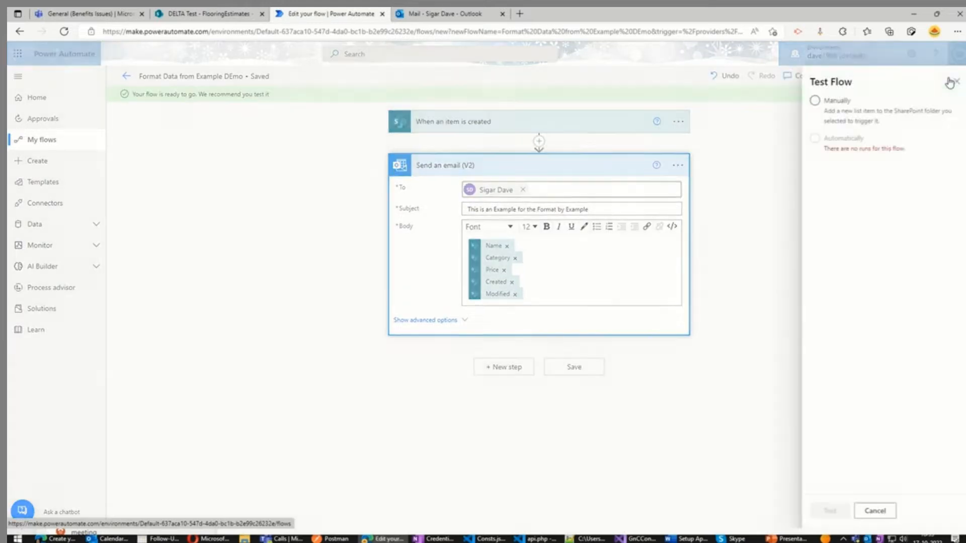
left_click(954, 82)
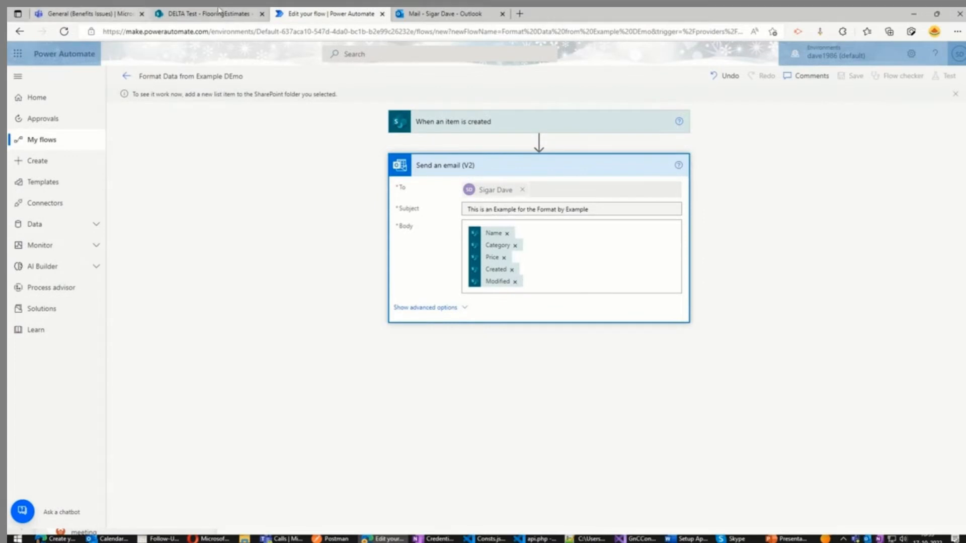
Begin a FlooringEstimates item titled Woodent Floor Tiles, category Tiles, price 8.96
left_click(209, 13)
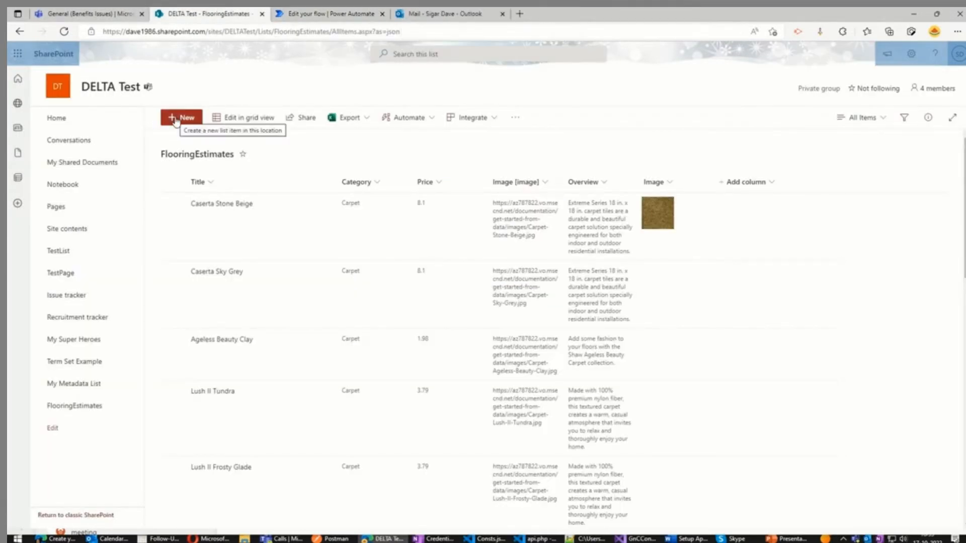
left_click(182, 117)
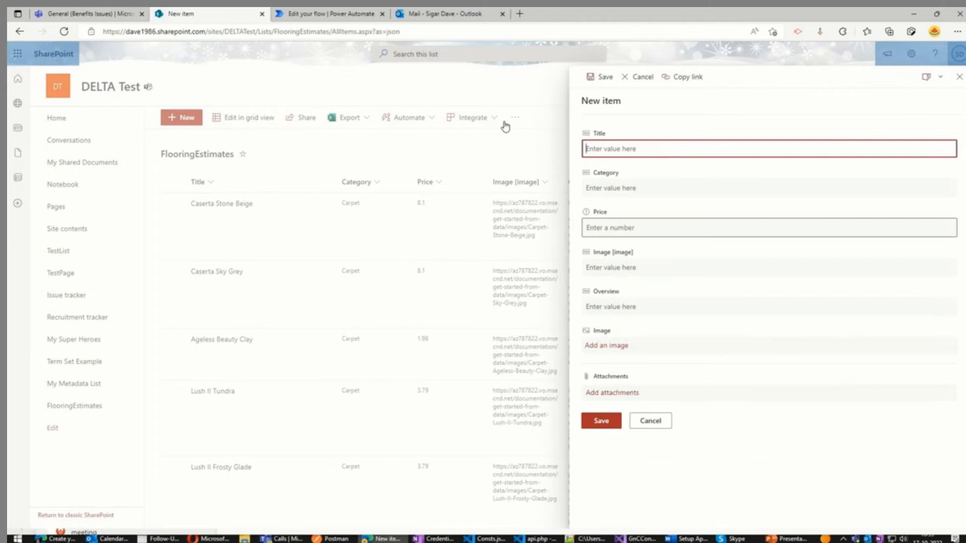
type("W")
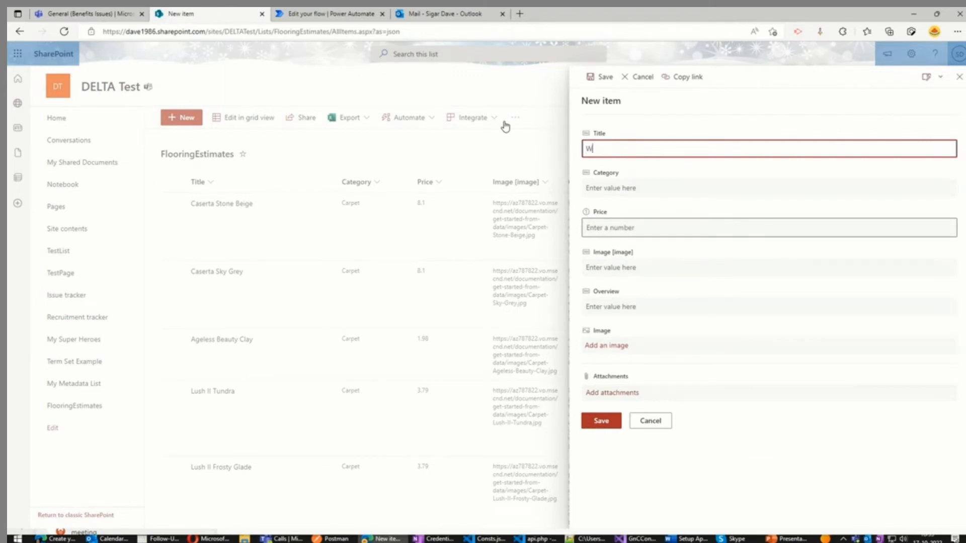
type("Woodent F")
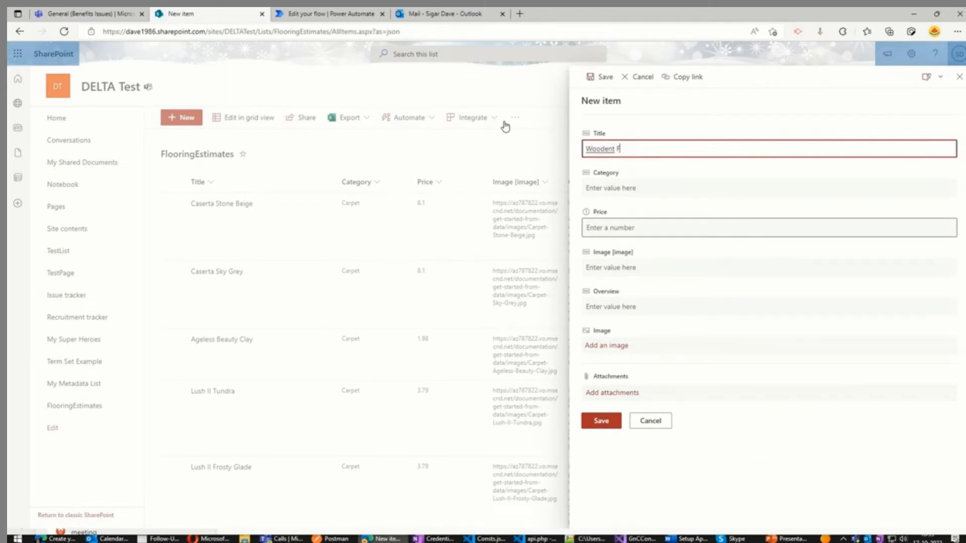
type("loor Tiles")
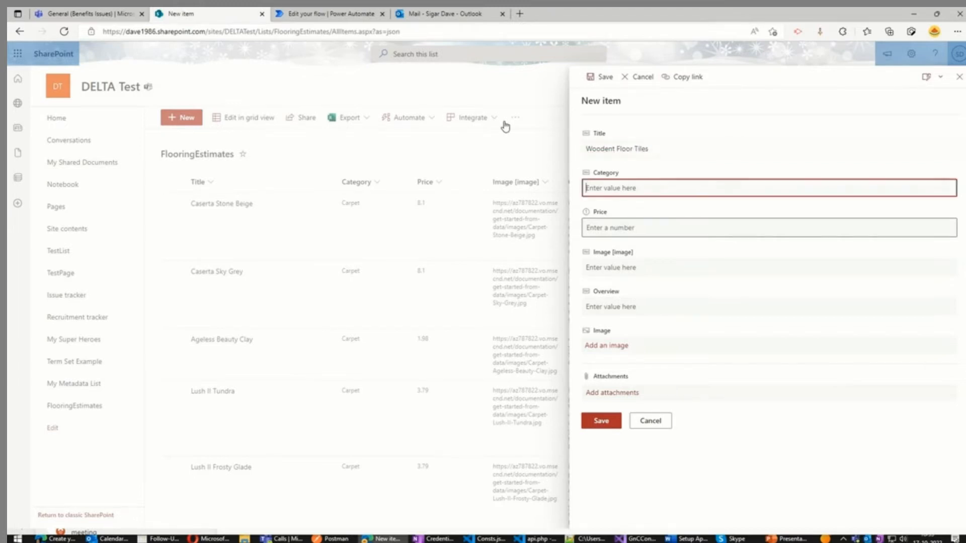
type("Tiles")
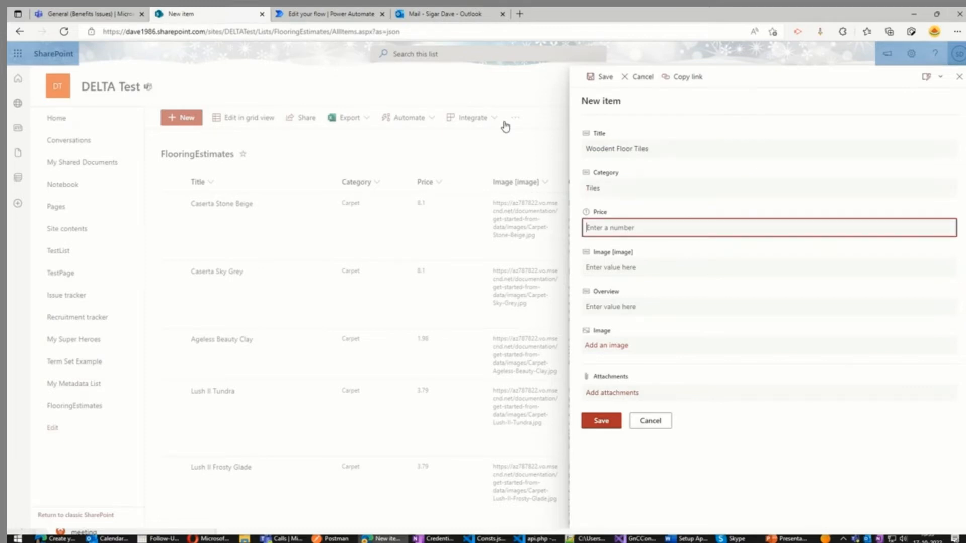
type("0")
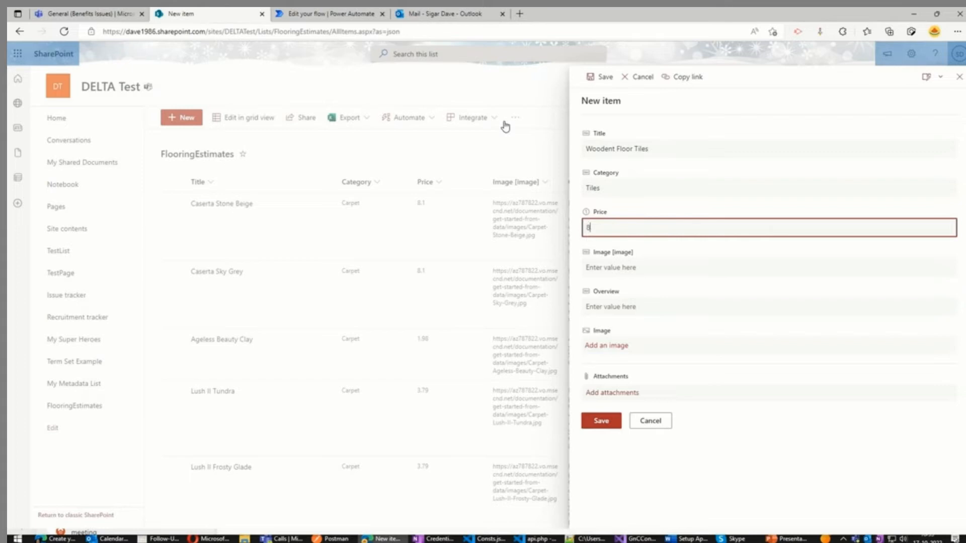
type("8.96")
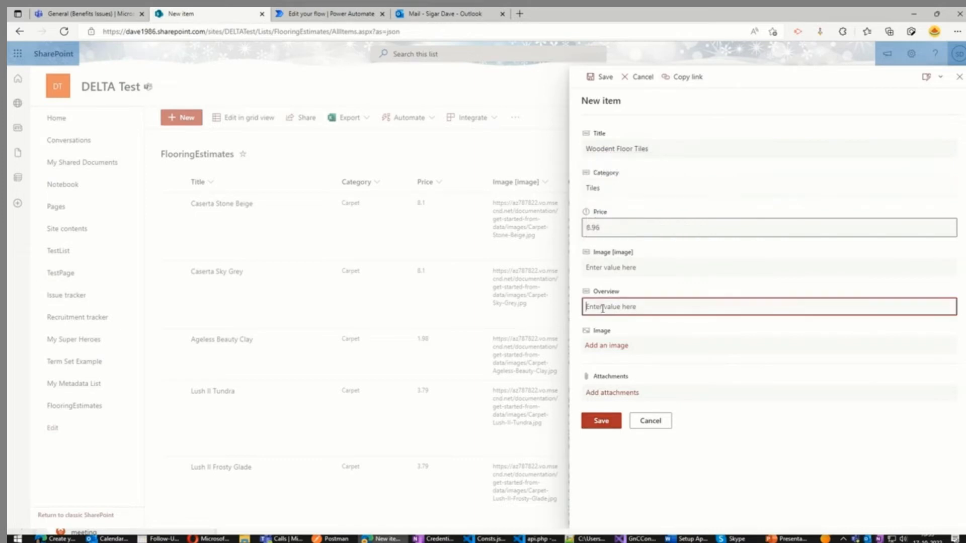
Attach the images (1).jfif picture, save the item, and check the flow run
left_click(606, 346)
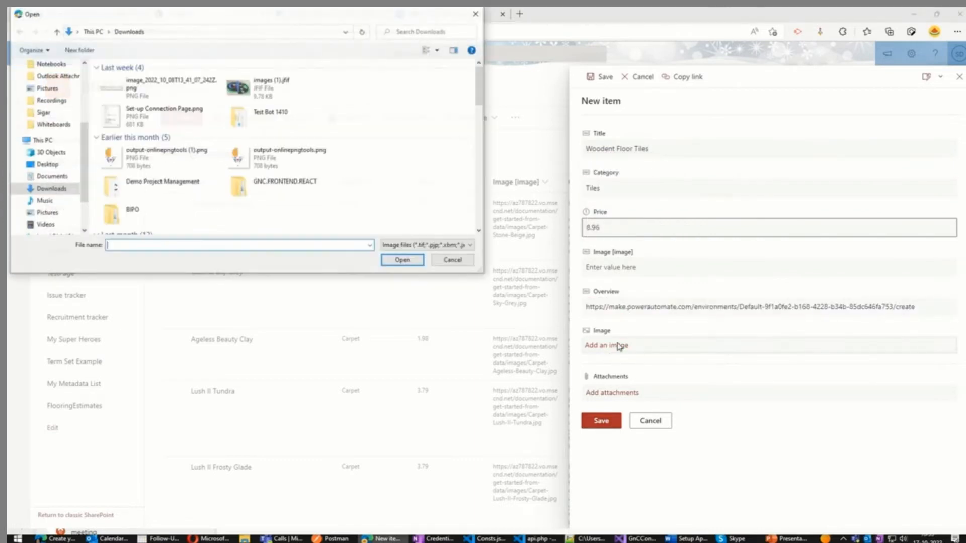
left_click(269, 88)
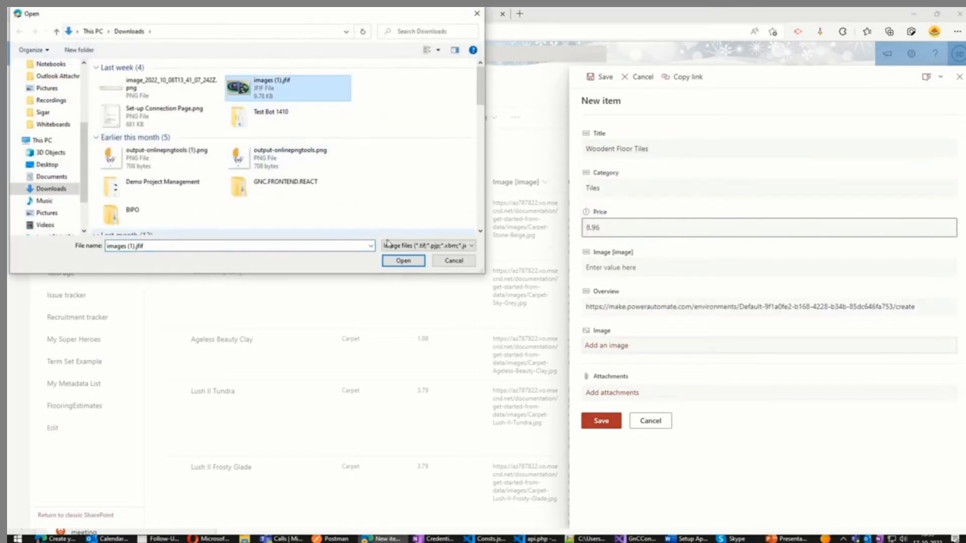
left_click(403, 260)
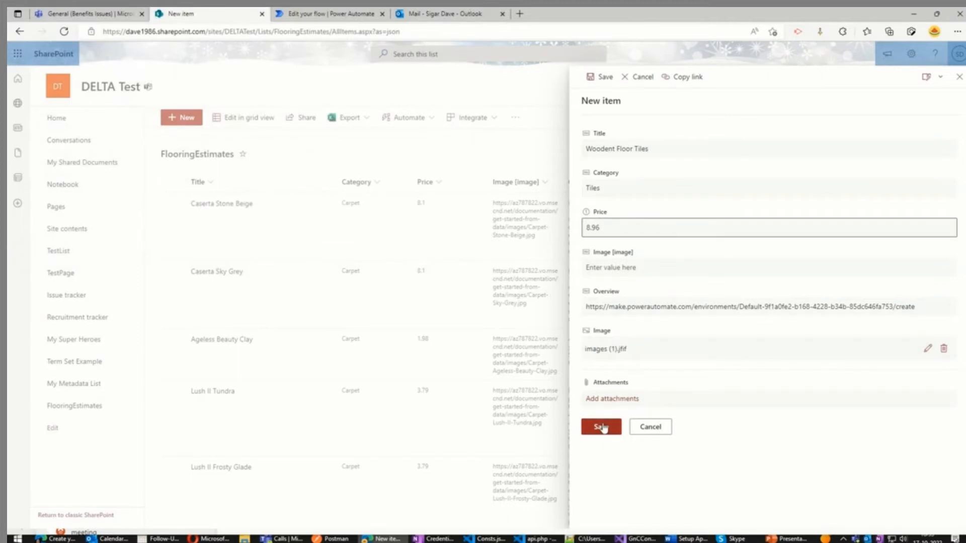
left_click(600, 427)
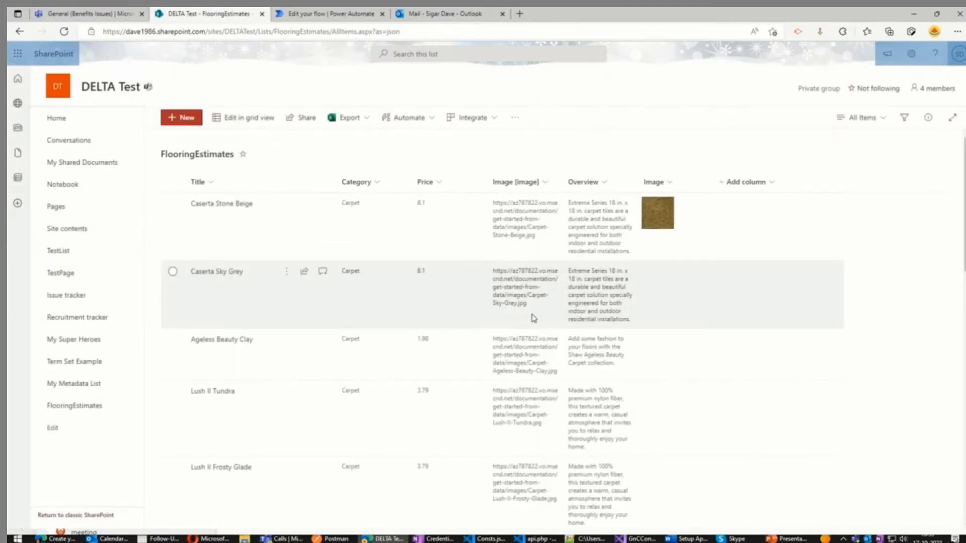
scroll("down", 3)
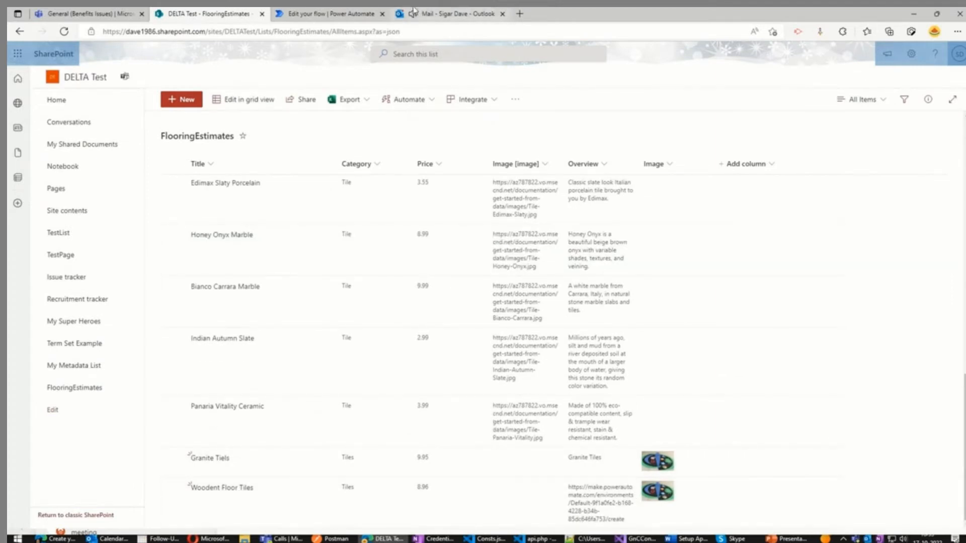
left_click(326, 13)
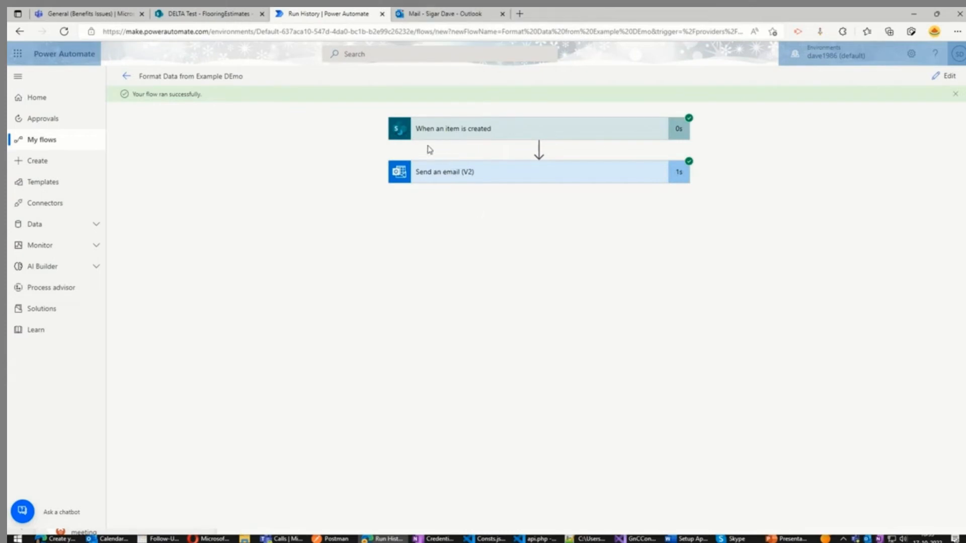
Read the flow's new email in Outlook, then return to the flow run history
left_click(450, 13)
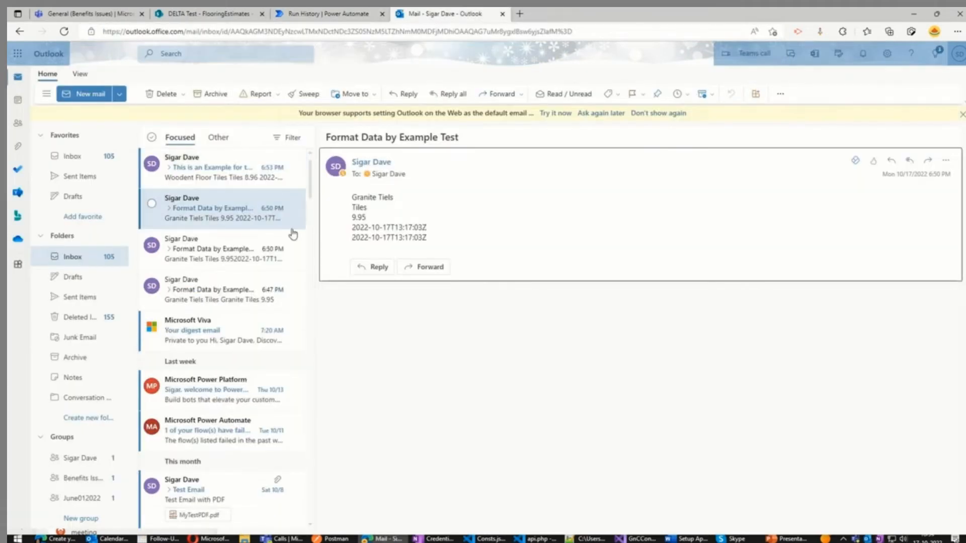
left_click(212, 167)
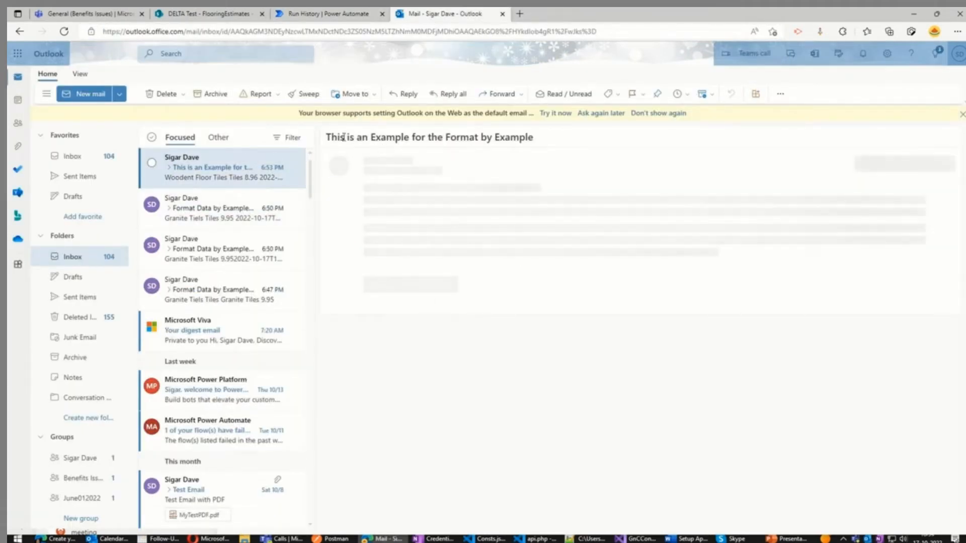
mouse_move(552, 149)
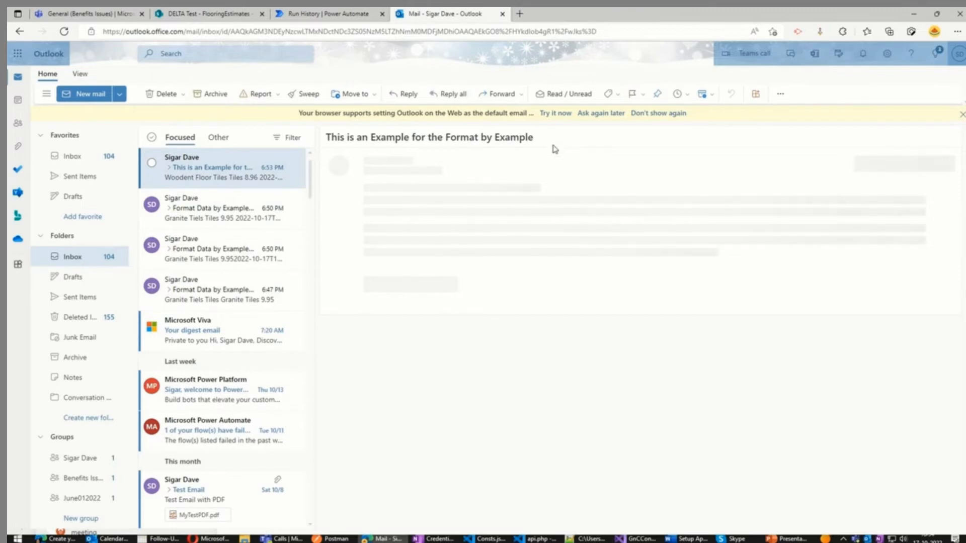
mouse_move(543, 210)
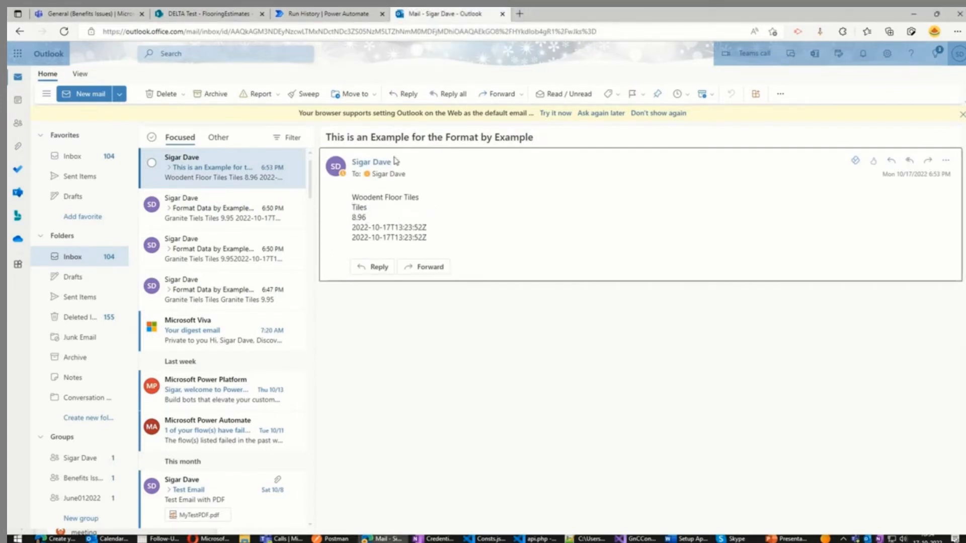
left_click(320, 13)
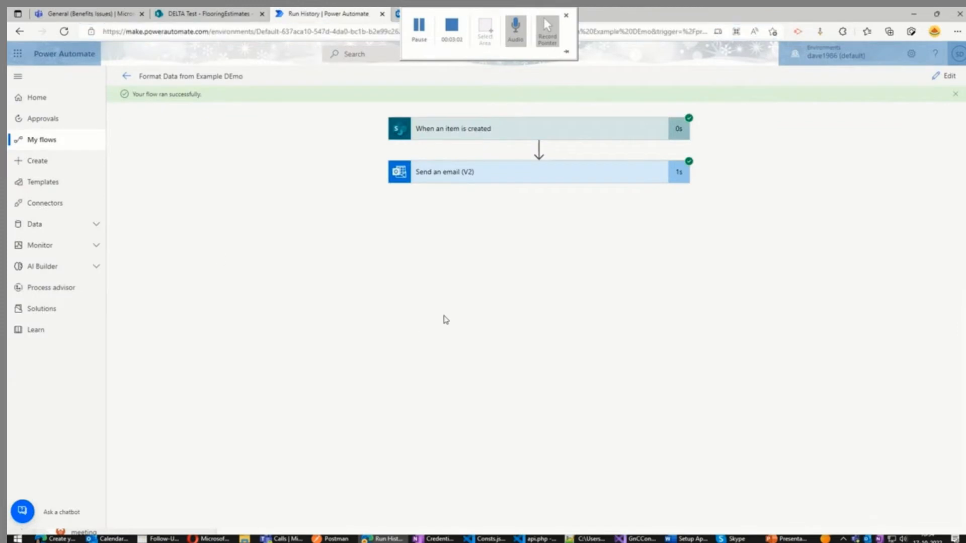
Start a Format data by examples expression on the body's Price field
left_click(947, 75)
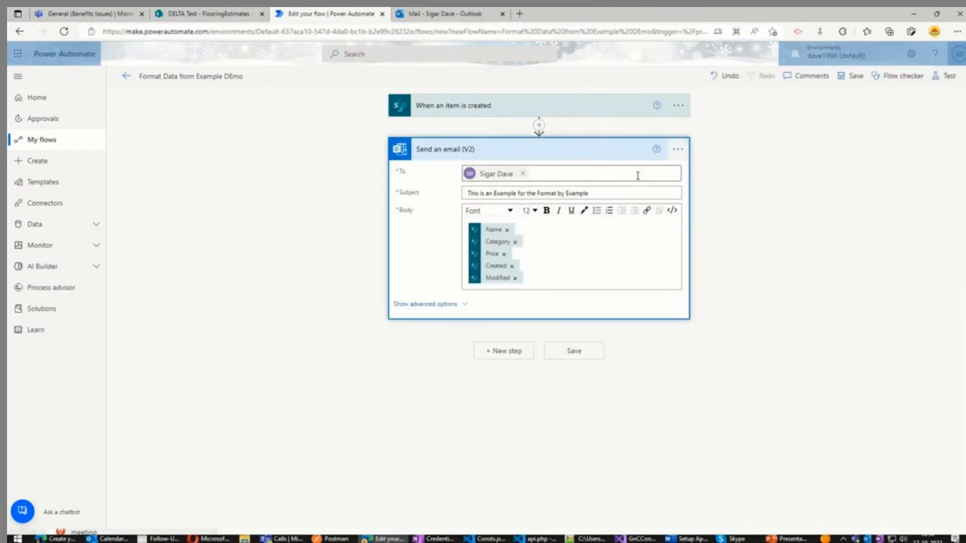
mouse_move(492, 255)
type("Pric")
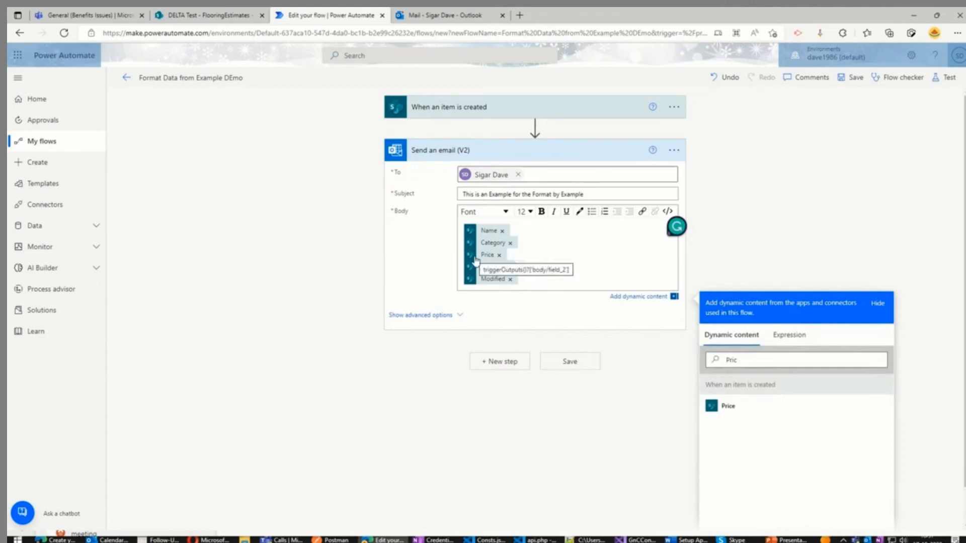
left_click(789, 334)
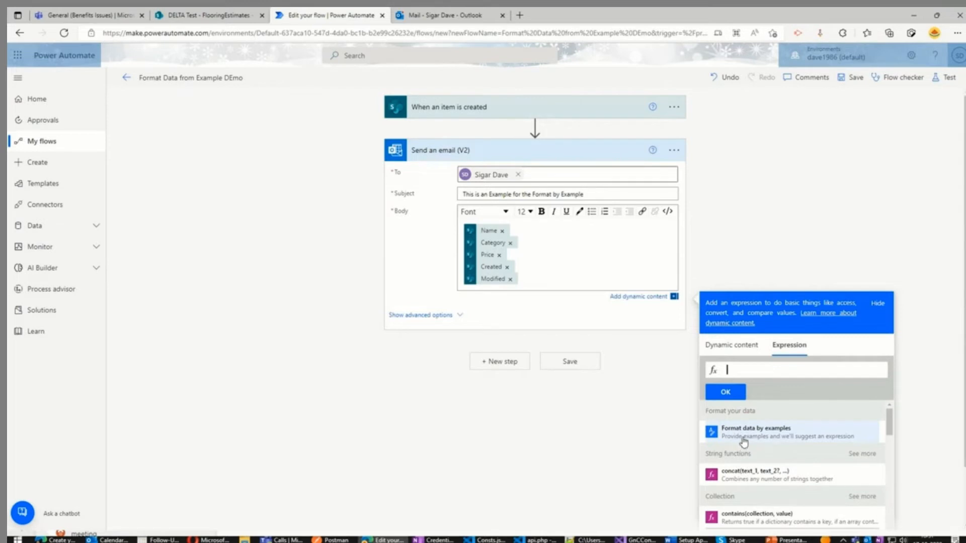
left_click(755, 431)
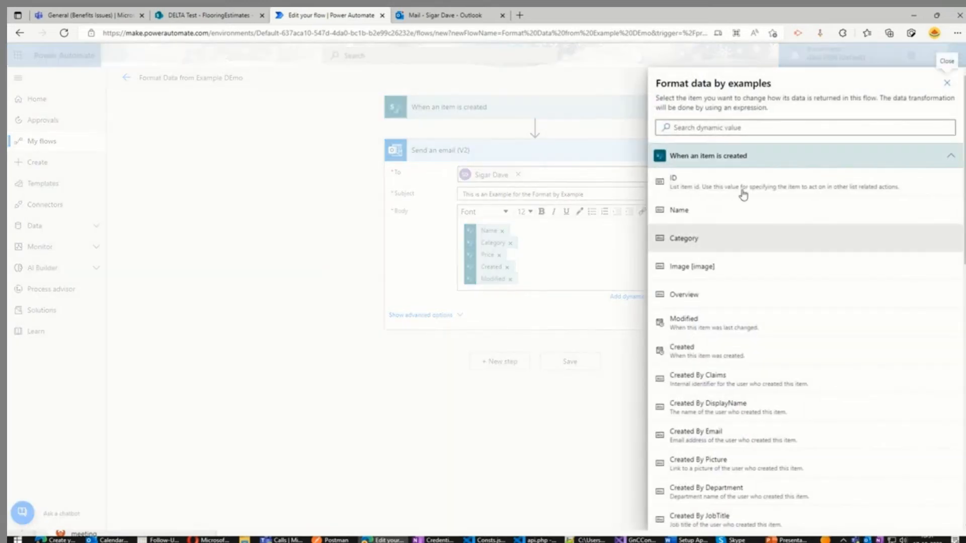
type("Price")
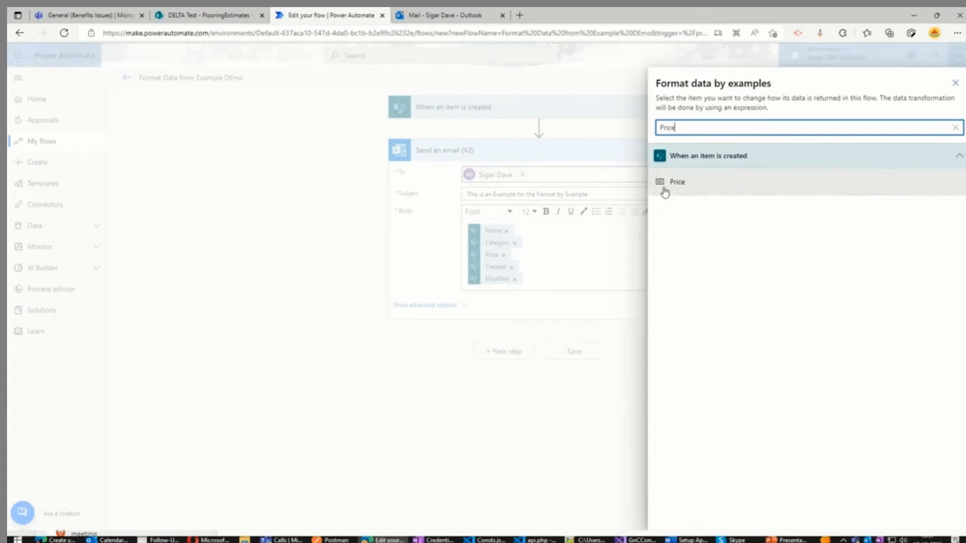
left_click(676, 182)
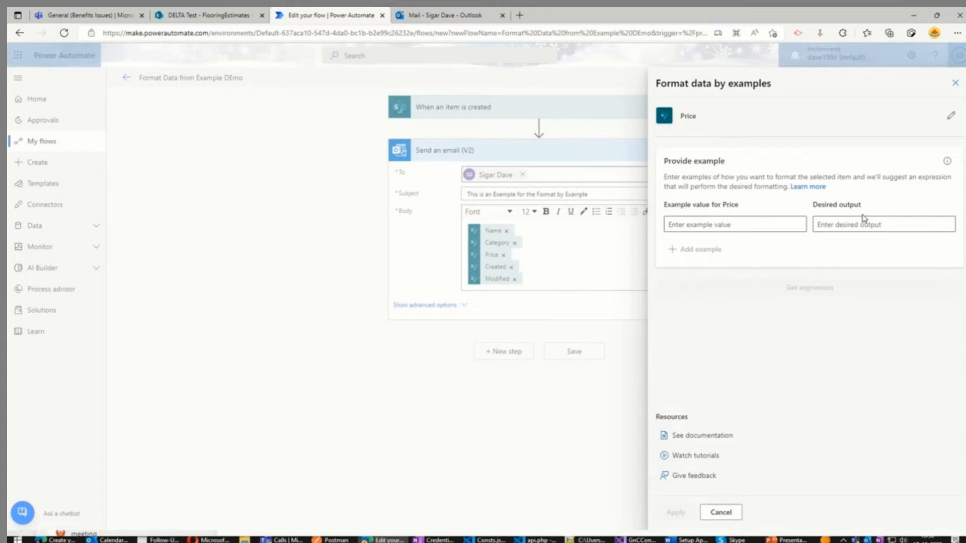
Give example 8.58 → 'Price - 8.58' and generate the expression
left_click(735, 224)
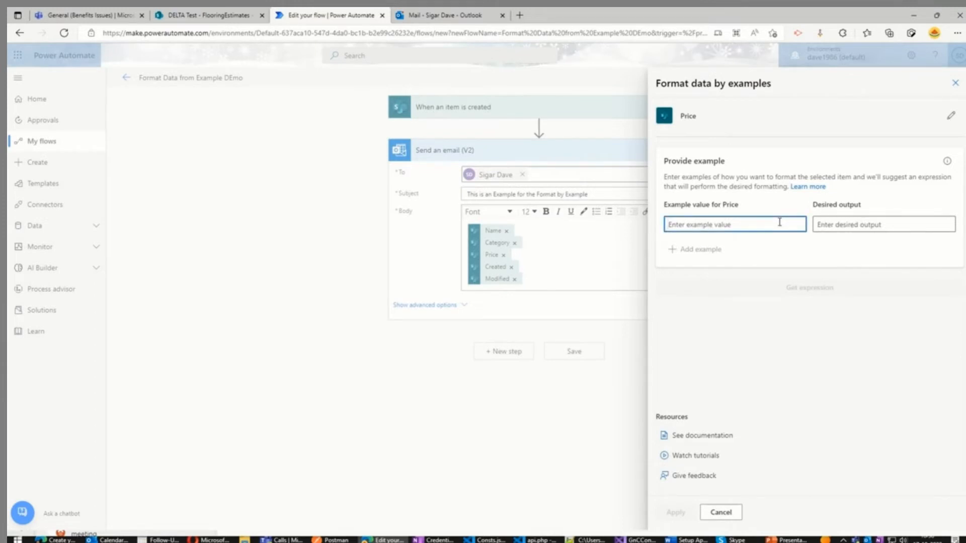
type("8.58")
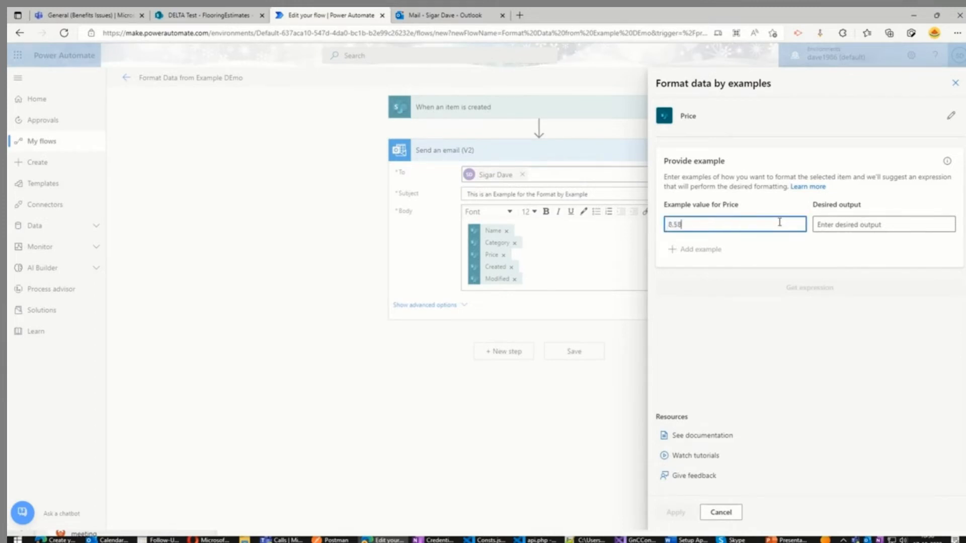
left_click(883, 223)
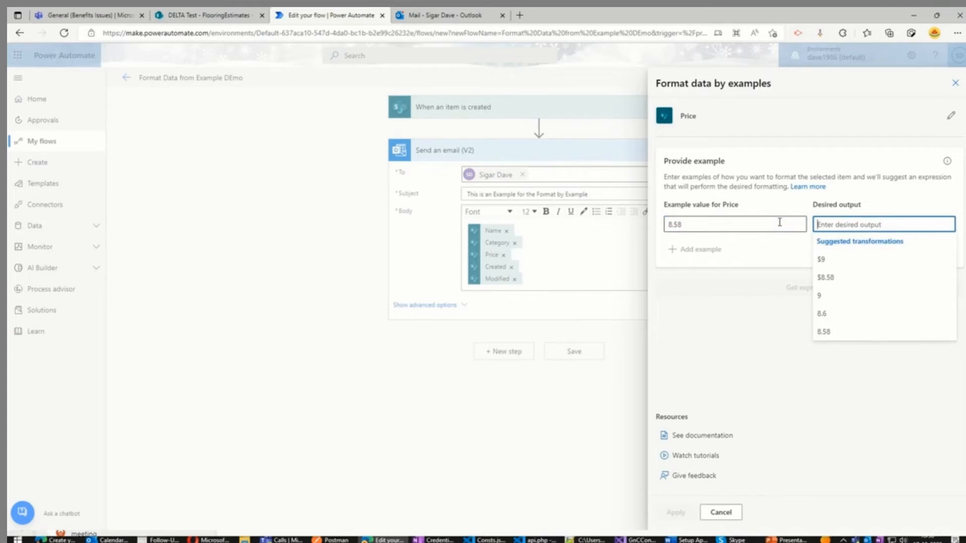
type("Price -")
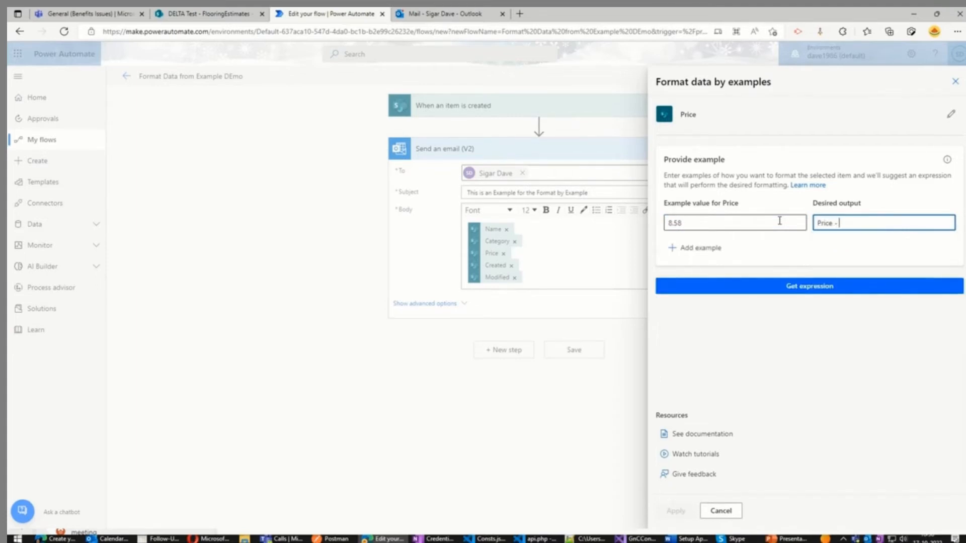
type("8.58")
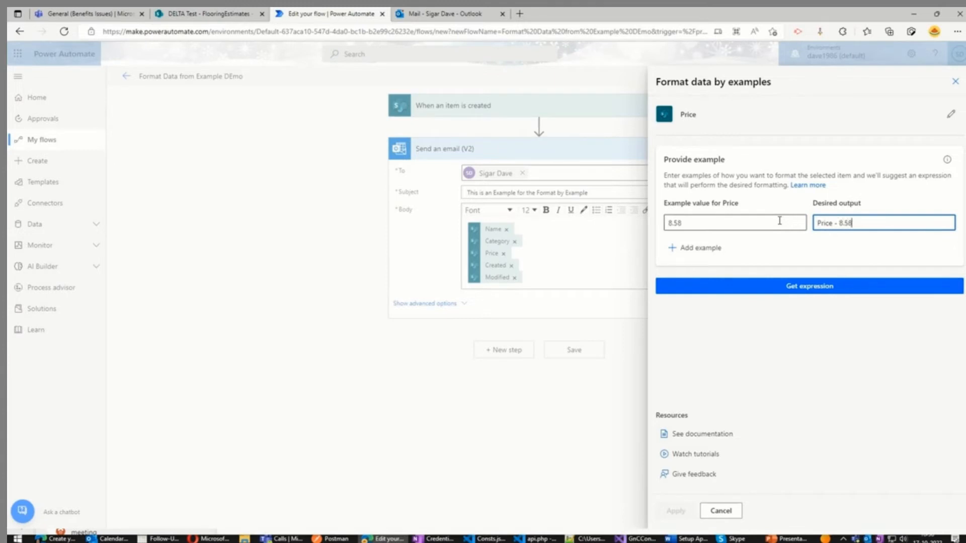
left_click(808, 286)
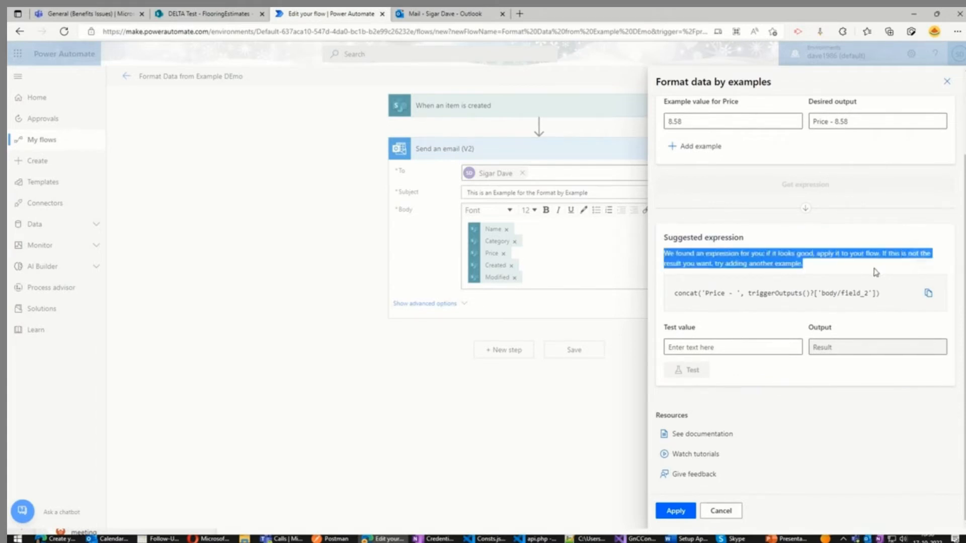
Test the expression with value 8 and apply it to the email body
left_click(733, 346)
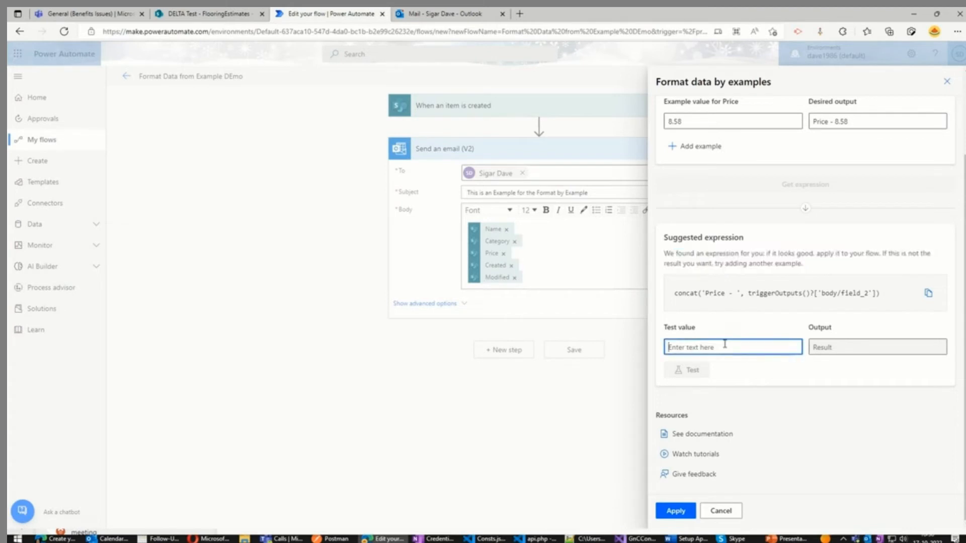
type("8.58")
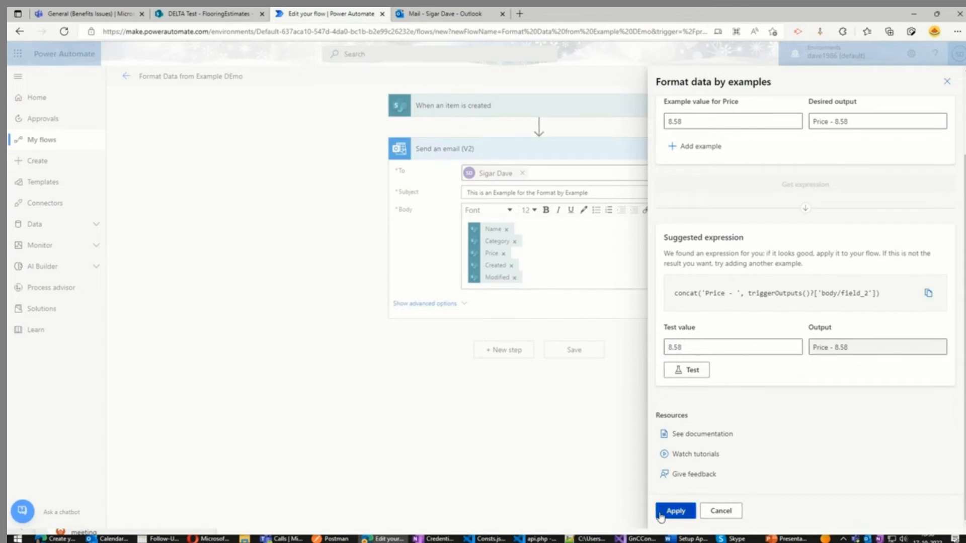
left_click(676, 511)
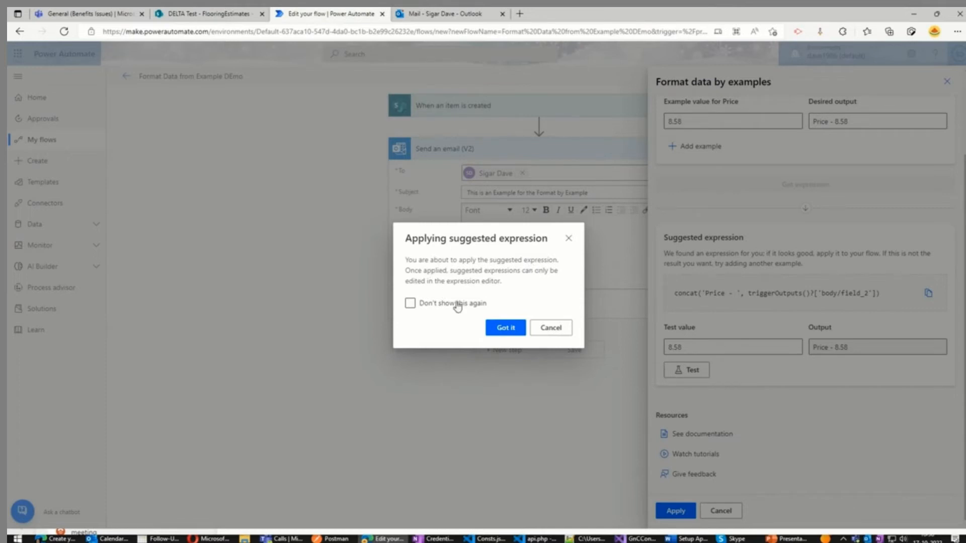
left_click(504, 327)
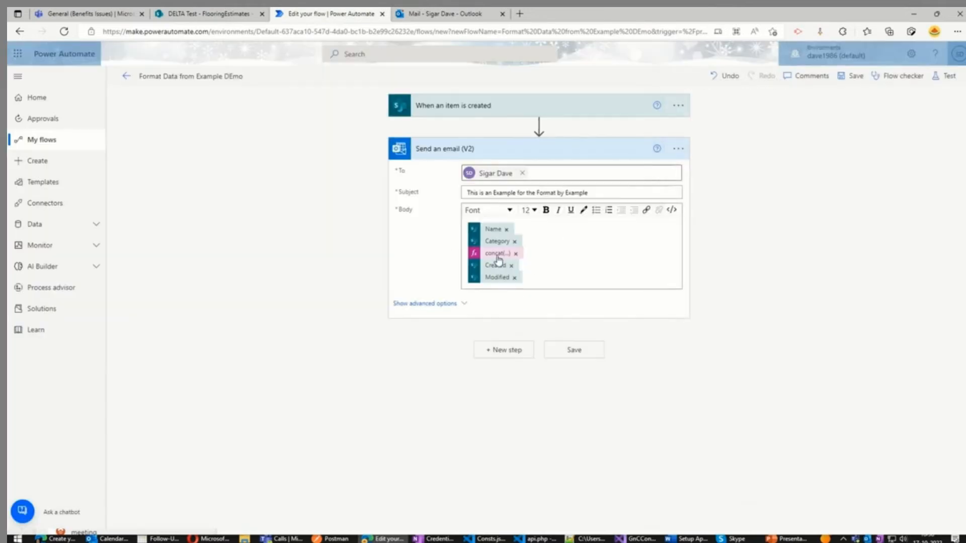
mouse_move(496, 254)
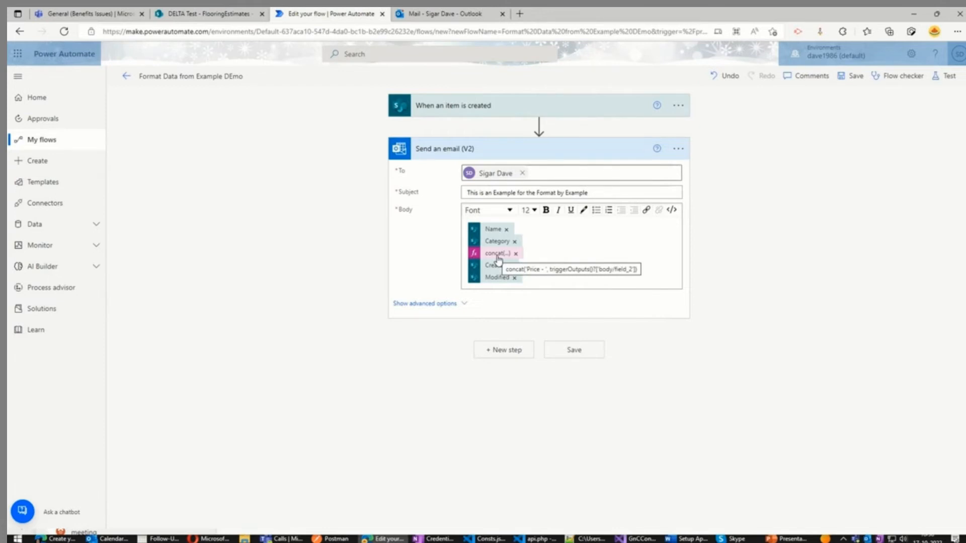
Save and test with a recently used Succeeded trigger, then check the inbox
left_click(949, 75)
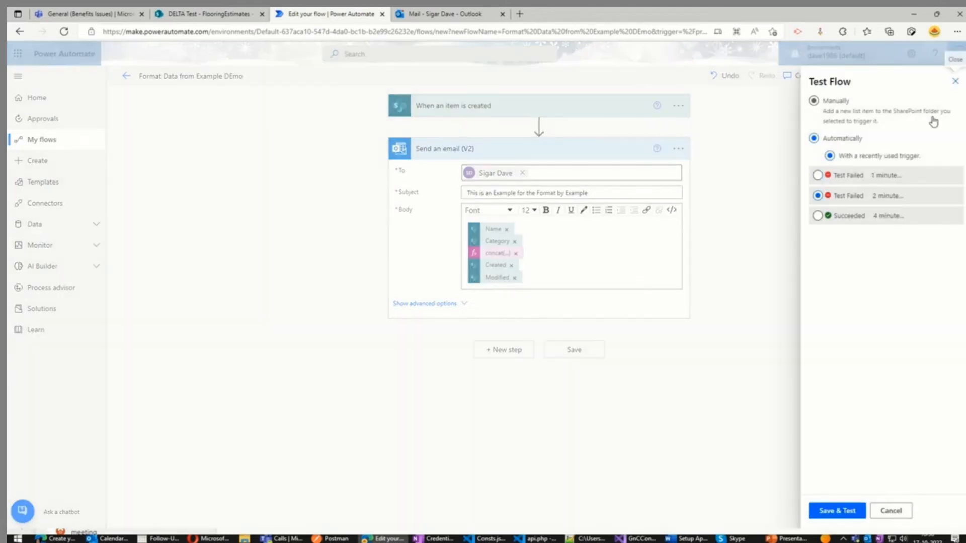
left_click(813, 101)
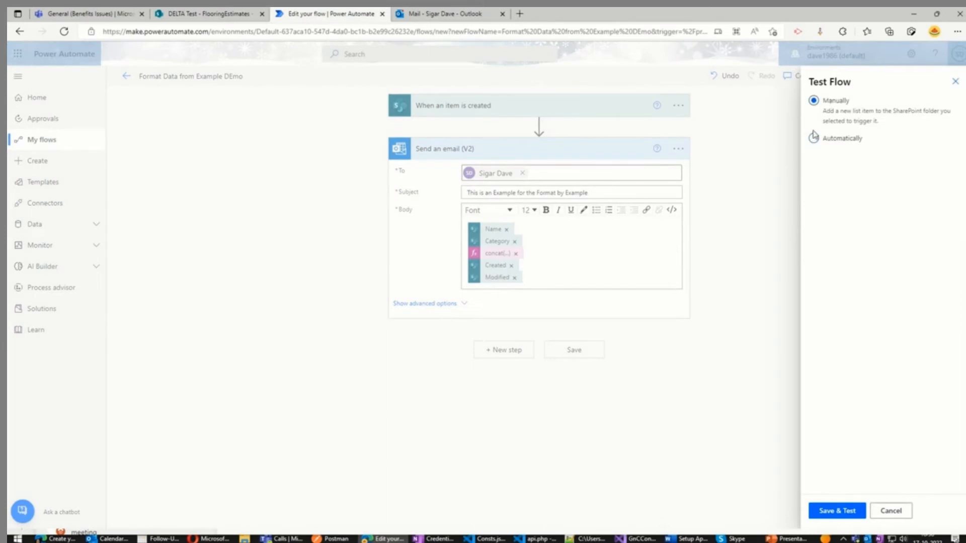
left_click(814, 138)
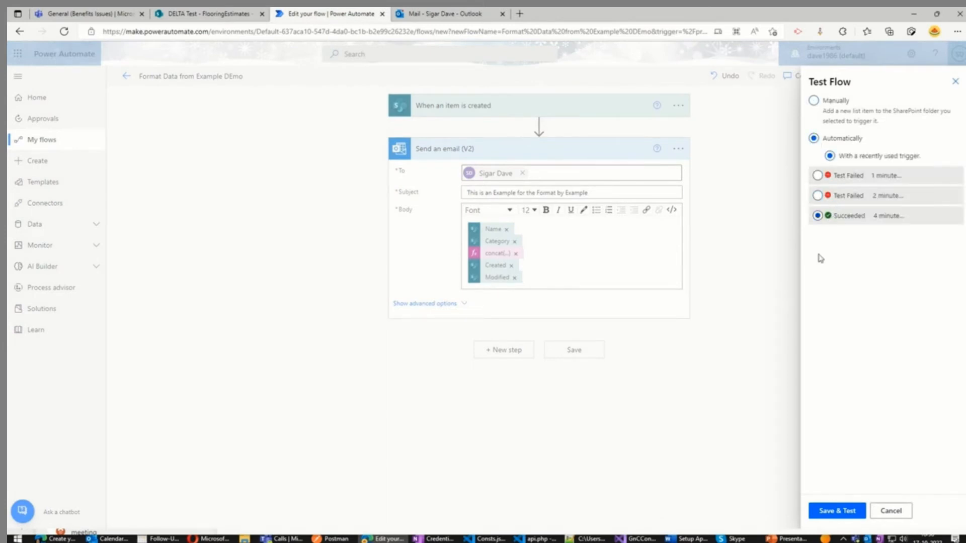
left_click(836, 511)
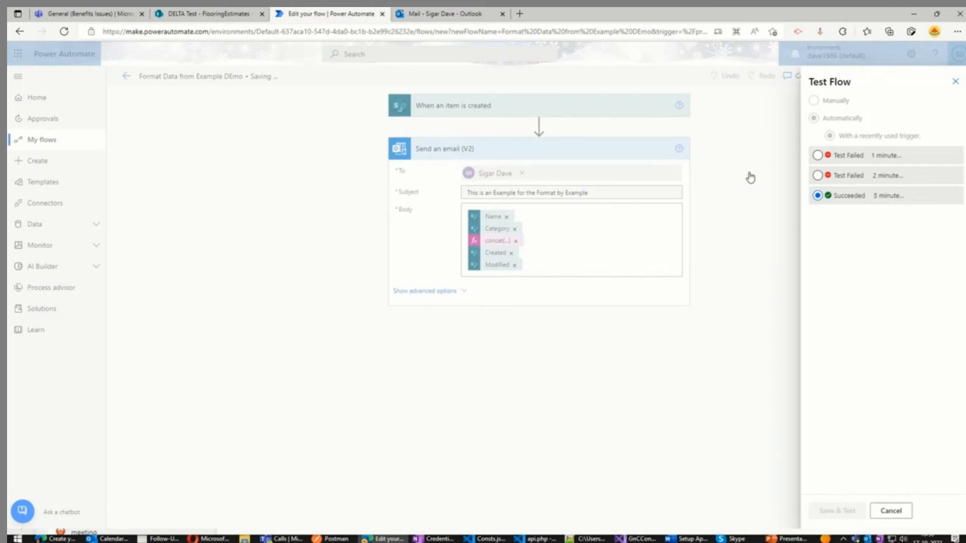
mouse_move(746, 158)
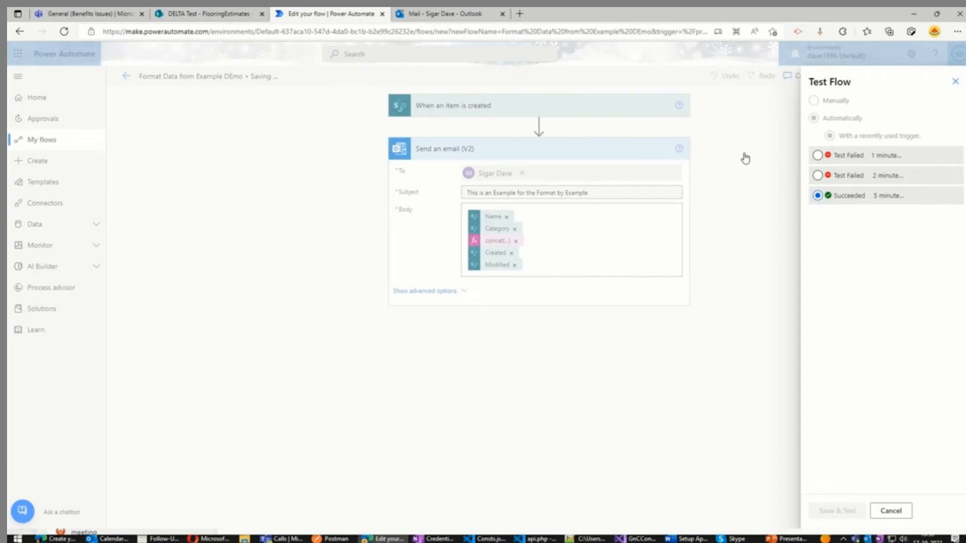
left_click(449, 13)
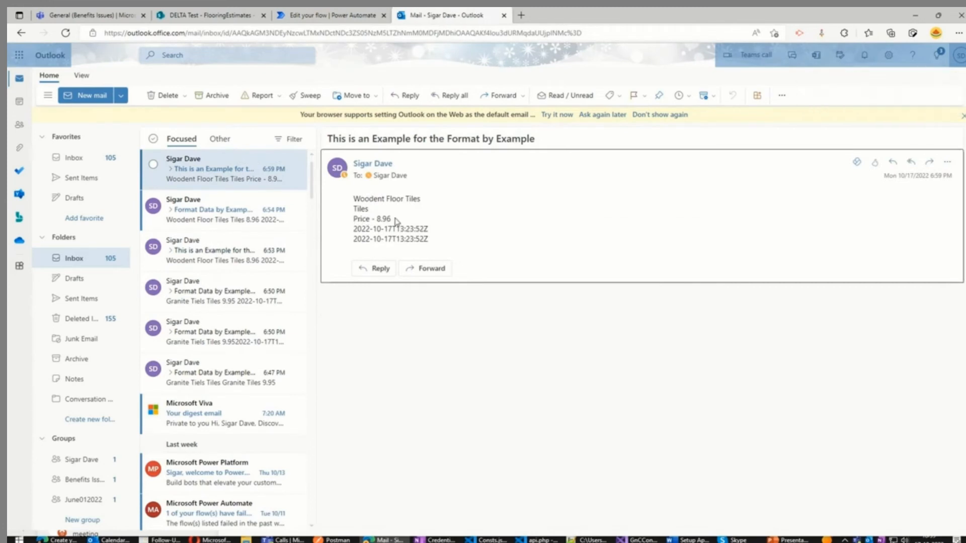
Confirm the email's price line reads 'Price - 8.96' and return to the flow
double_click(371, 218)
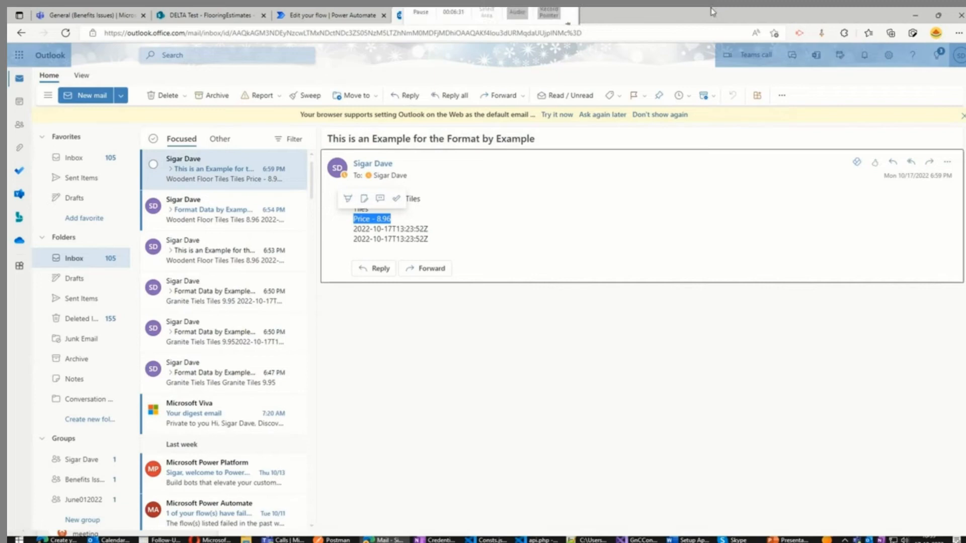
left_click(331, 15)
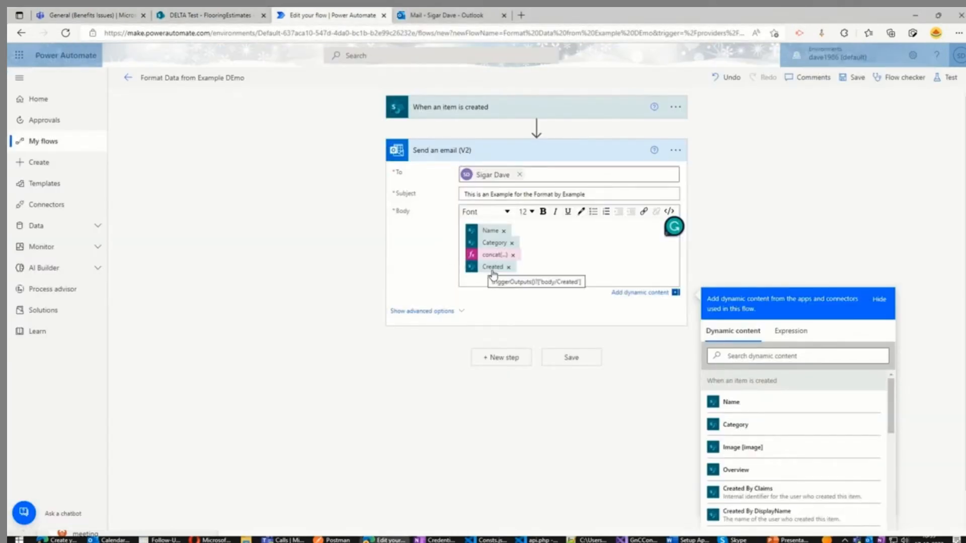
Start a Format data by examples expression on Created, checking its raw value in the email
left_click(790, 331)
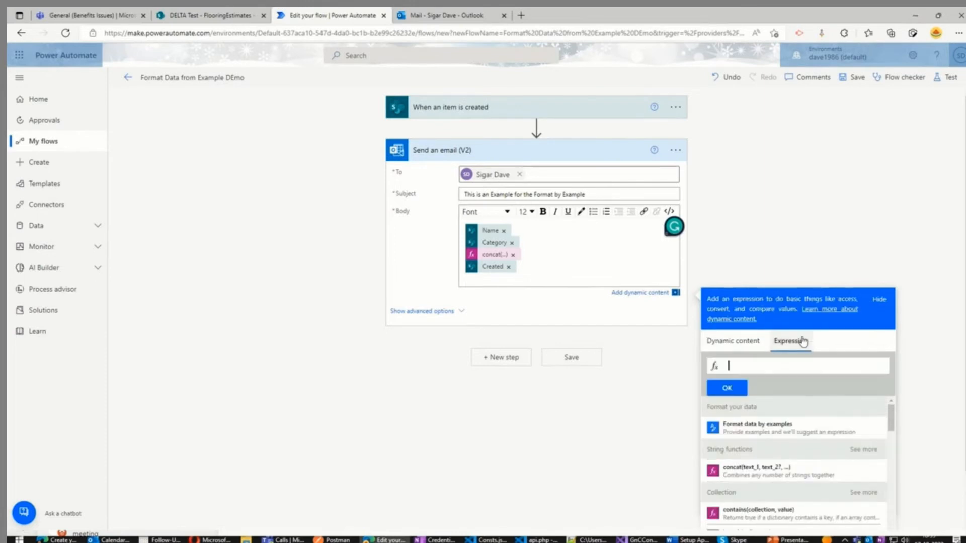
mouse_move(748, 431)
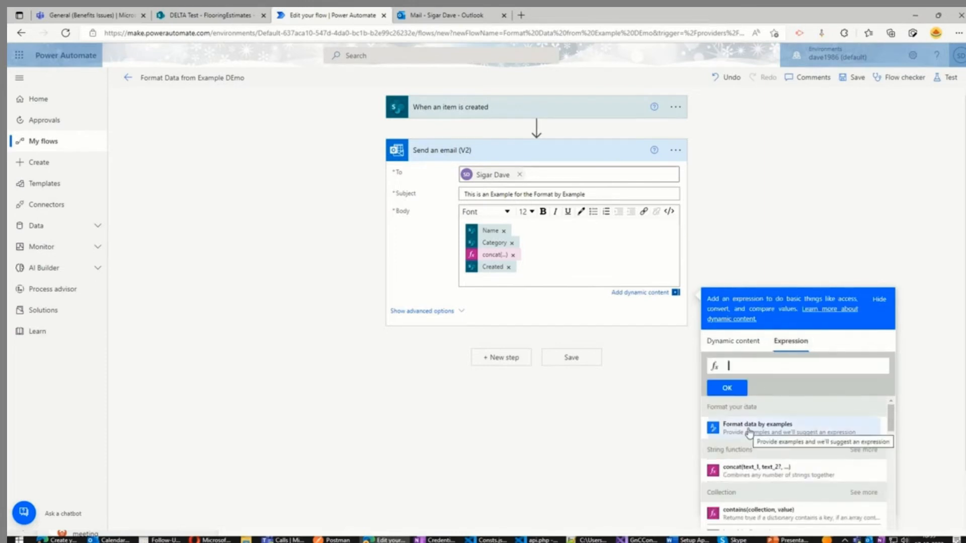
left_click(757, 424)
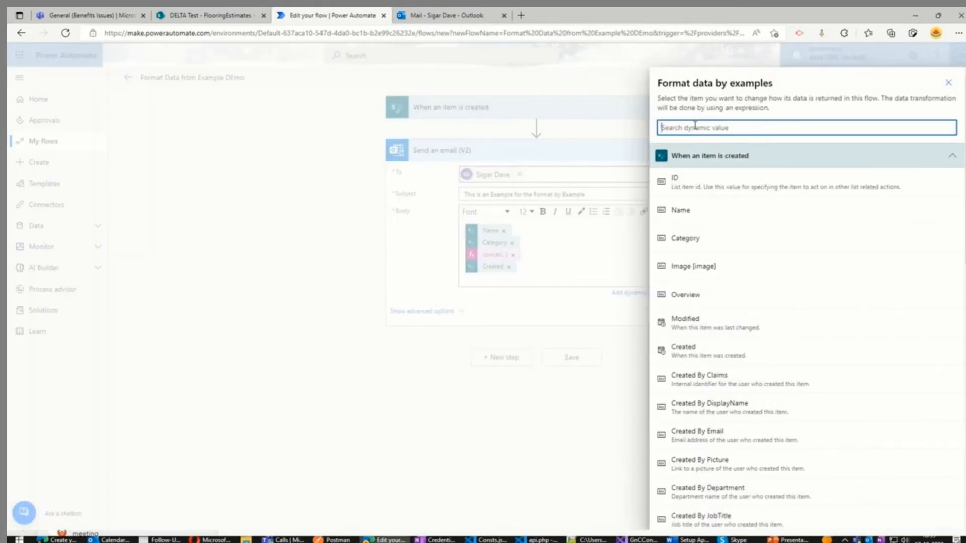
type("created")
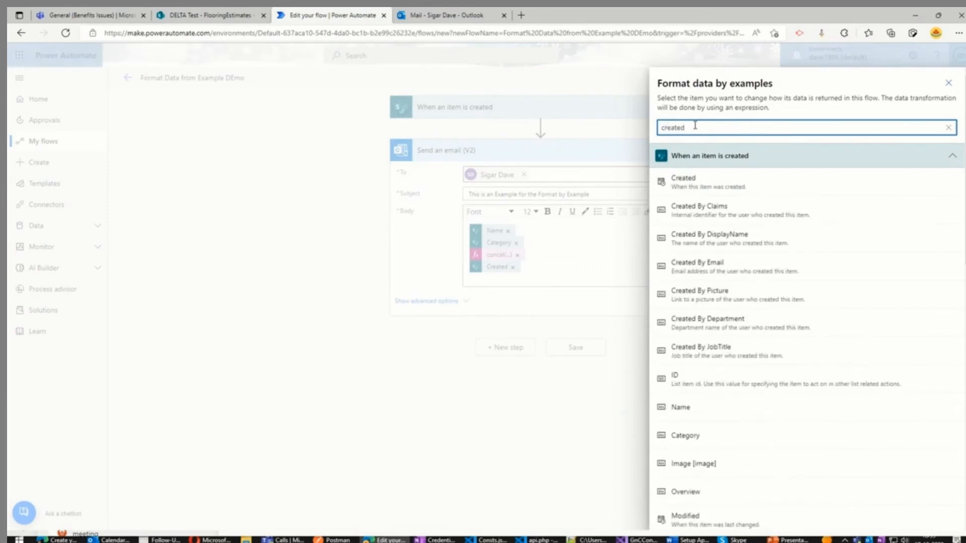
mouse_move(767, 182)
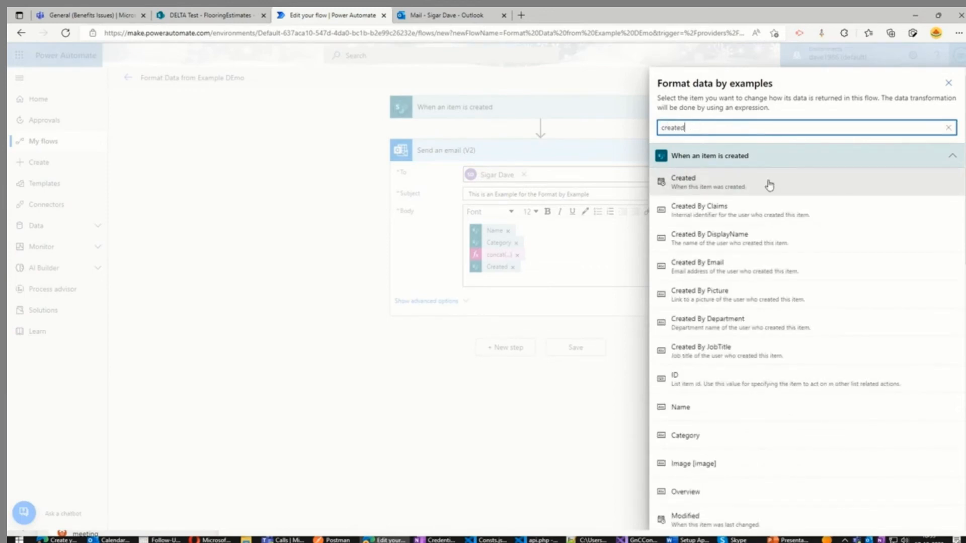
left_click(684, 182)
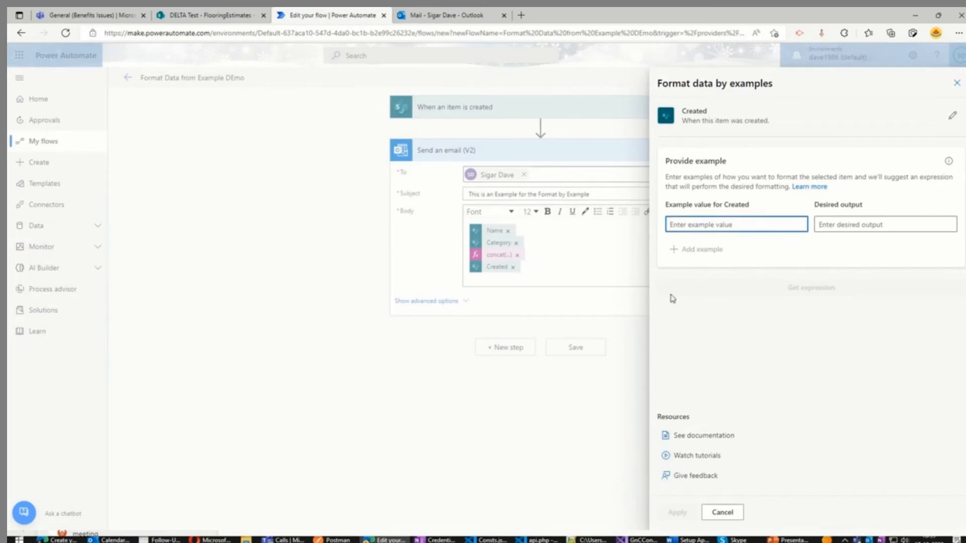
mouse_move(512, 12)
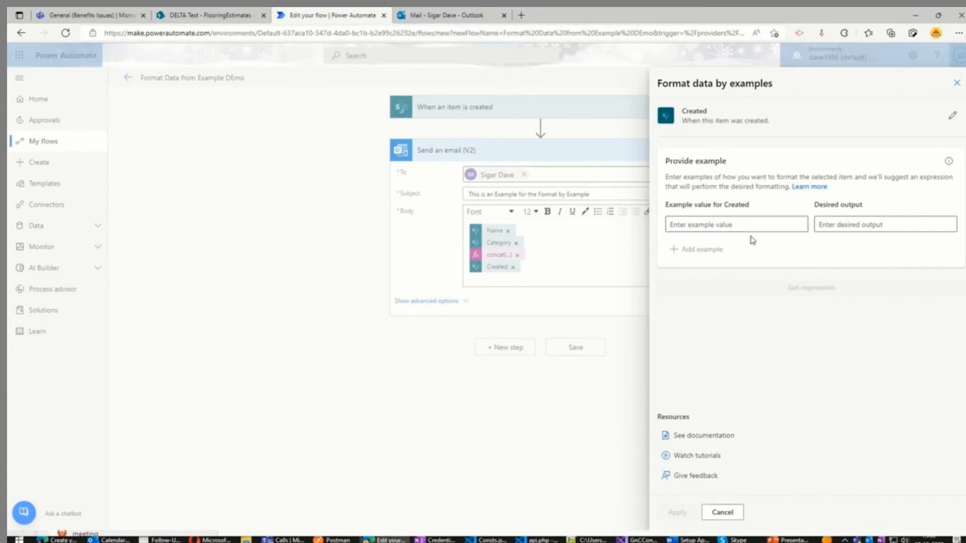
left_click(453, 15)
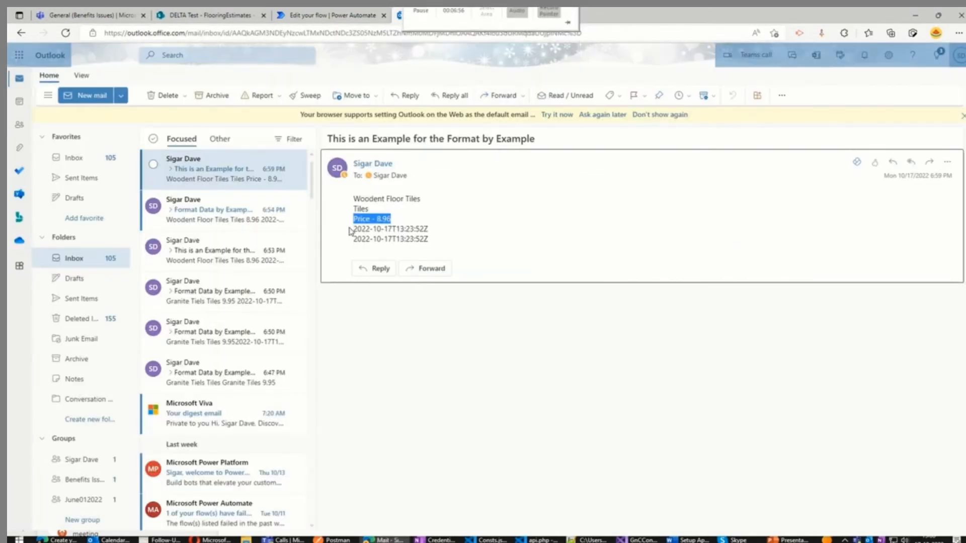
left_click(331, 15)
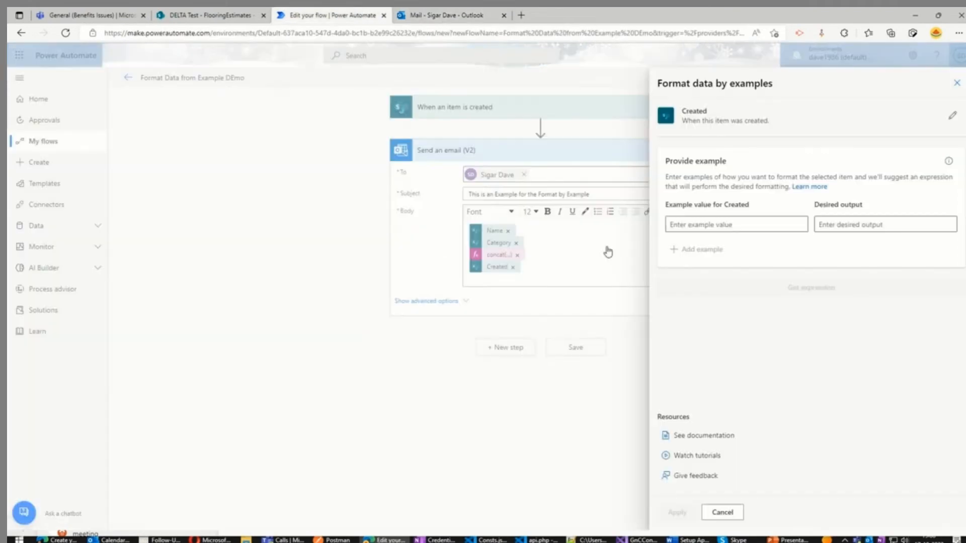
Map 2022-10-17T13:23:52Z to 'October 17, 2022 13:23', generate, test and apply the expression
type("2022-10-17T13:23:52Z")
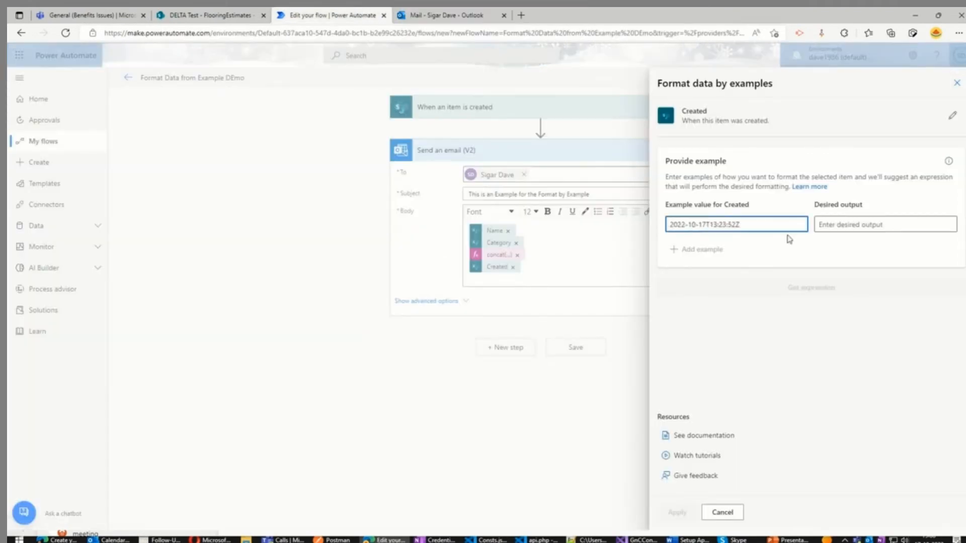
left_click(884, 225)
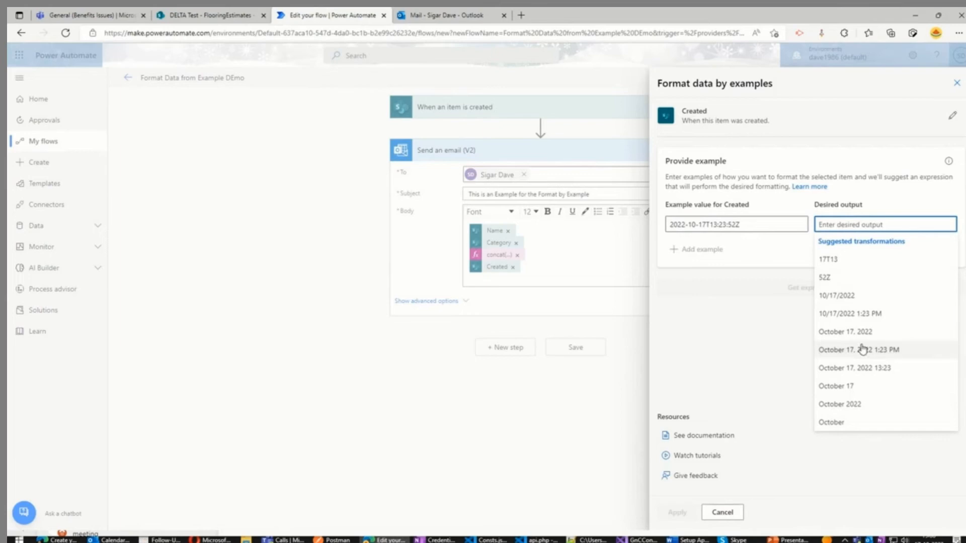
mouse_move(848, 320)
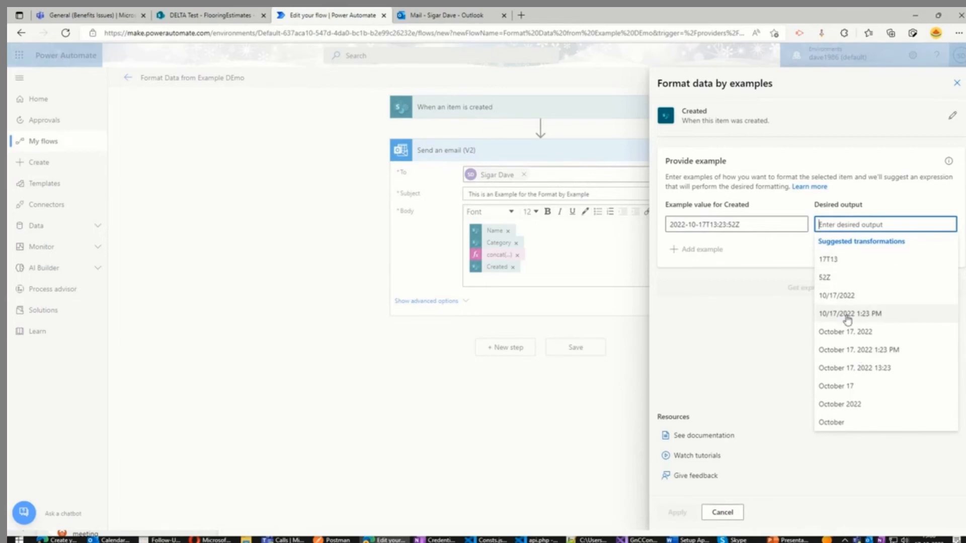
mouse_move(879, 350)
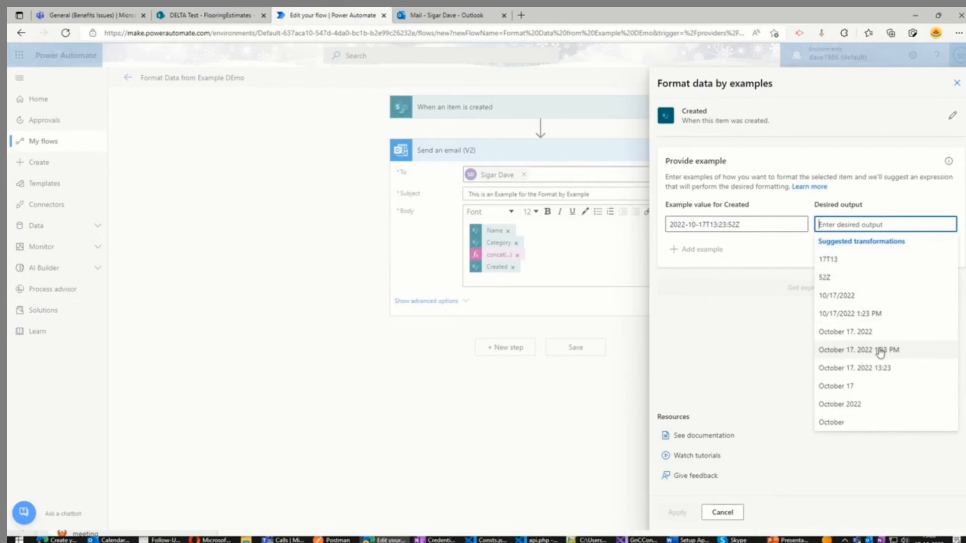
mouse_move(858, 369)
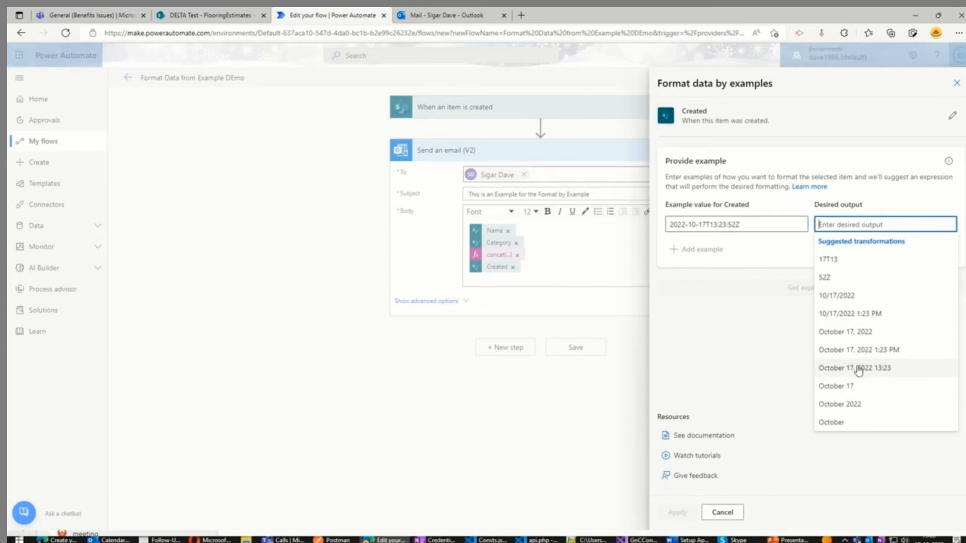
left_click(854, 368)
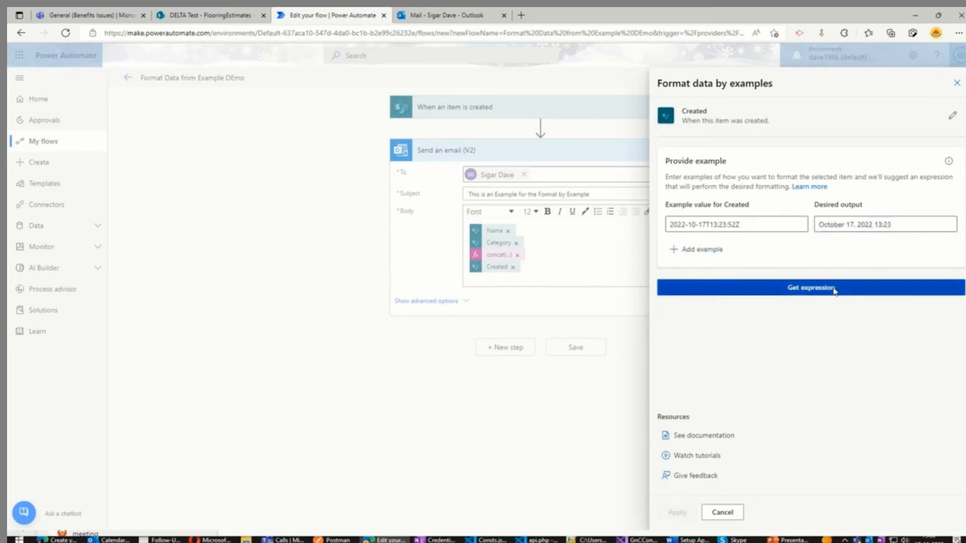
left_click(809, 287)
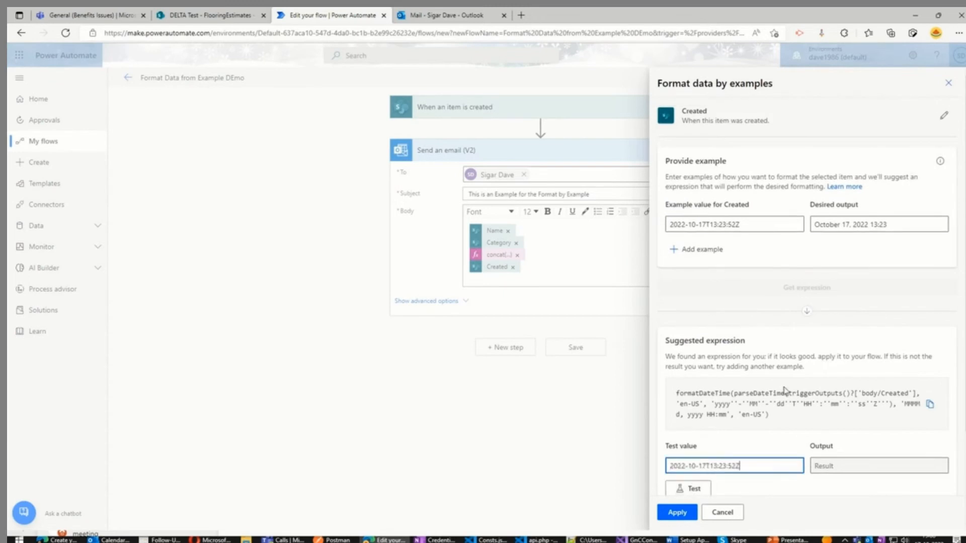
left_click(687, 488)
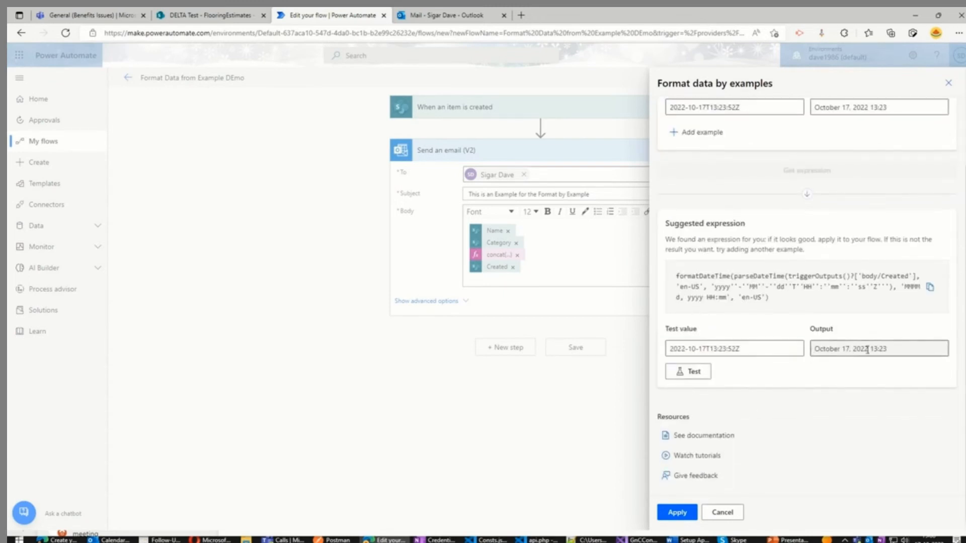
left_click(677, 512)
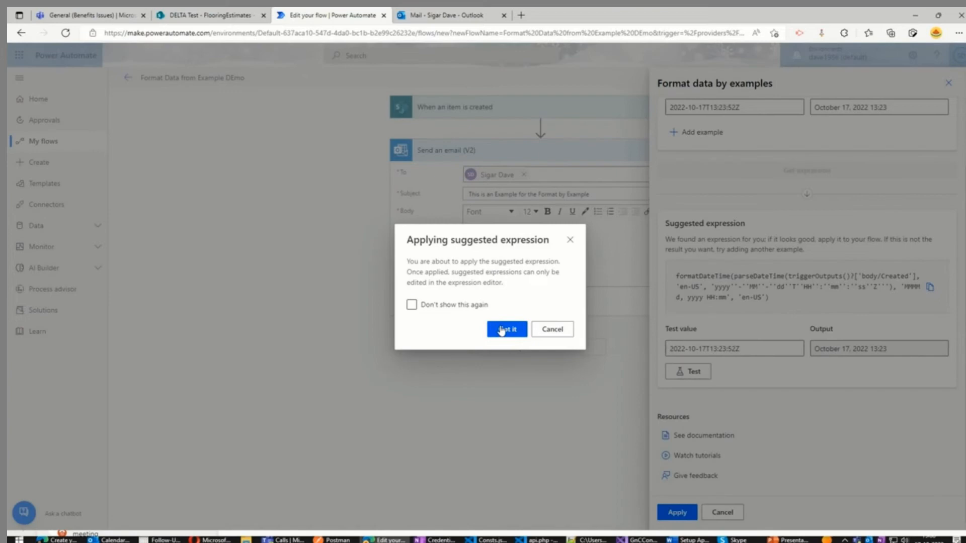
left_click(506, 329)
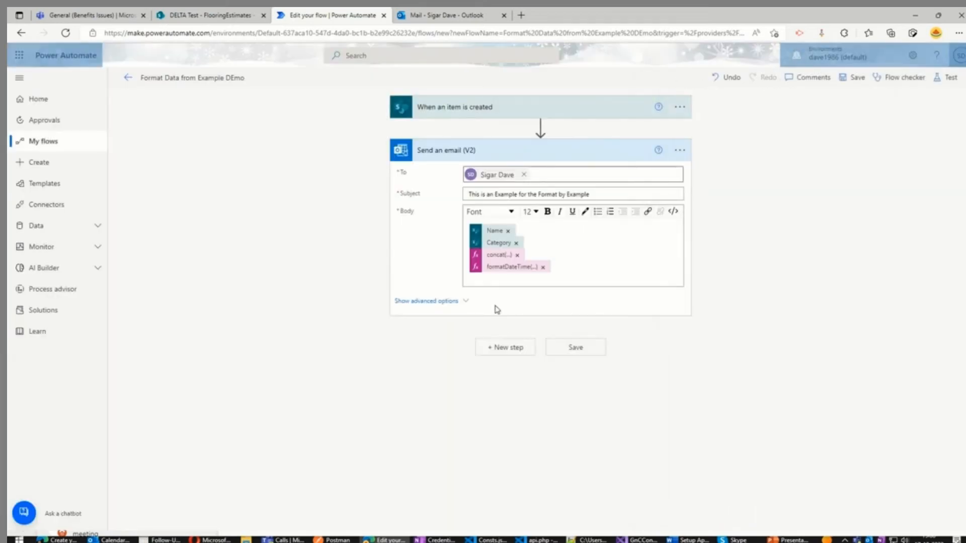
mouse_move(298, 81)
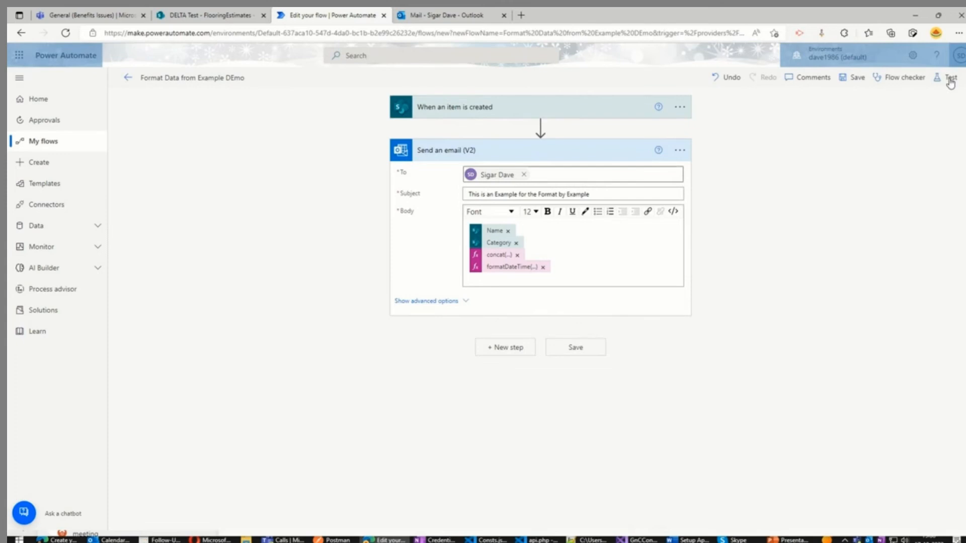
Save and rerun the flow with a recent trigger, then check the inbox
left_click(951, 78)
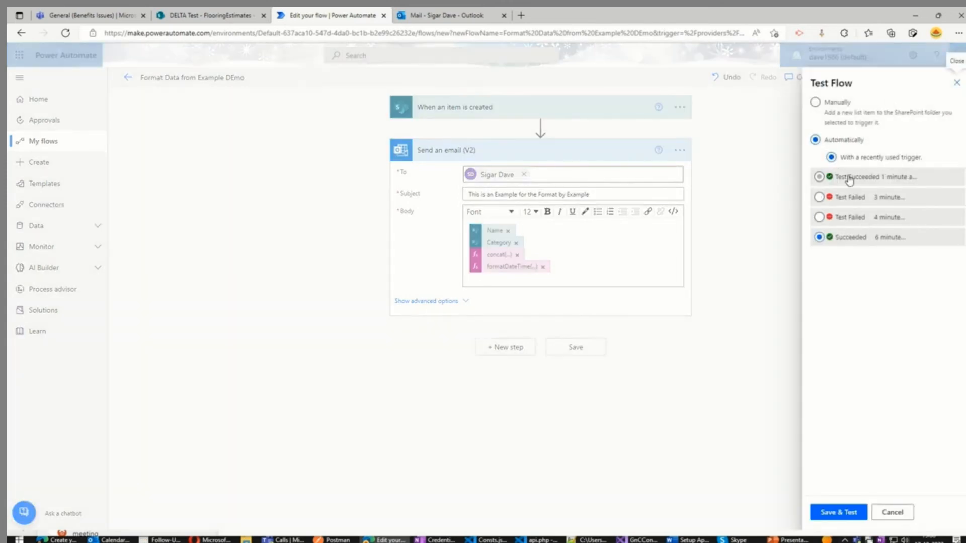
left_click(839, 513)
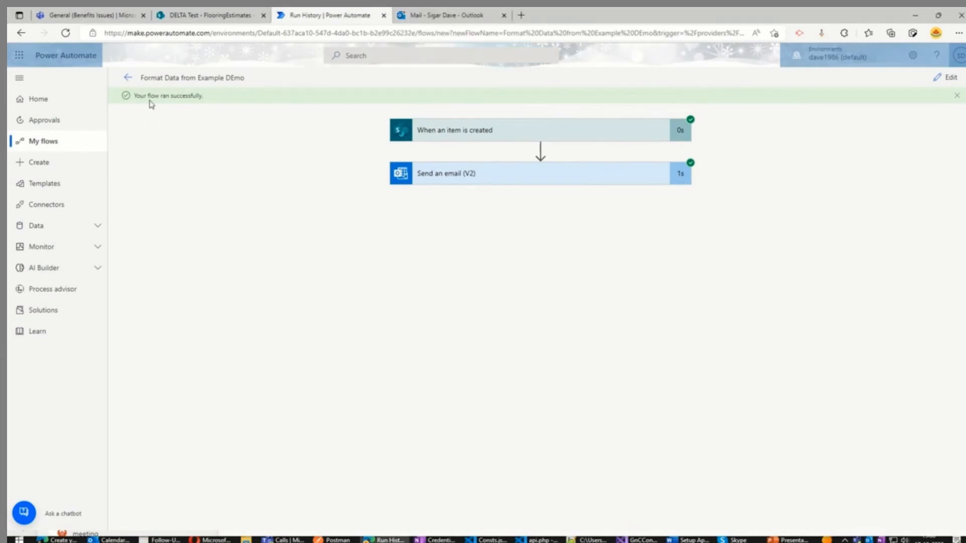
left_click(441, 15)
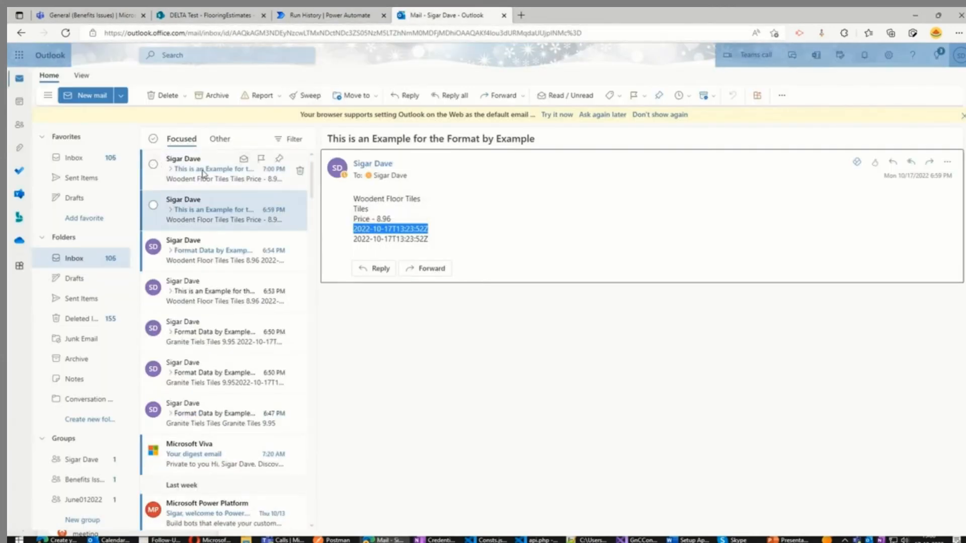
Check the newest flow email shows October 17, 2022 13:23 against the run, then reopen the flow for editing
left_click(221, 169)
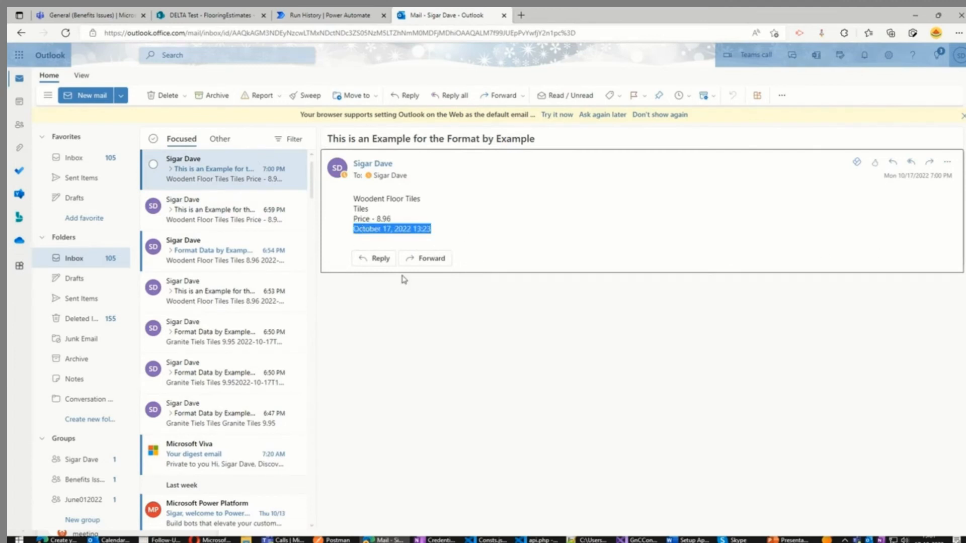
left_click(329, 15)
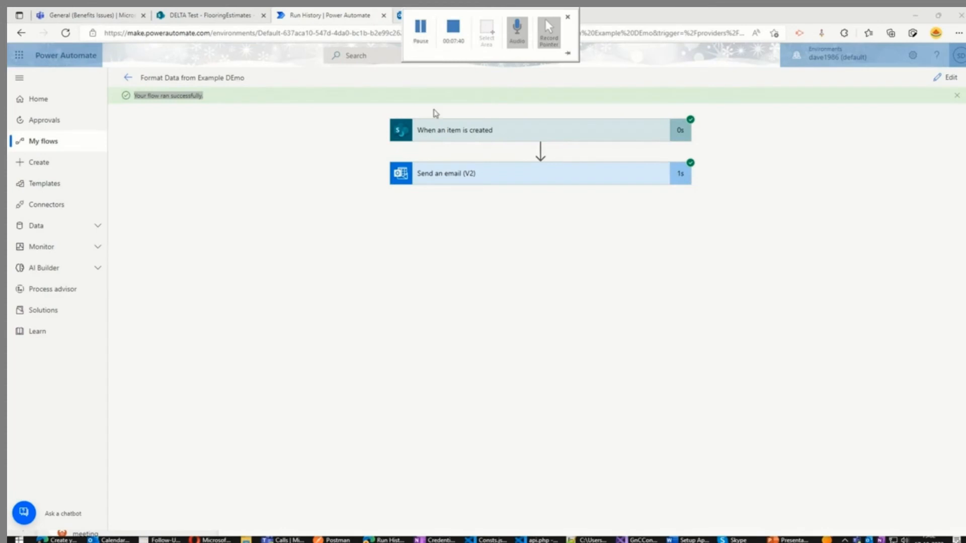
left_click(444, 16)
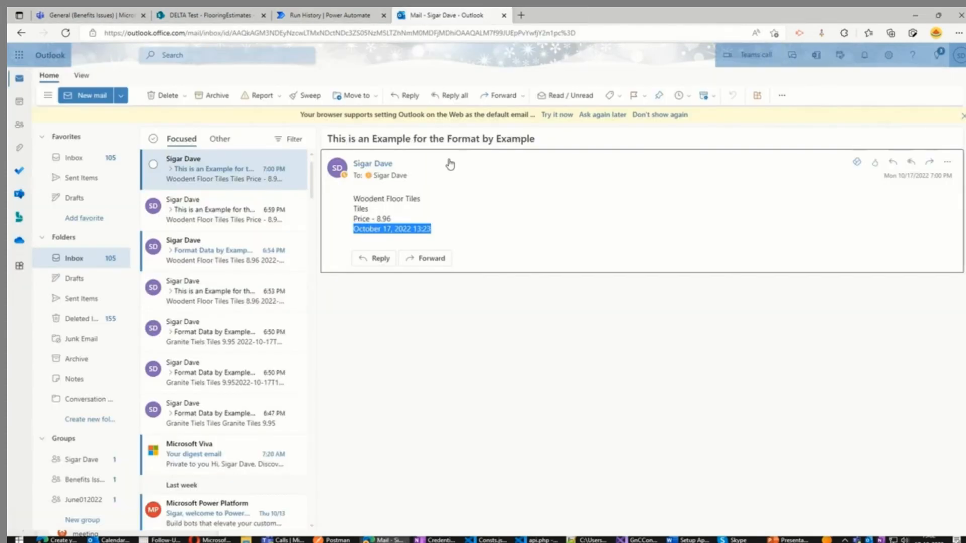
left_click(328, 14)
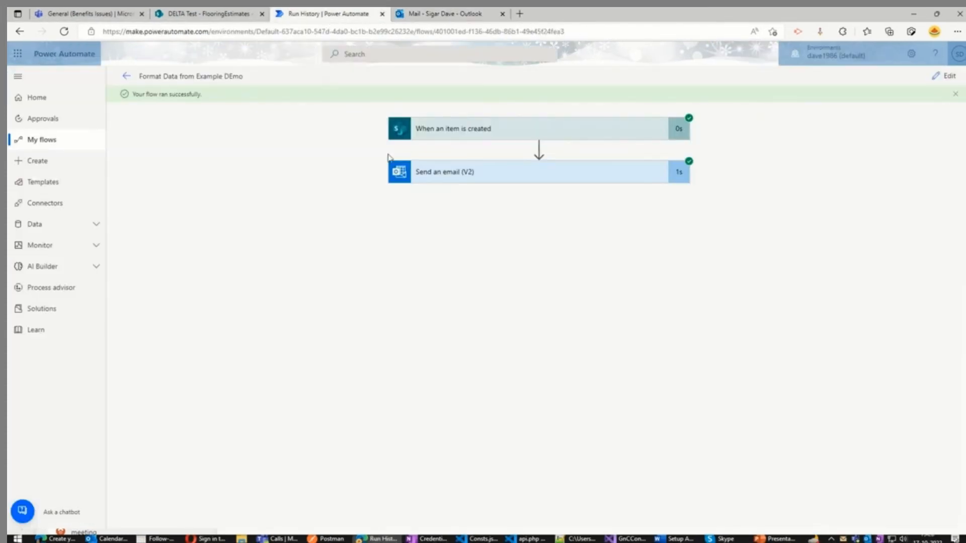
left_click(948, 76)
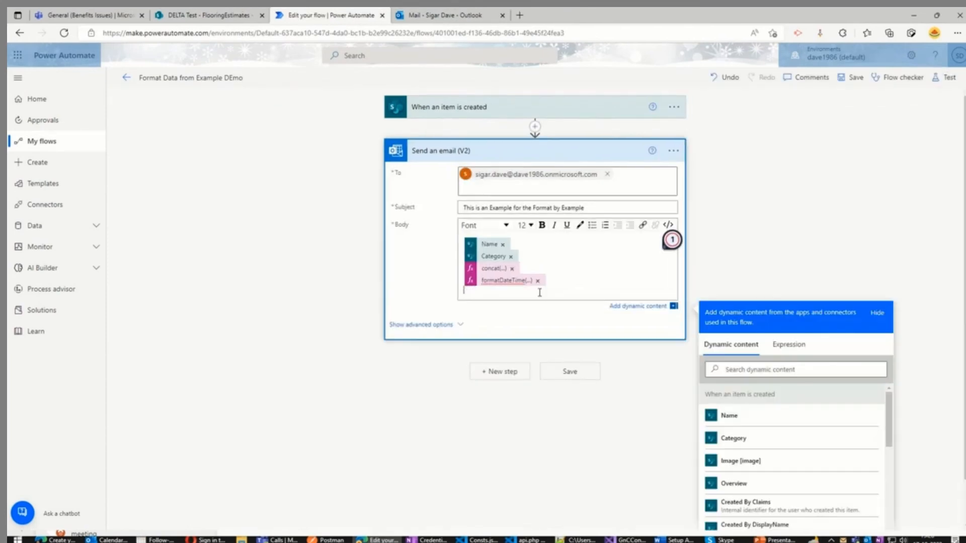
Start Format data by examples for Quantity with example 8.25 and desired output $8.25
left_click(788, 344)
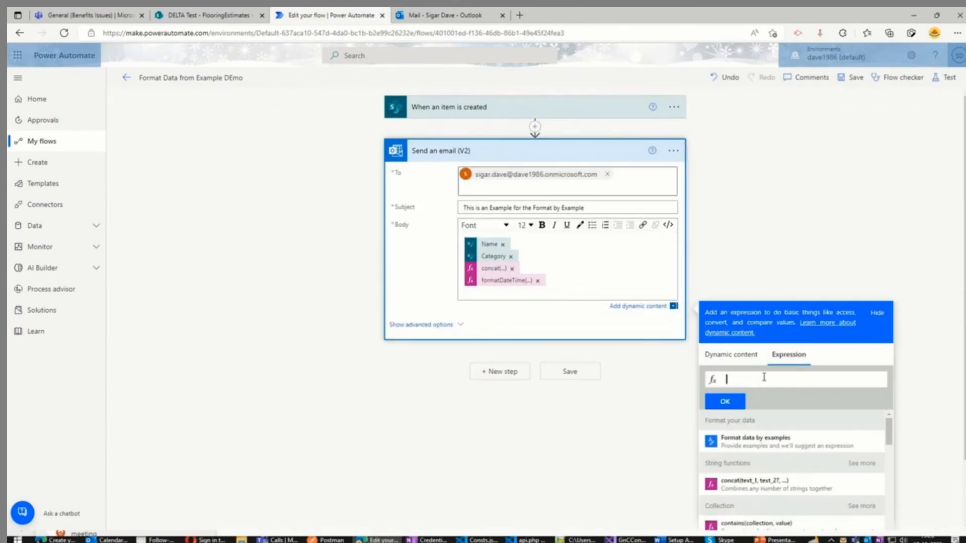
mouse_move(753, 446)
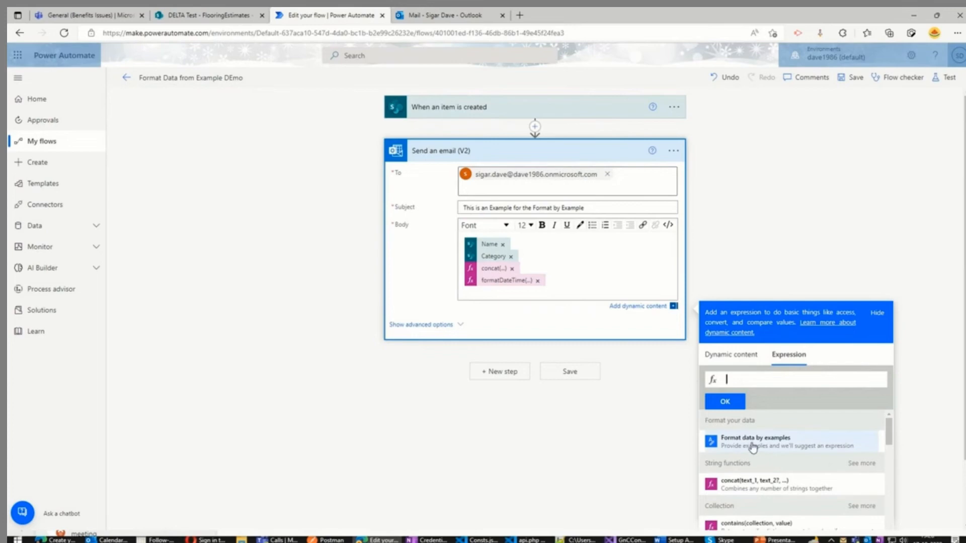
left_click(757, 442)
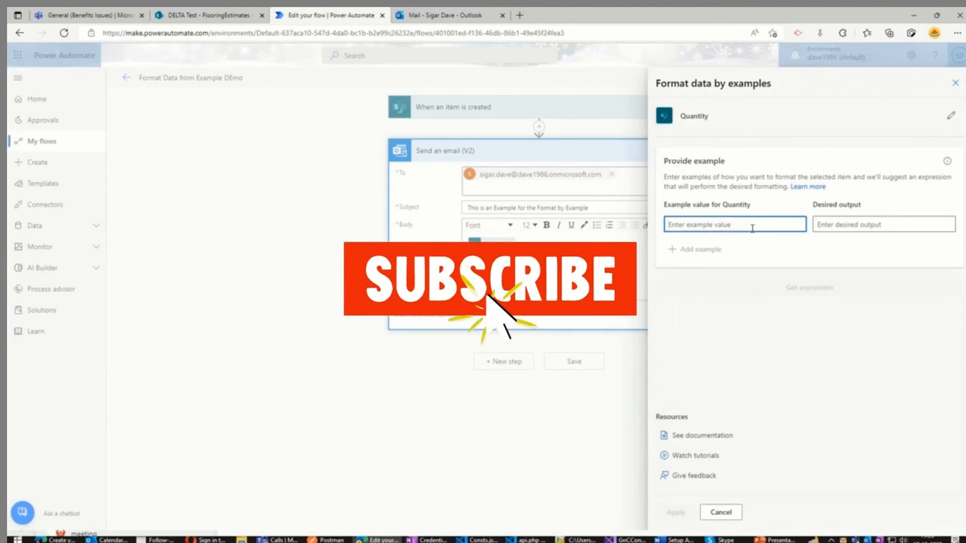
type("8.25")
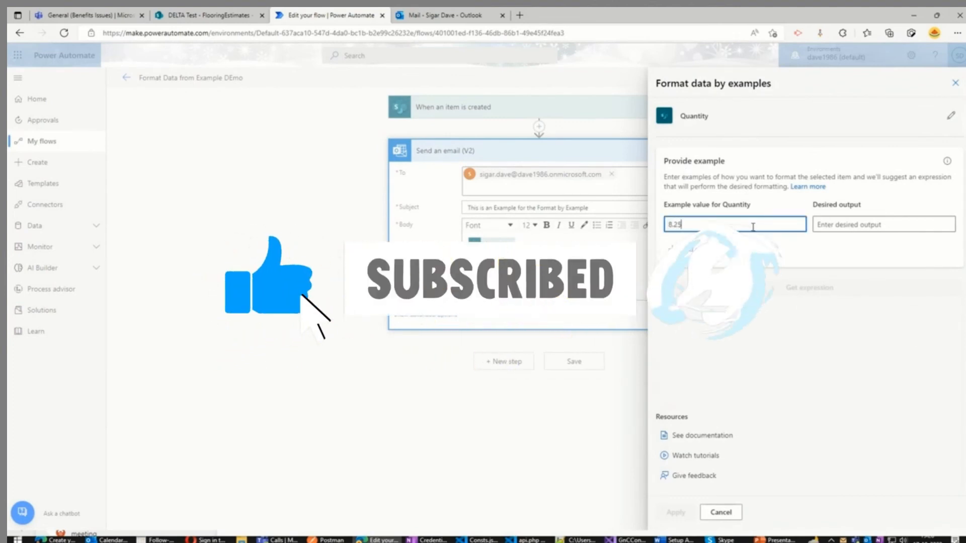
left_click(883, 224)
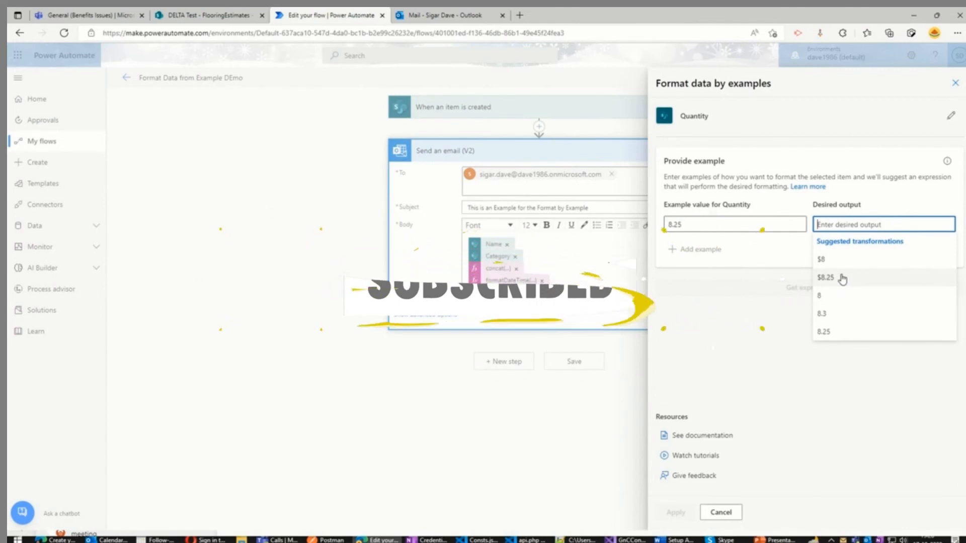
left_click(825, 277)
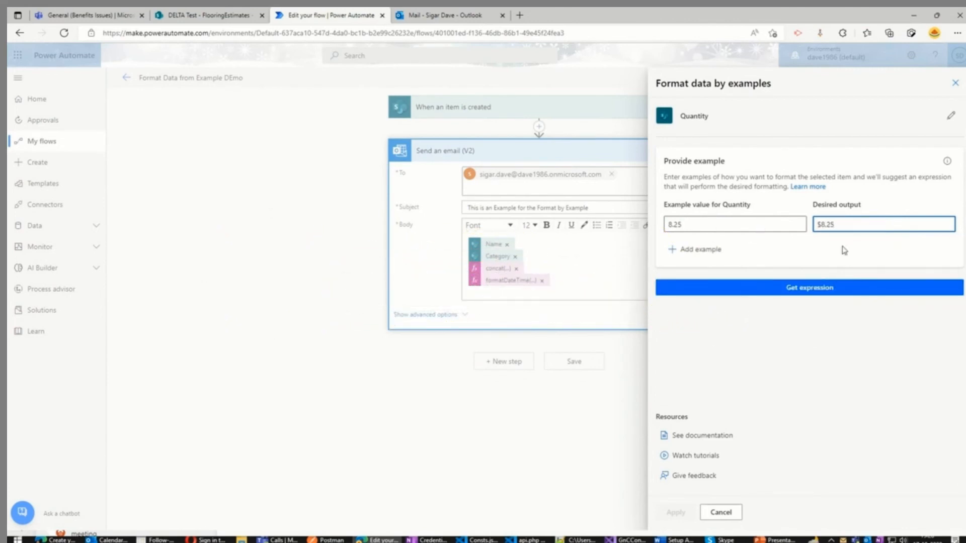
mouse_move(794, 279)
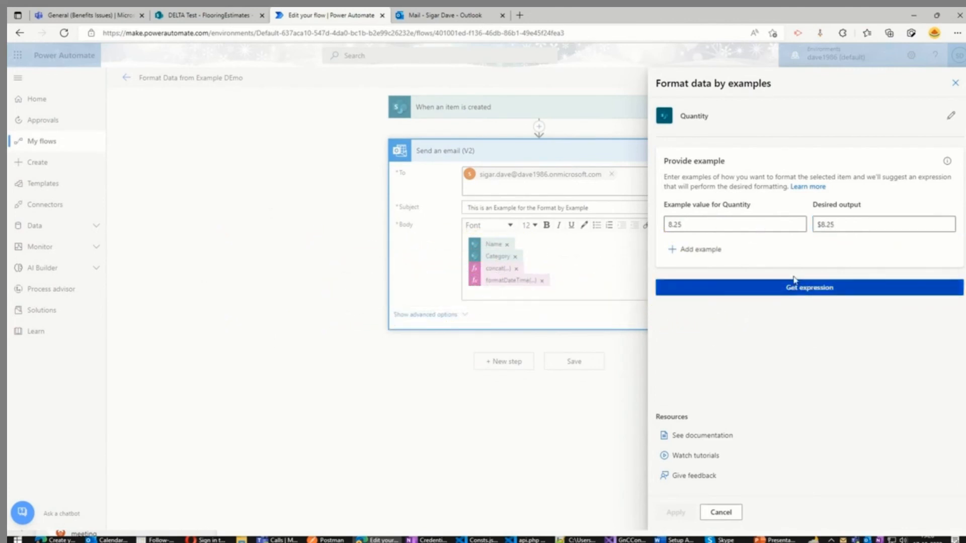
Generate the currency expression, test it on 8.25, and apply it to the email body
left_click(808, 287)
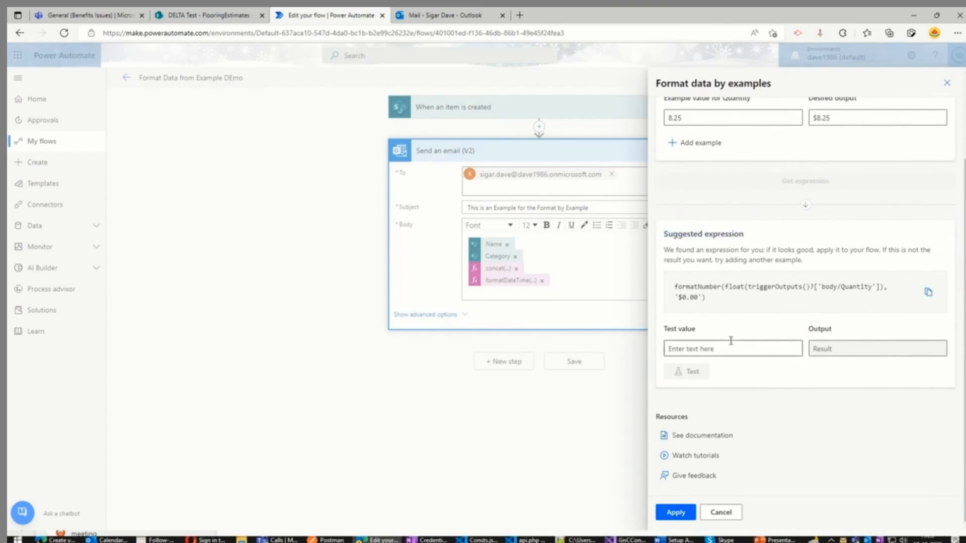
left_click(733, 349)
type("8.25")
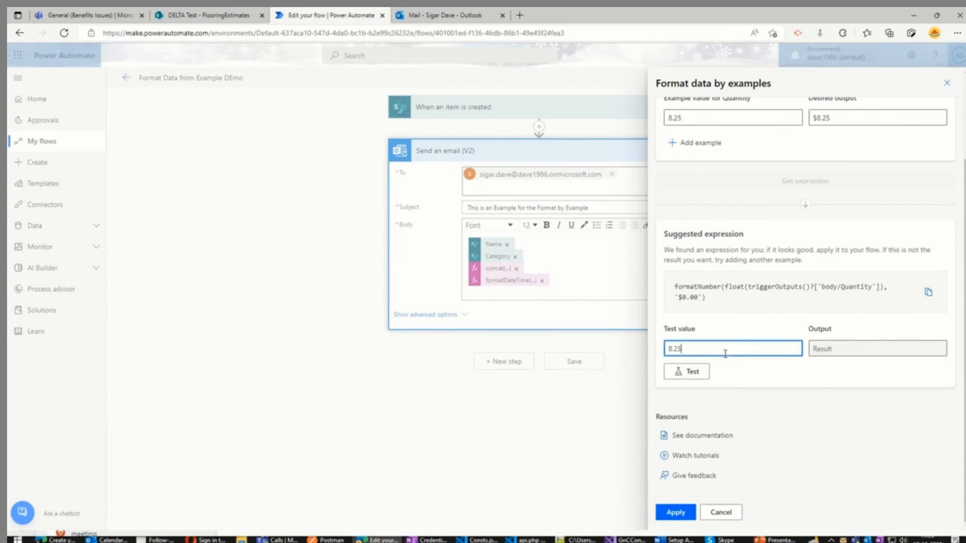
left_click(686, 371)
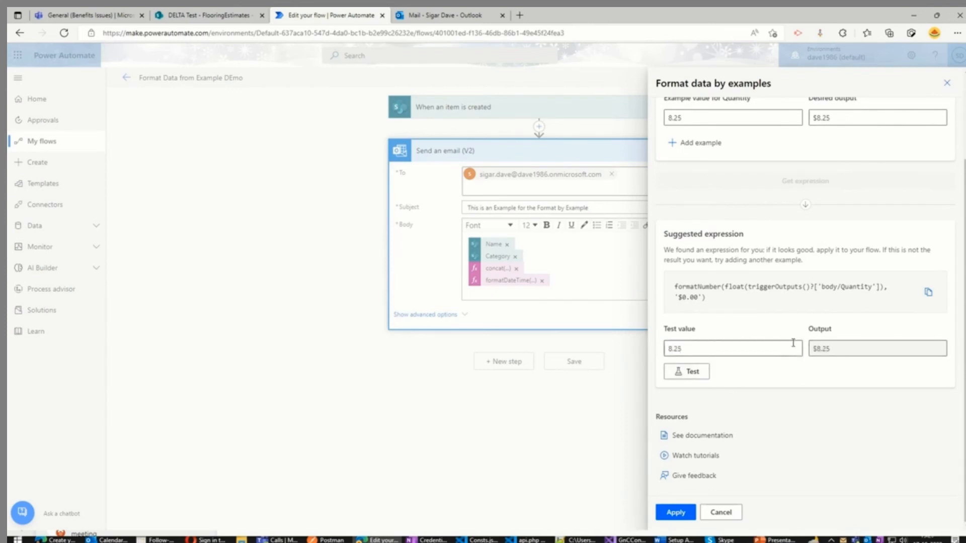
mouse_move(701, 436)
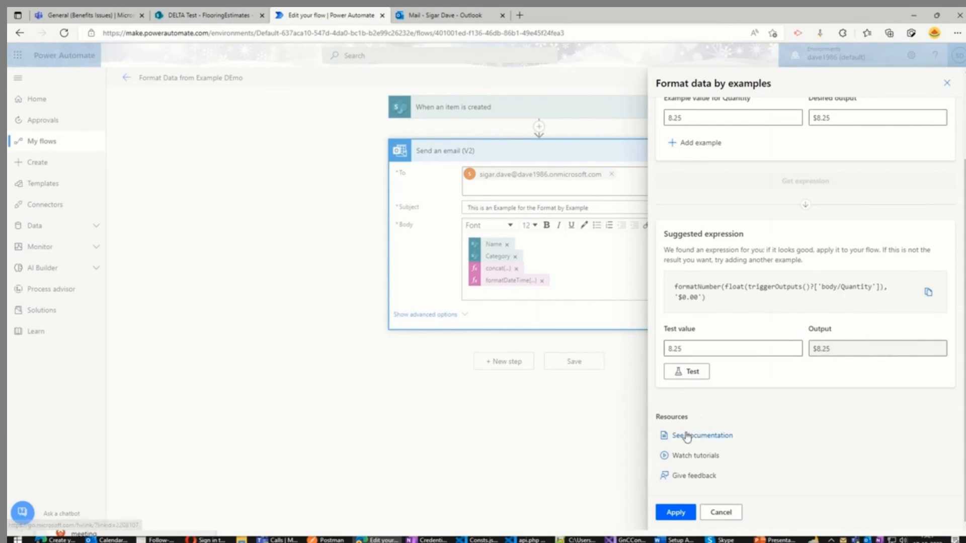
left_click(674, 512)
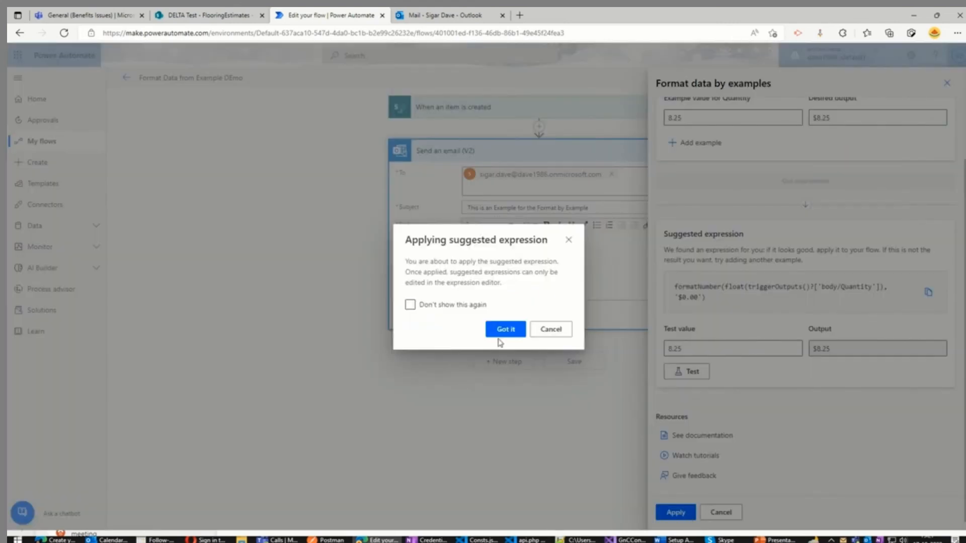
left_click(504, 328)
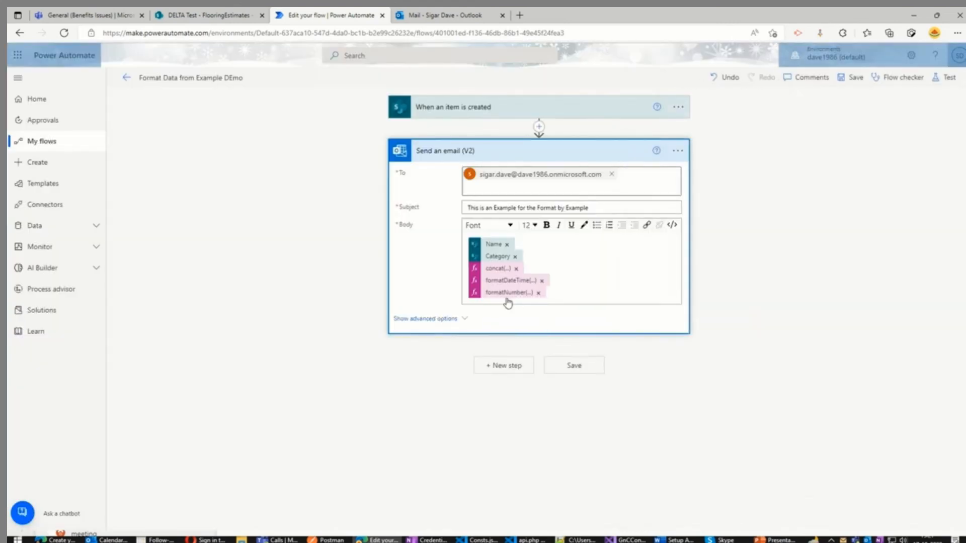
mouse_move(509, 292)
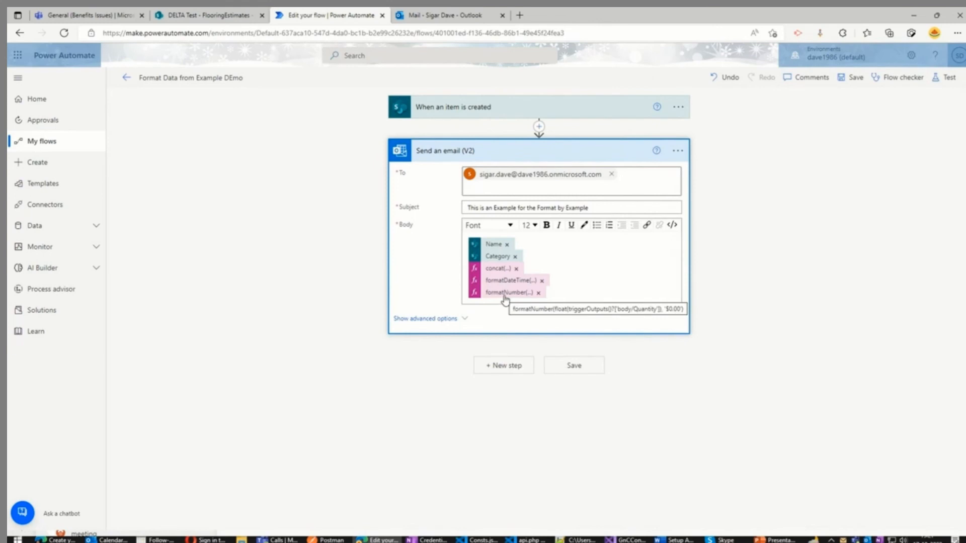
mouse_move(852, 127)
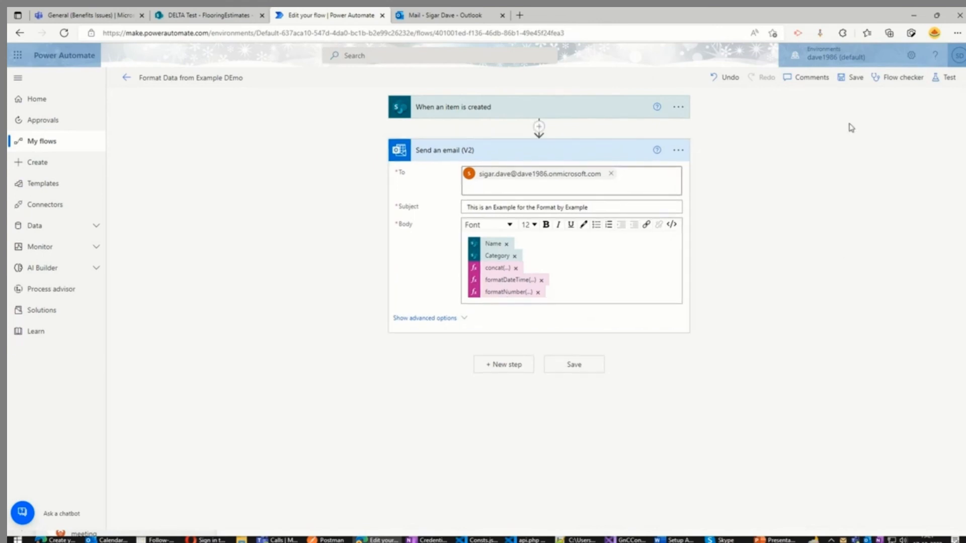
Save the flow with the new Quantity expression
left_click(855, 78)
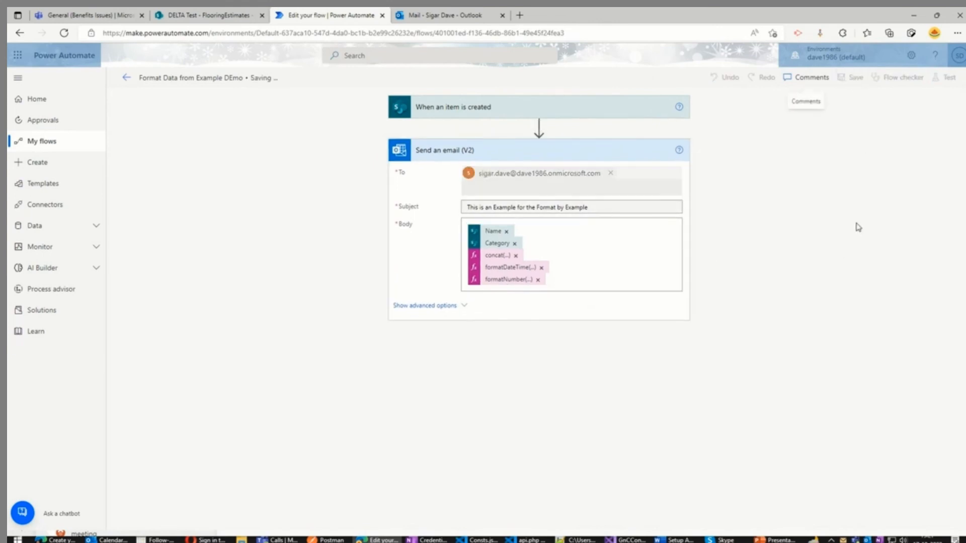
left_click(856, 78)
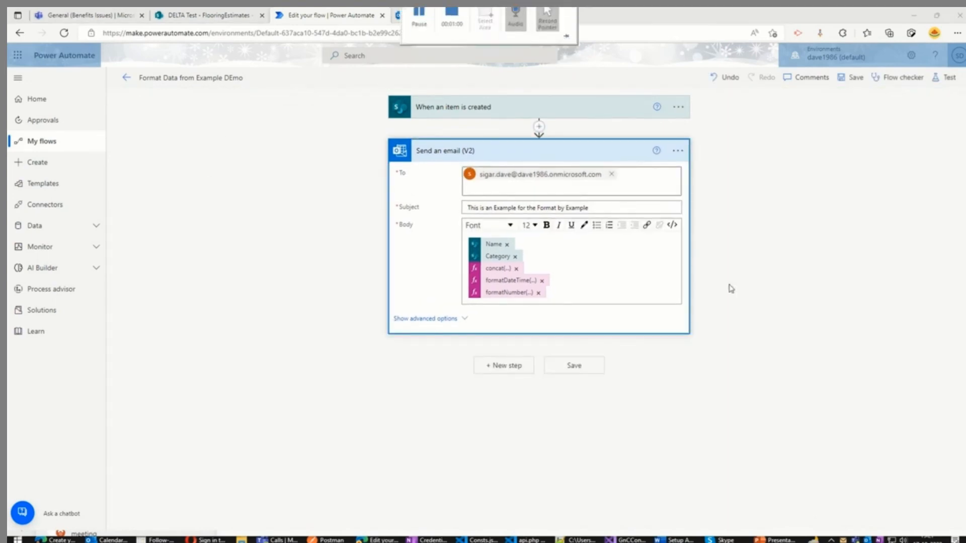
mouse_move(508, 292)
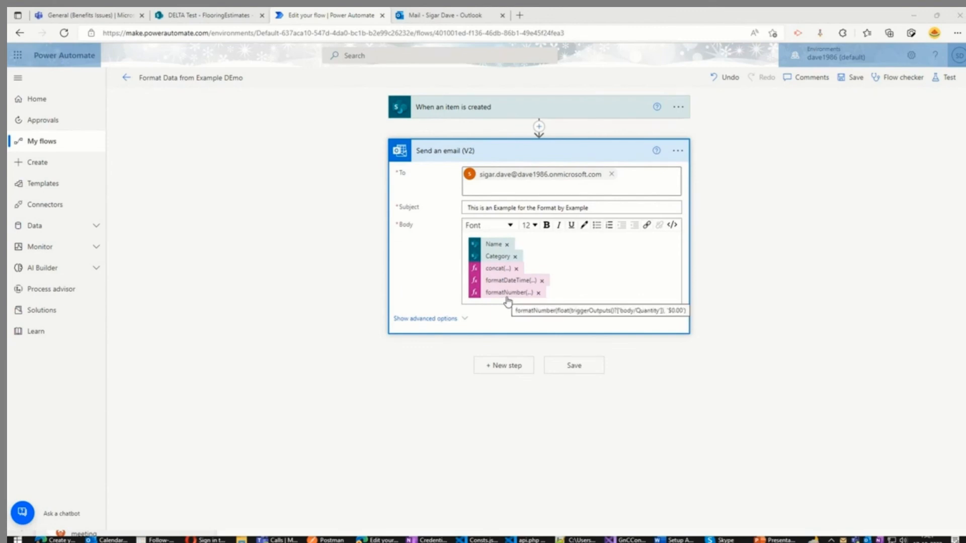
mouse_move(855, 78)
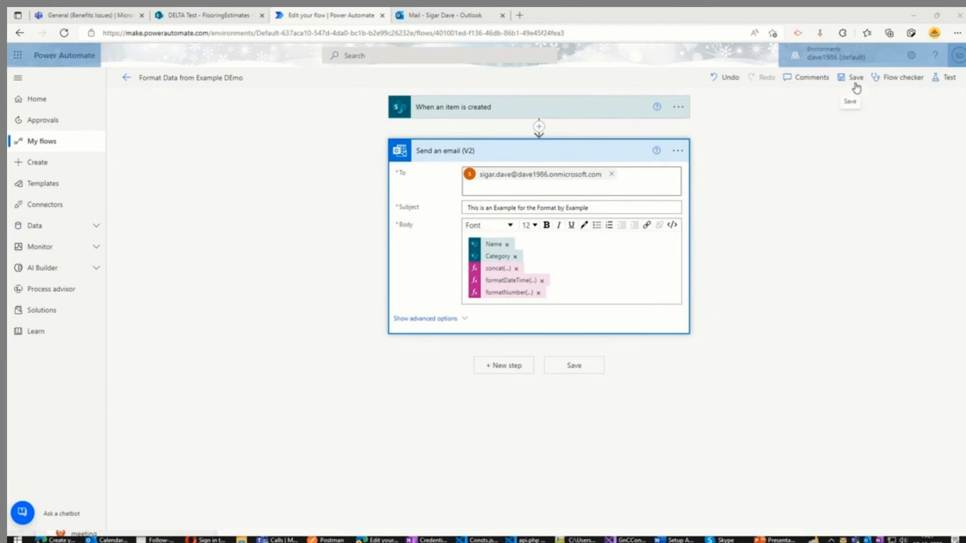
left_click(855, 77)
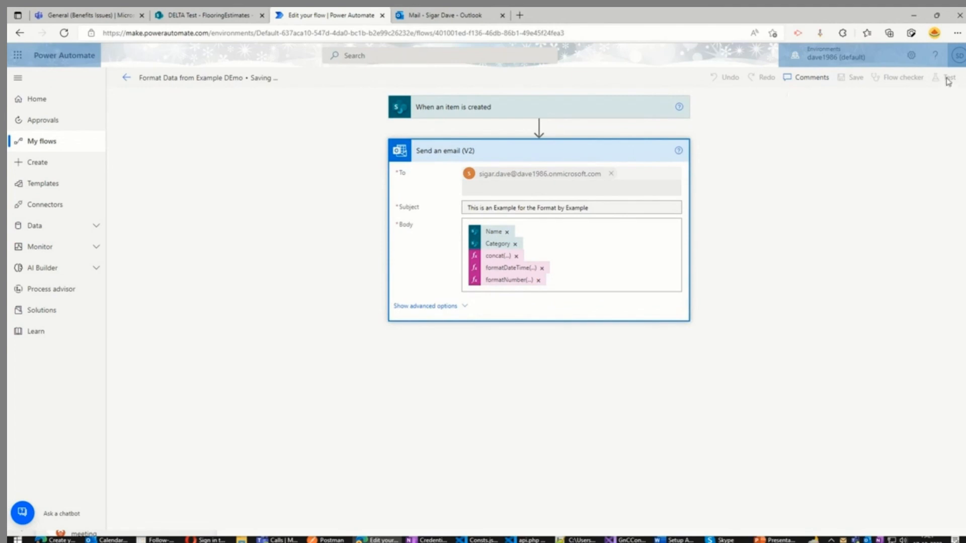
mouse_move(684, 273)
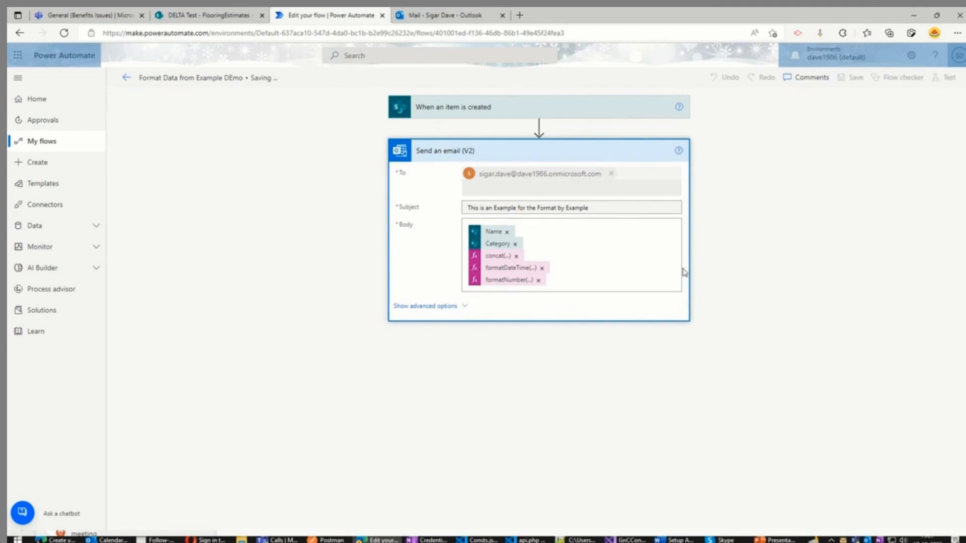
Start a test run automatically with the most recently used trigger
left_click(951, 78)
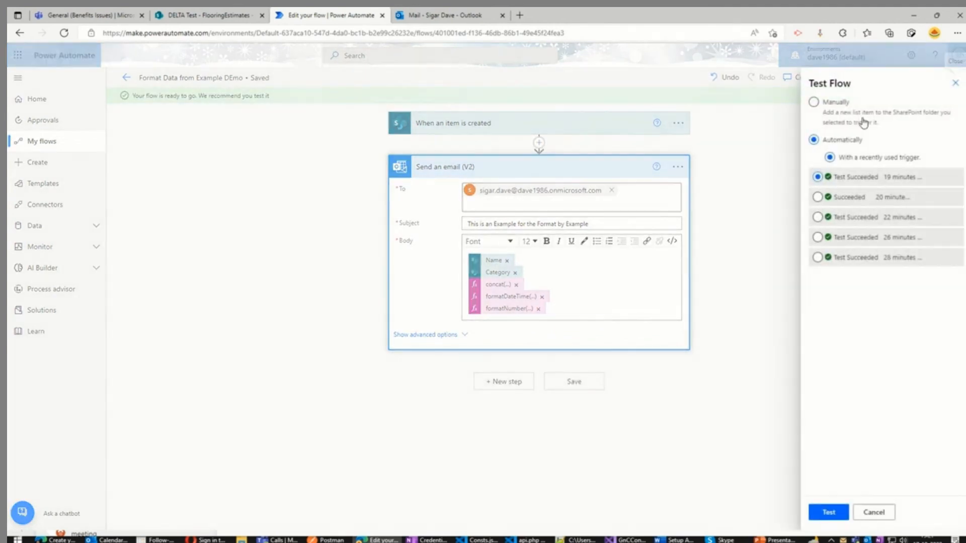
left_click(827, 512)
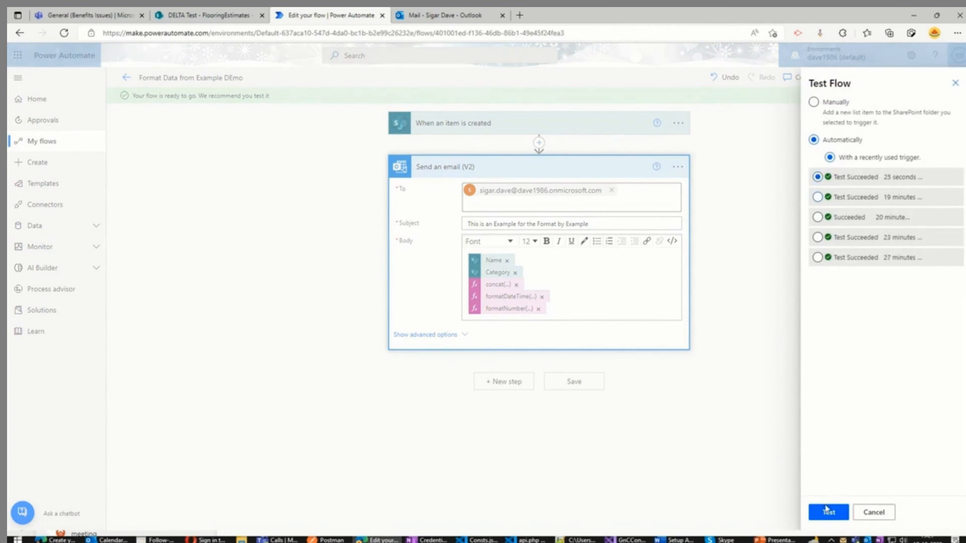
left_click(828, 513)
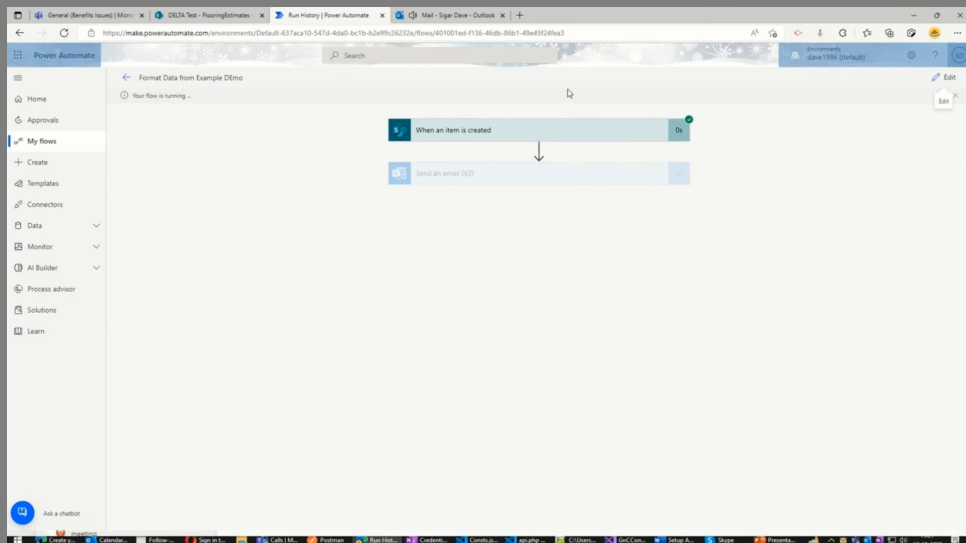
View the newest flow email showing Black Granite, Price - 9.25, October 17, 2022 13:37 and $25.00
left_click(449, 15)
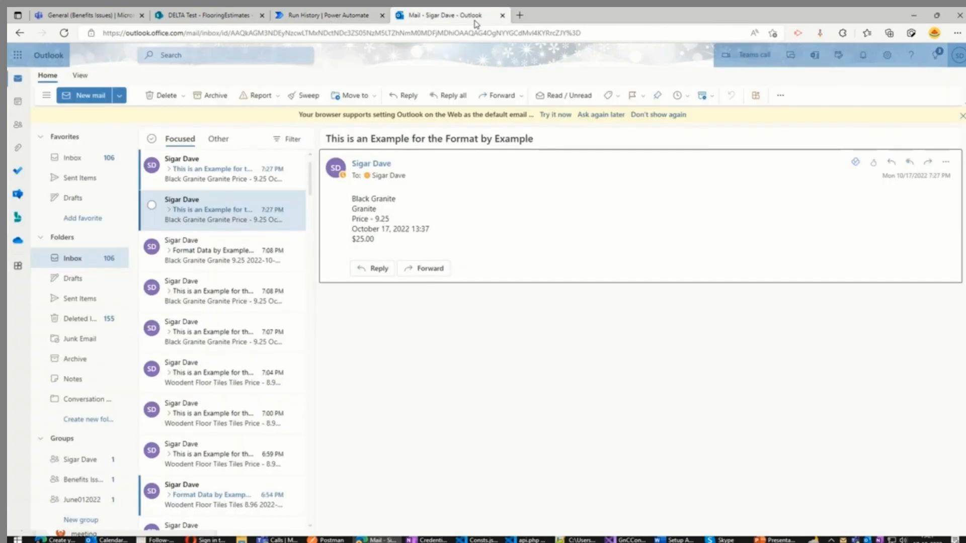
left_click(222, 169)
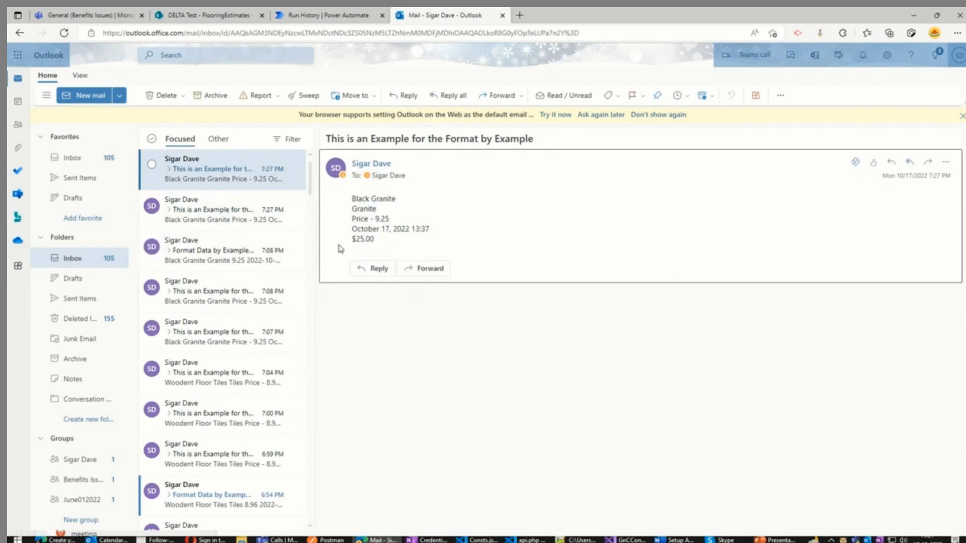
double_click(362, 240)
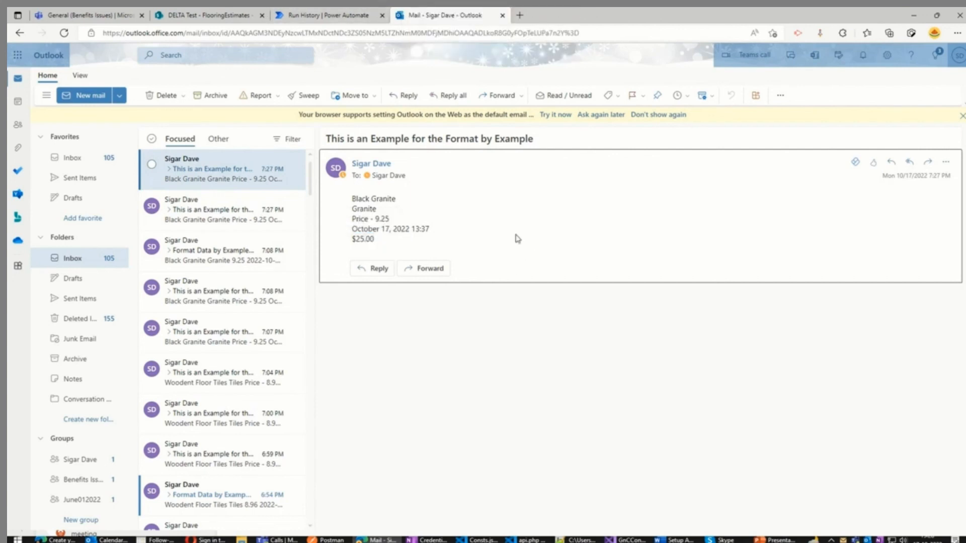
mouse_move(542, 243)
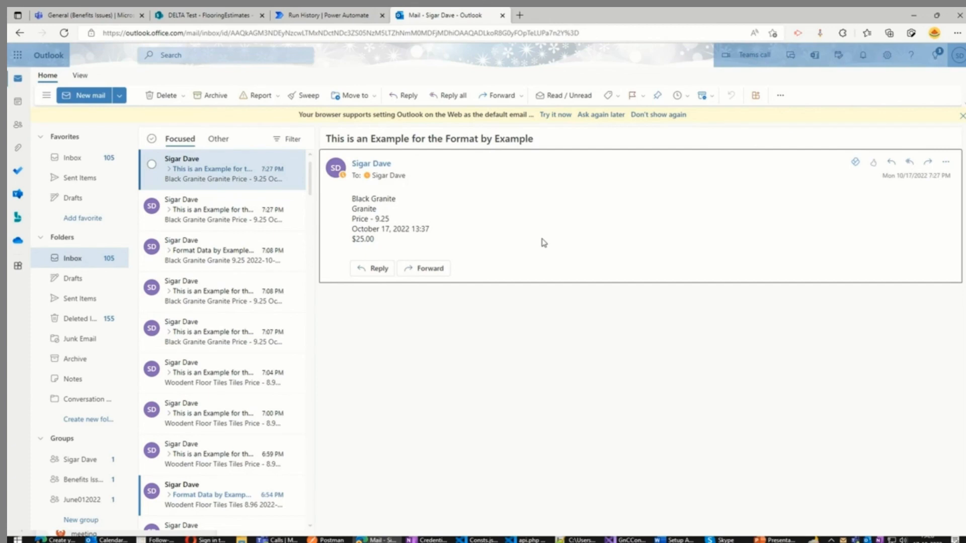